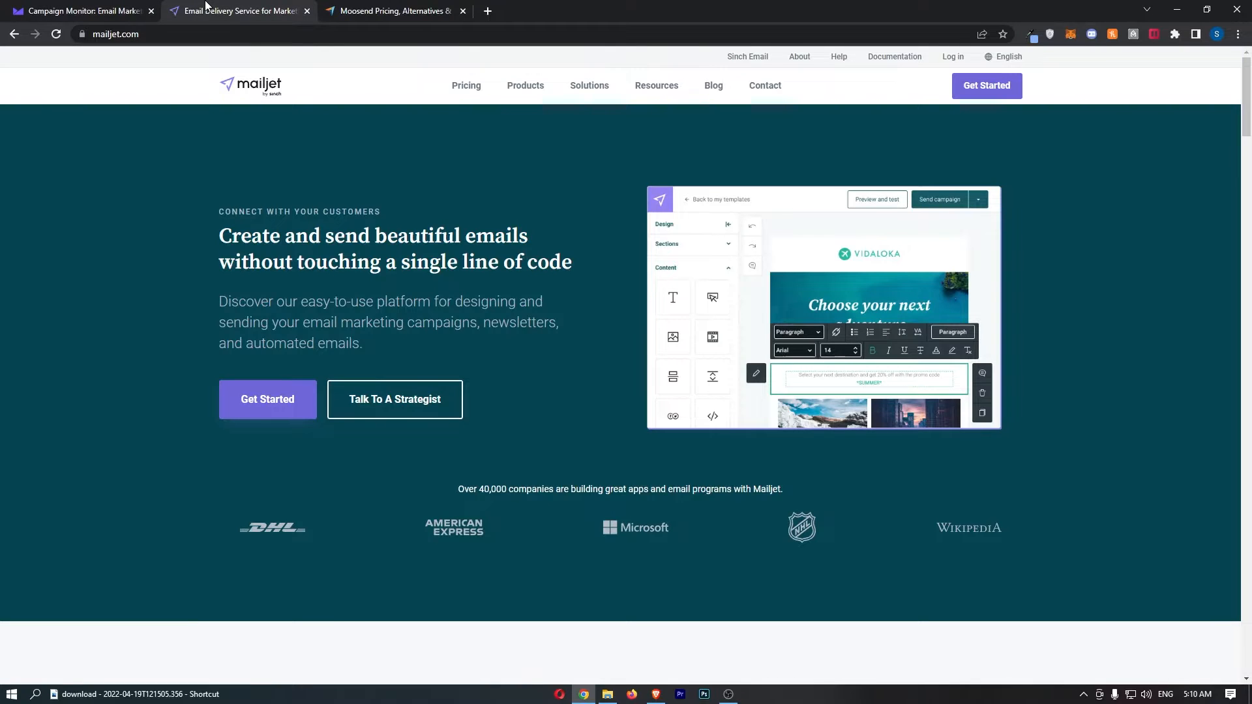
Step: Bring the Campaign Monitor home page to the front alongside Mailjet's home page
{"action": "left_click", "coordinate": [79, 11]}
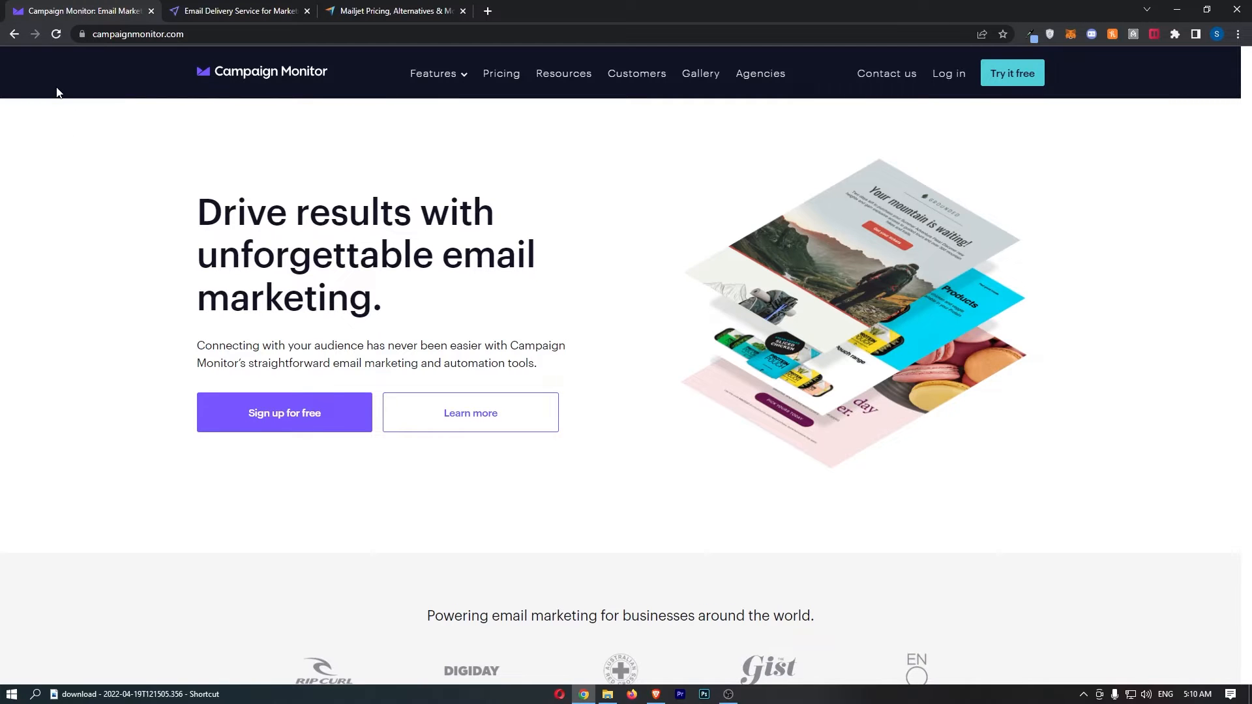
{"action": "left_click", "coordinate": [235, 10]}
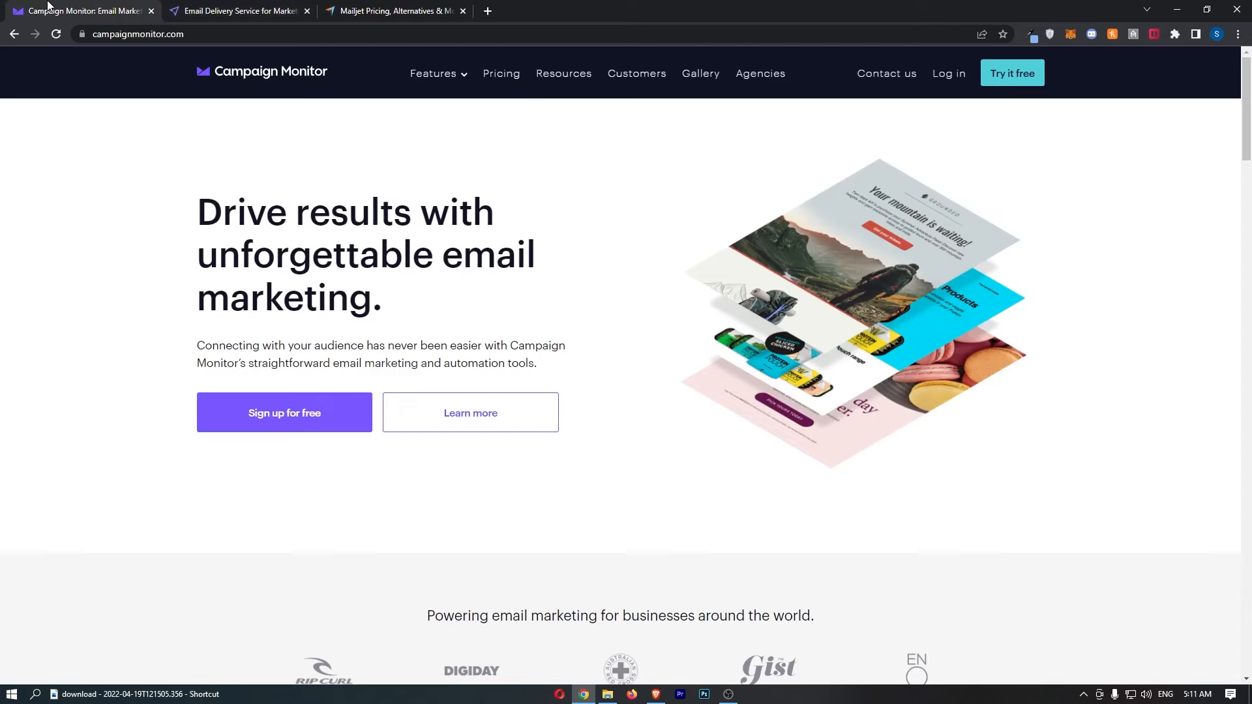
Step: Read down Mailjet's Transactional SMS API page to its transactional SMS overview
{"action": "left_click", "coordinate": [235, 10]}
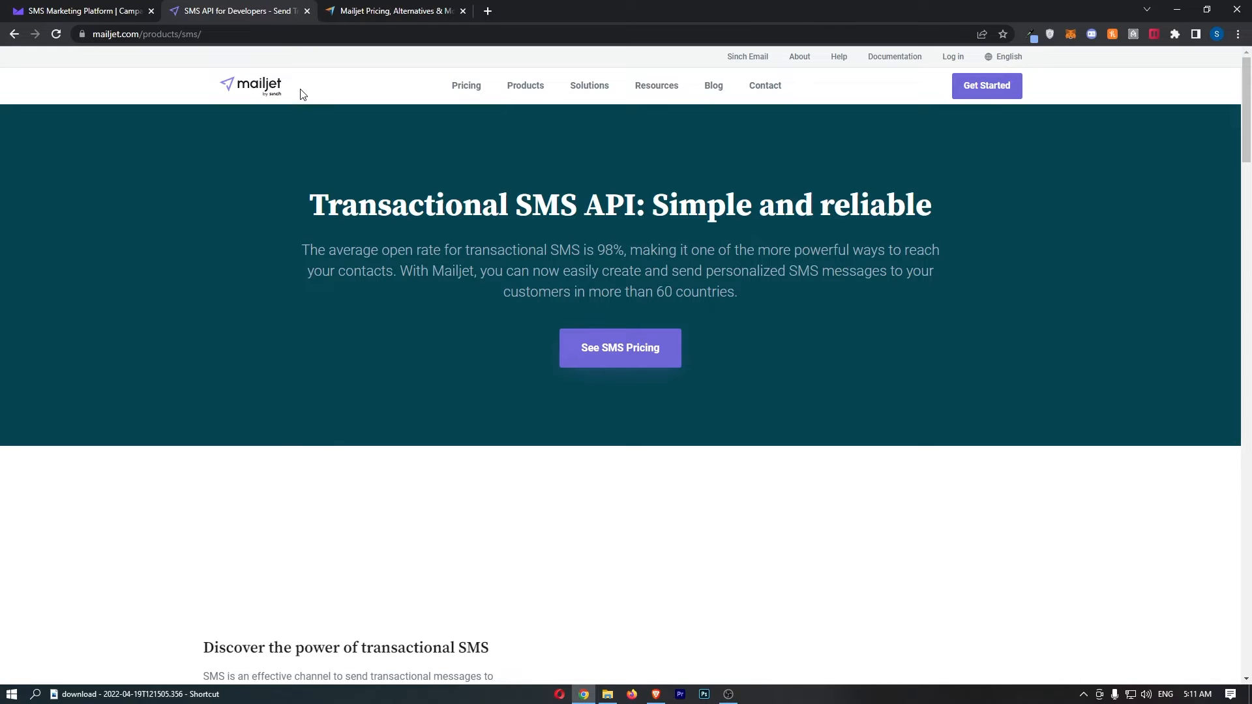
{"action": "left_click_drag", "start_coordinate": [310, 251], "coordinate": [606, 250]}
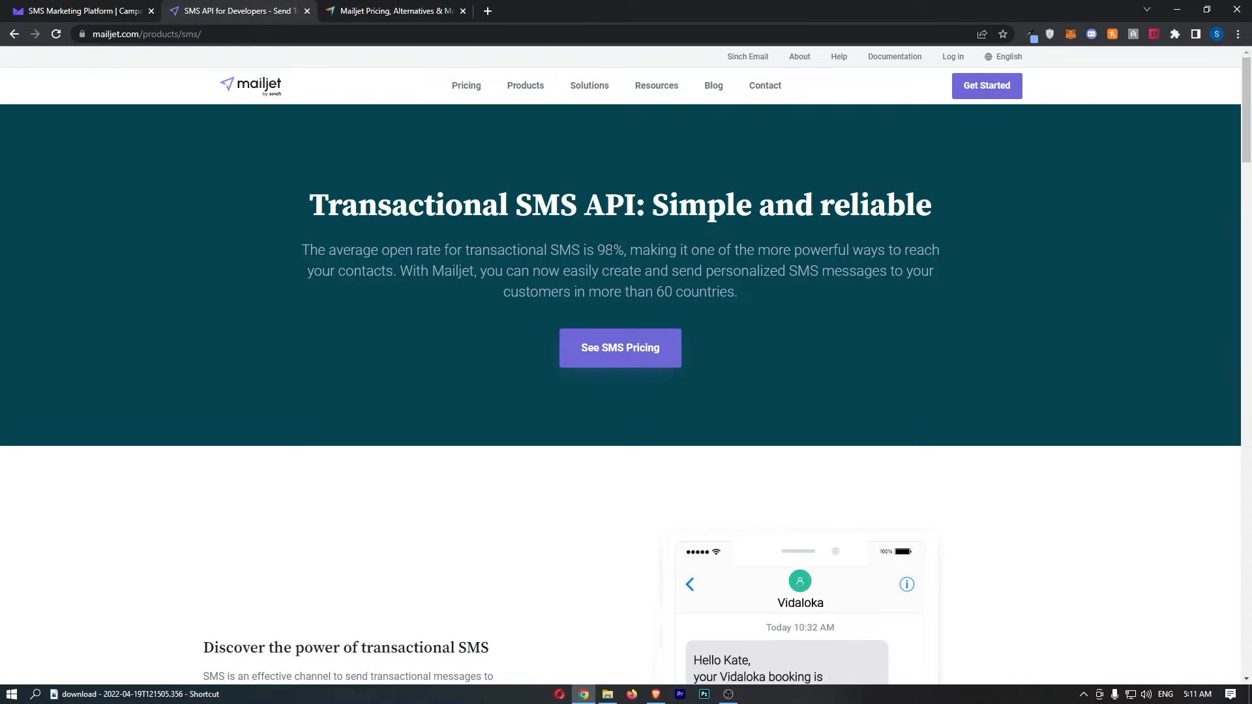
{"action": "scroll", "scroll_direction": "down", "scroll_amount": 3}
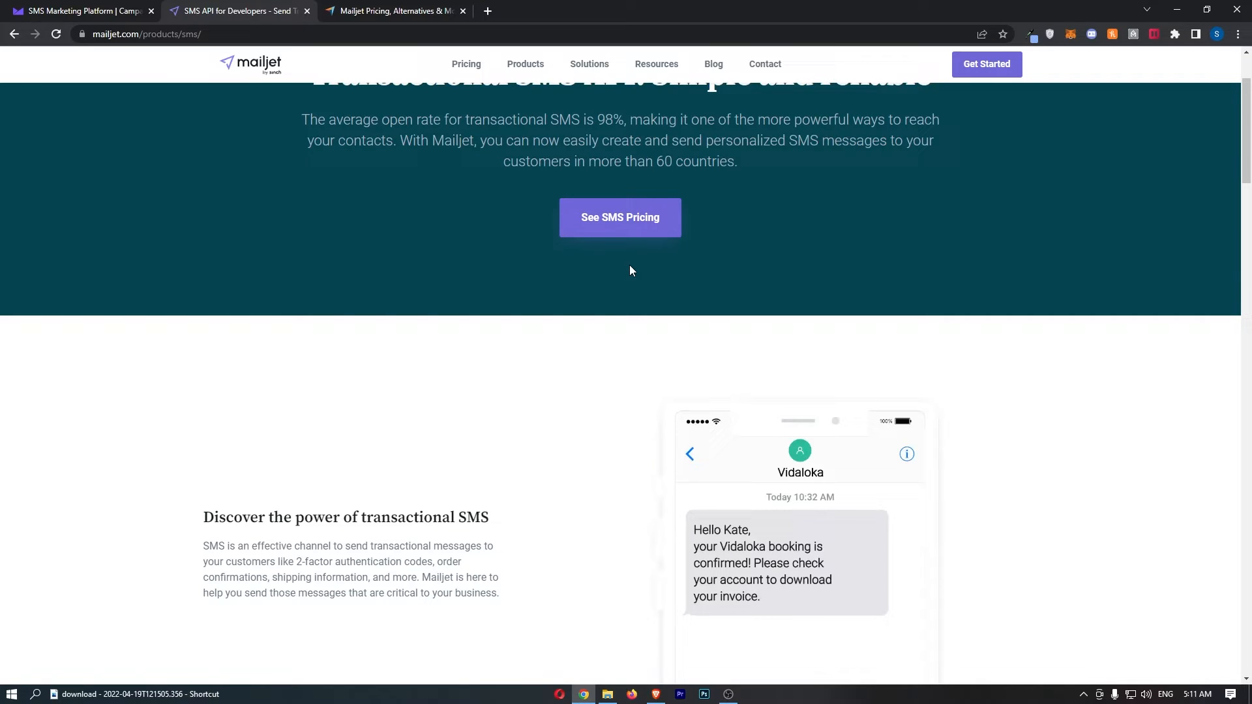
{"action": "scroll", "scroll_direction": "down", "scroll_amount": 3}
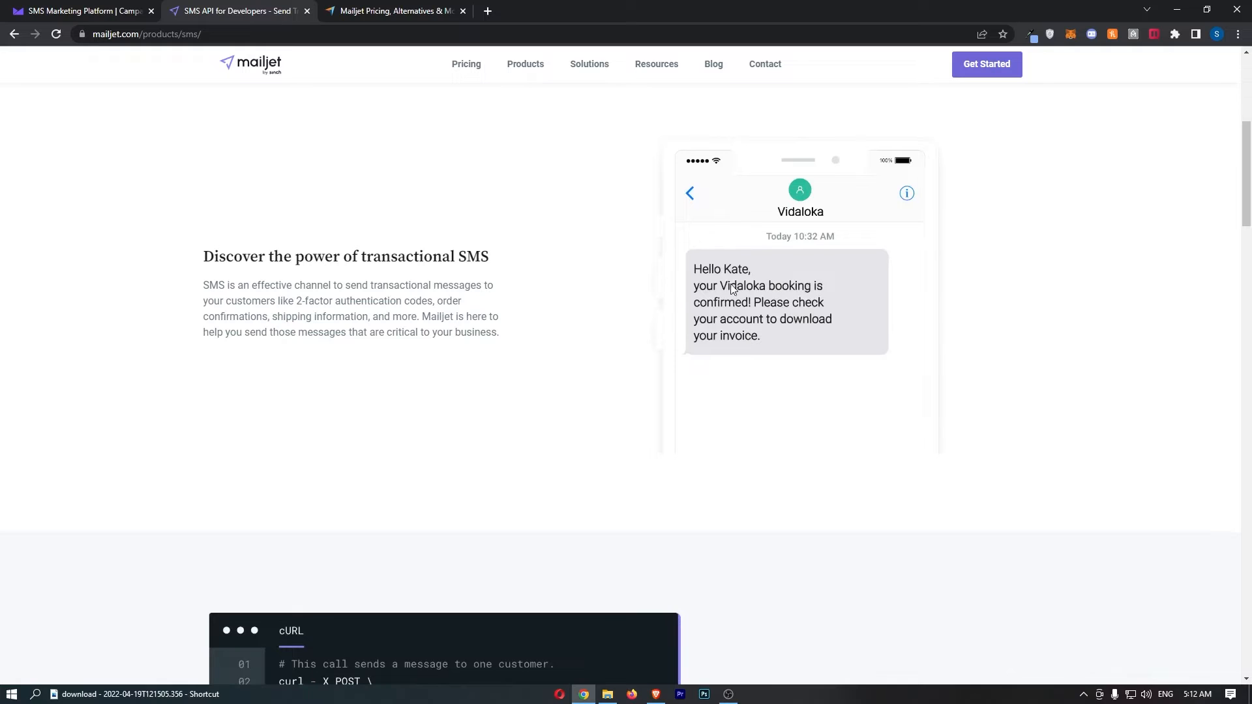
{"action": "mouse_move", "coordinate": [717, 285]}
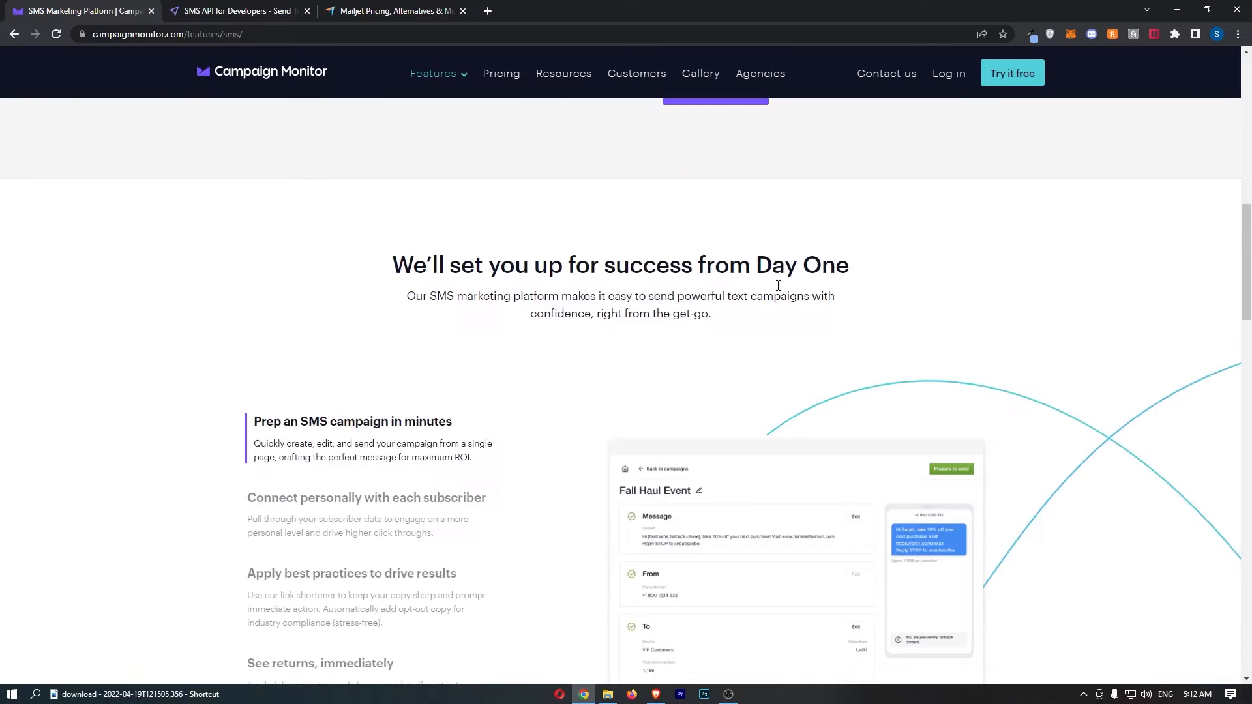
Step: Scroll Campaign Monitor's SMS marketing features page back to its top heading
{"action": "scroll", "scroll_direction": "up", "scroll_amount": 3}
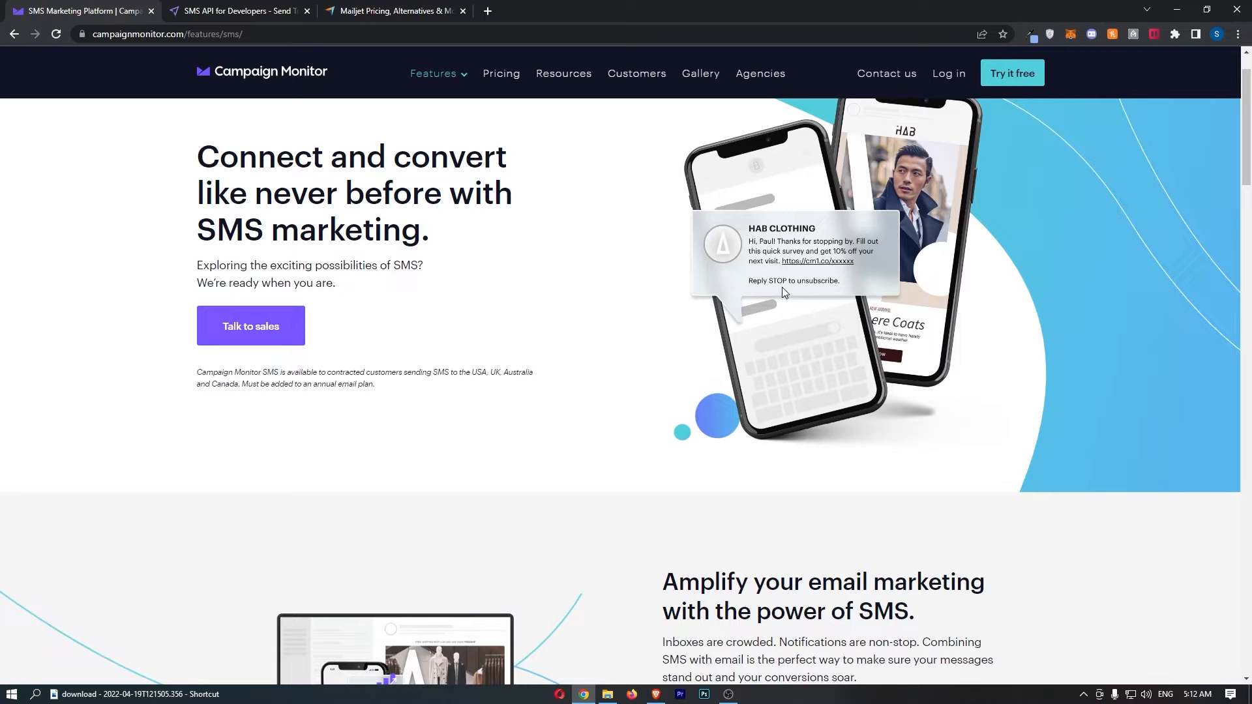
{"action": "mouse_move", "coordinate": [725, 240]}
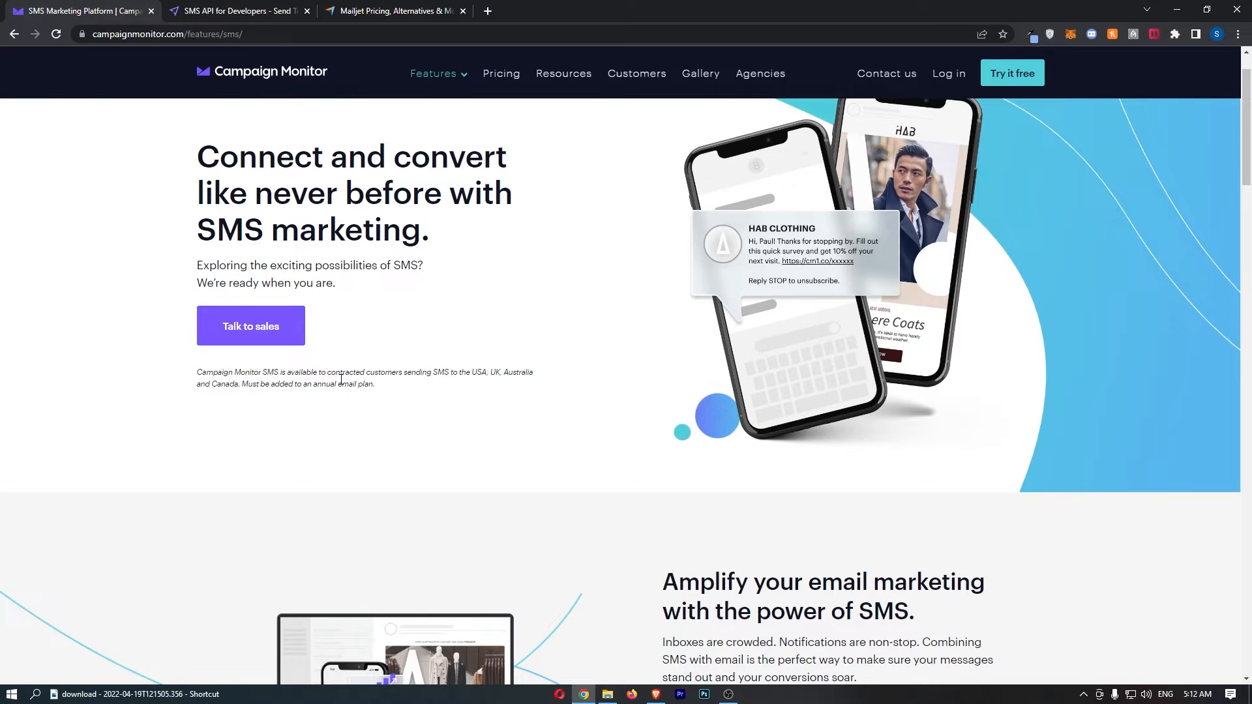
{"action": "left_click_drag", "start_coordinate": [262, 372], "coordinate": [376, 386]}
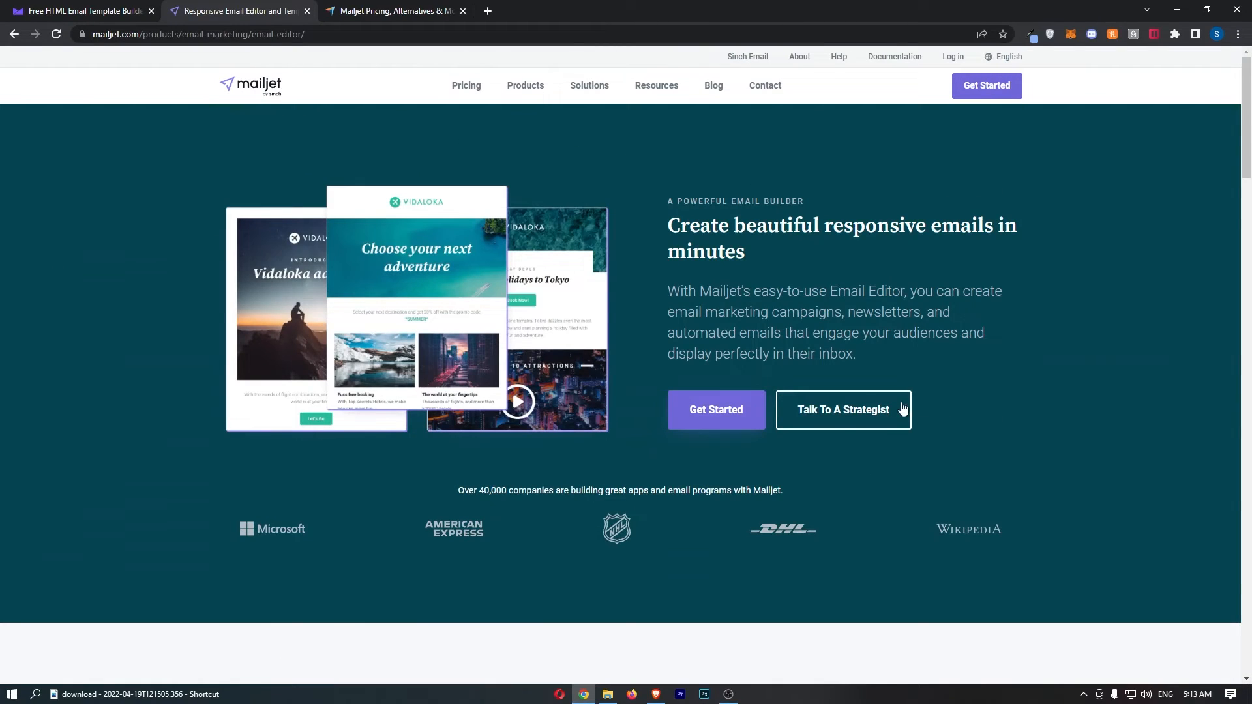
Step: Browse Mailjet's newsletter templates gallery via Resources > Email Template Demo
{"action": "left_click", "coordinate": [656, 86]}
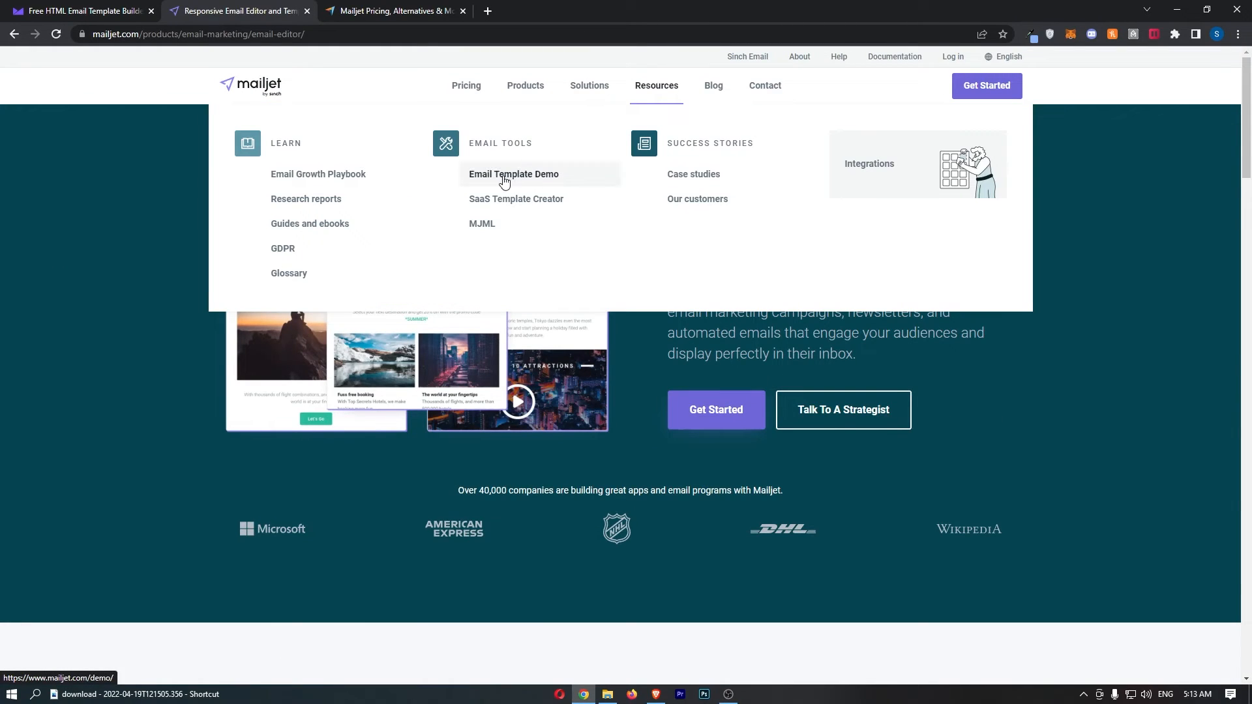
{"action": "left_click", "coordinate": [514, 175]}
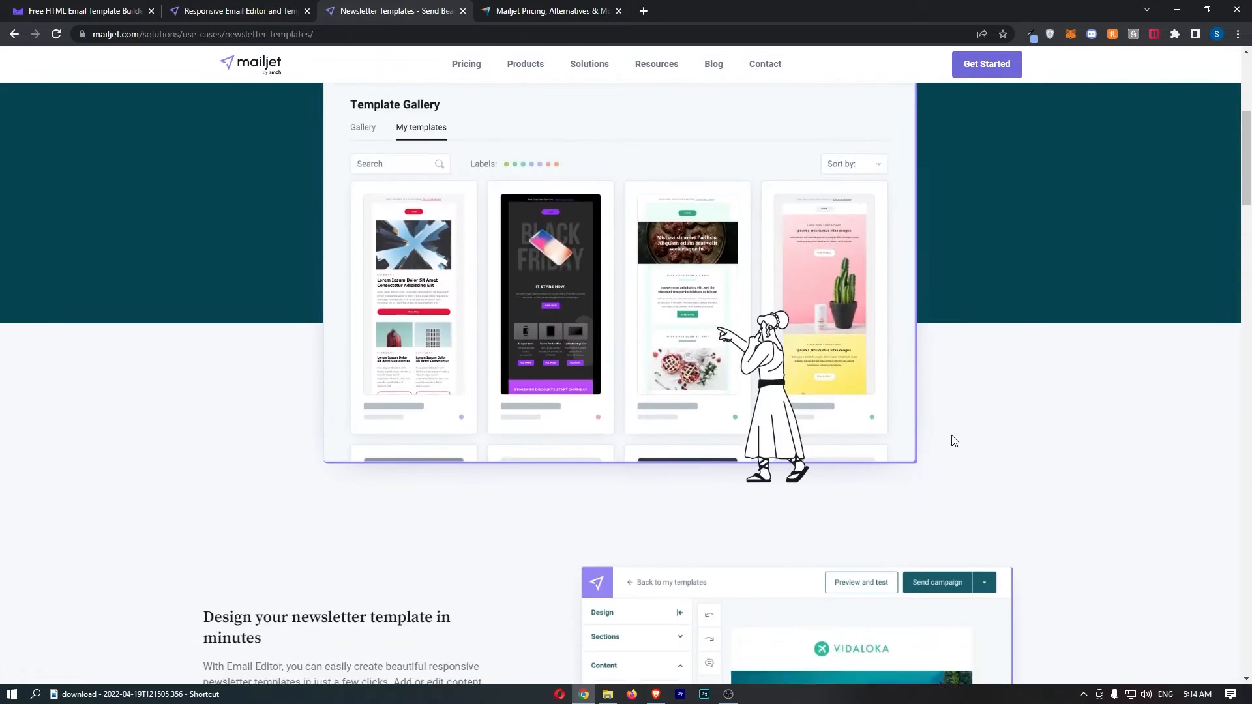
{"action": "scroll", "scroll_direction": "down", "scroll_amount": 3}
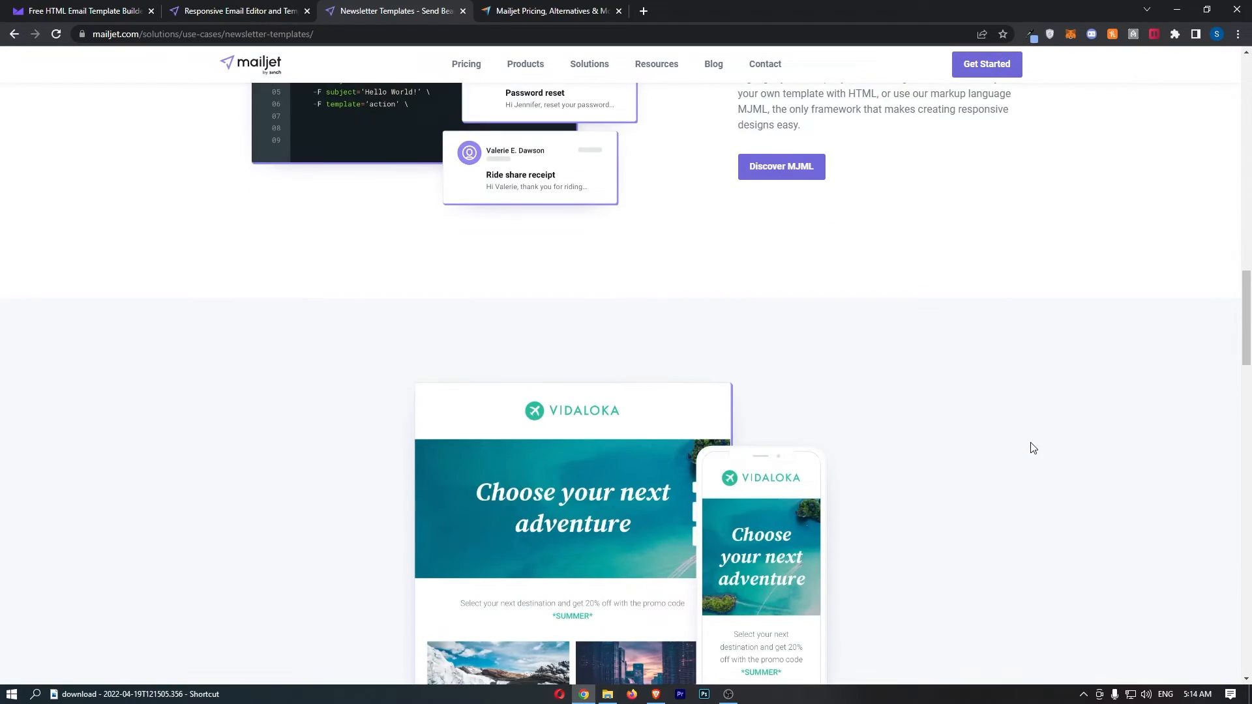
{"action": "scroll", "scroll_direction": "up", "scroll_amount": 3}
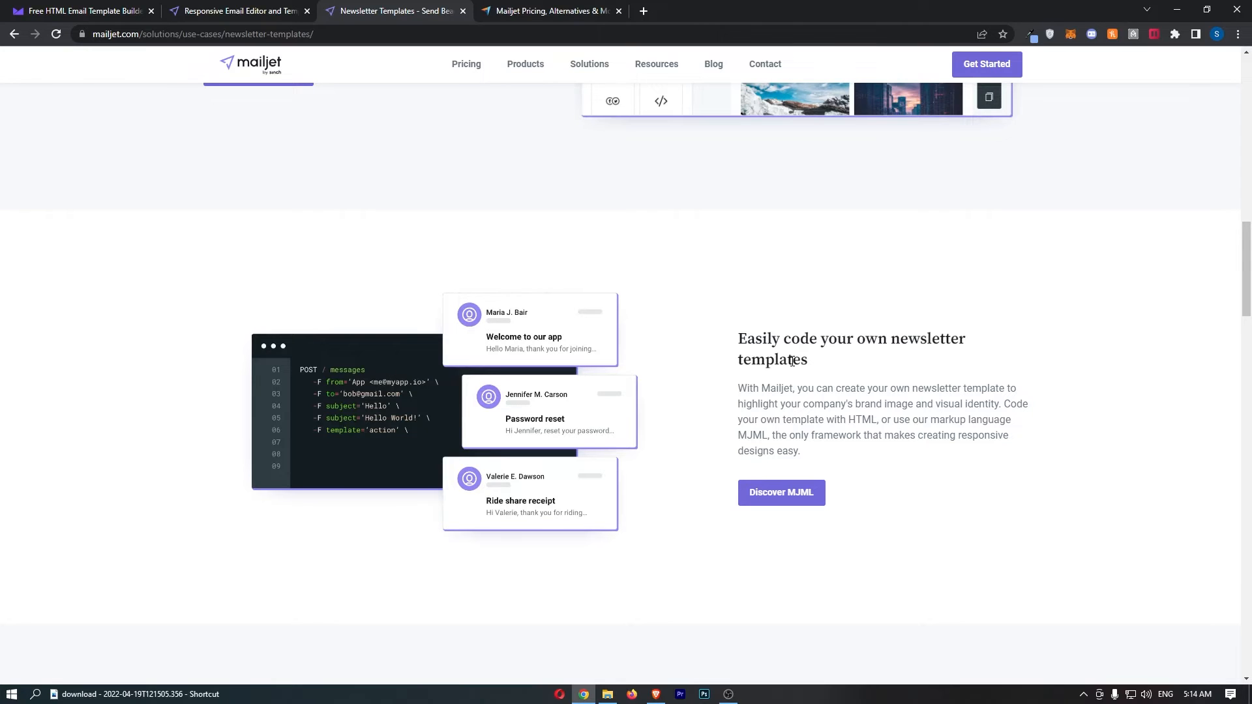
{"action": "scroll", "scroll_direction": "down", "scroll_amount": 3}
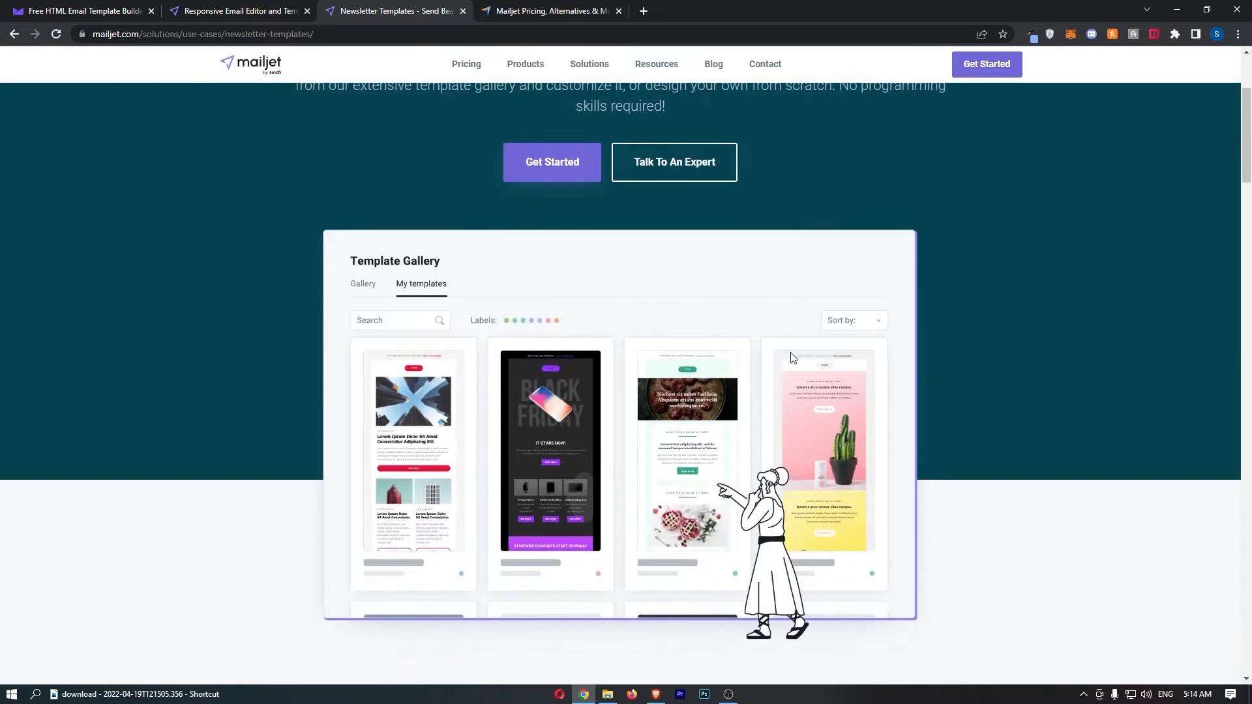
{"action": "scroll", "scroll_direction": "down", "scroll_amount": 3}
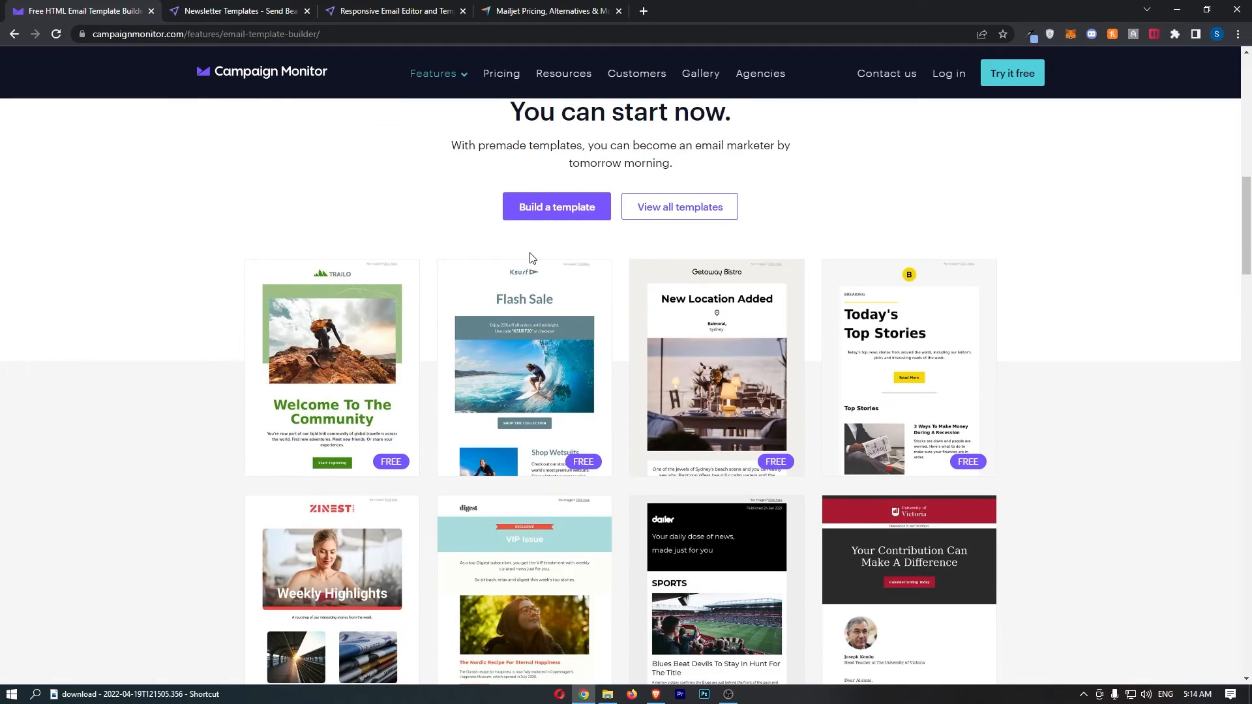
Step: Scroll through Campaign Monitor's premade email template gallery
{"action": "scroll", "scroll_direction": "down", "scroll_amount": 3}
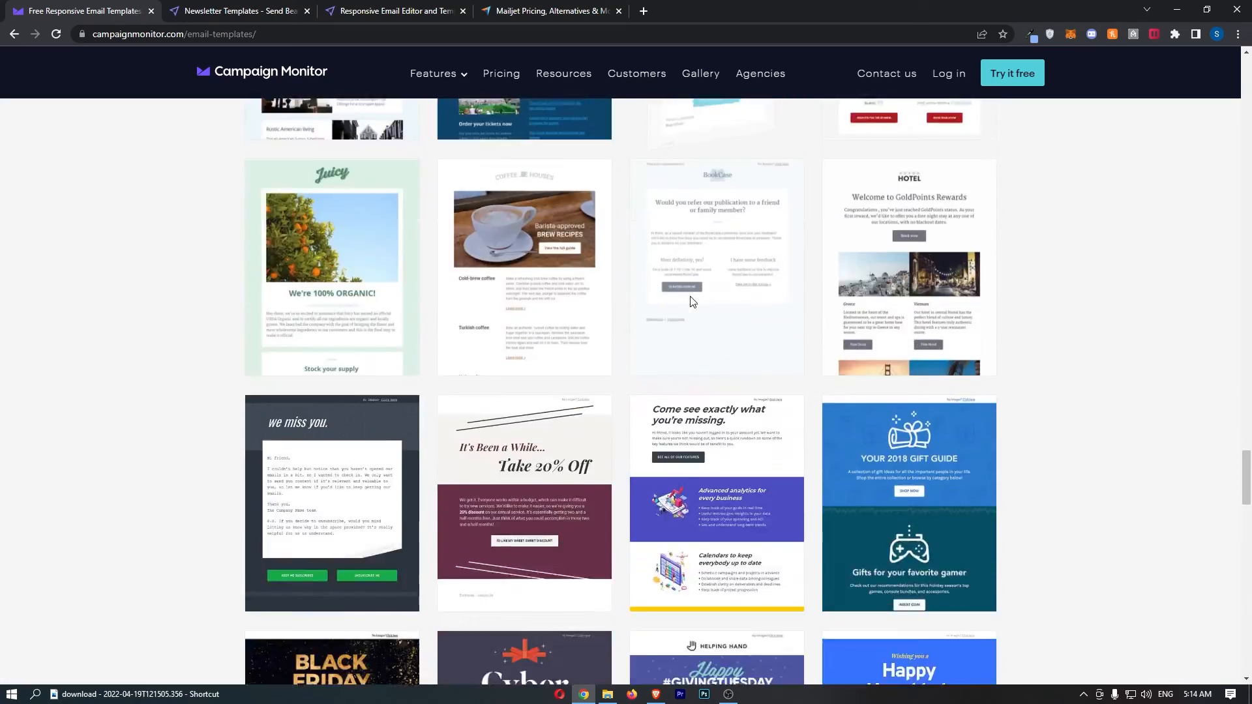
{"action": "scroll", "scroll_direction": "down", "scroll_amount": 3}
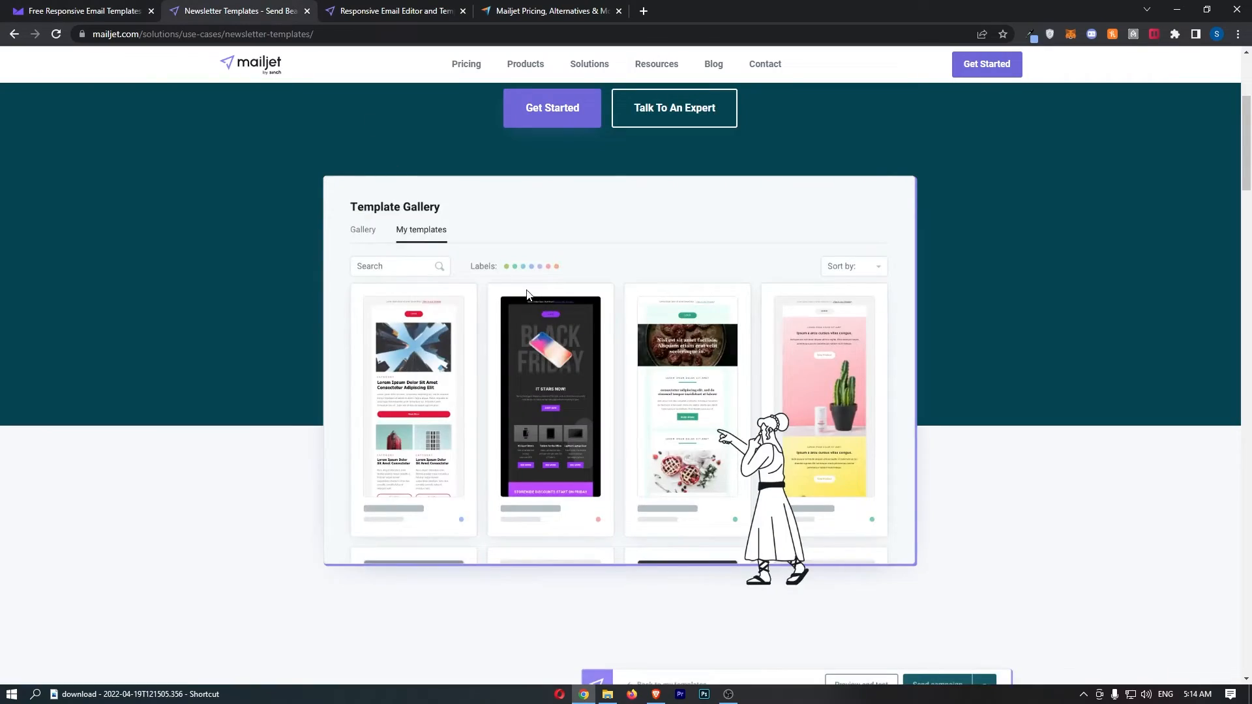
{"action": "scroll", "scroll_direction": "down", "scroll_amount": 3}
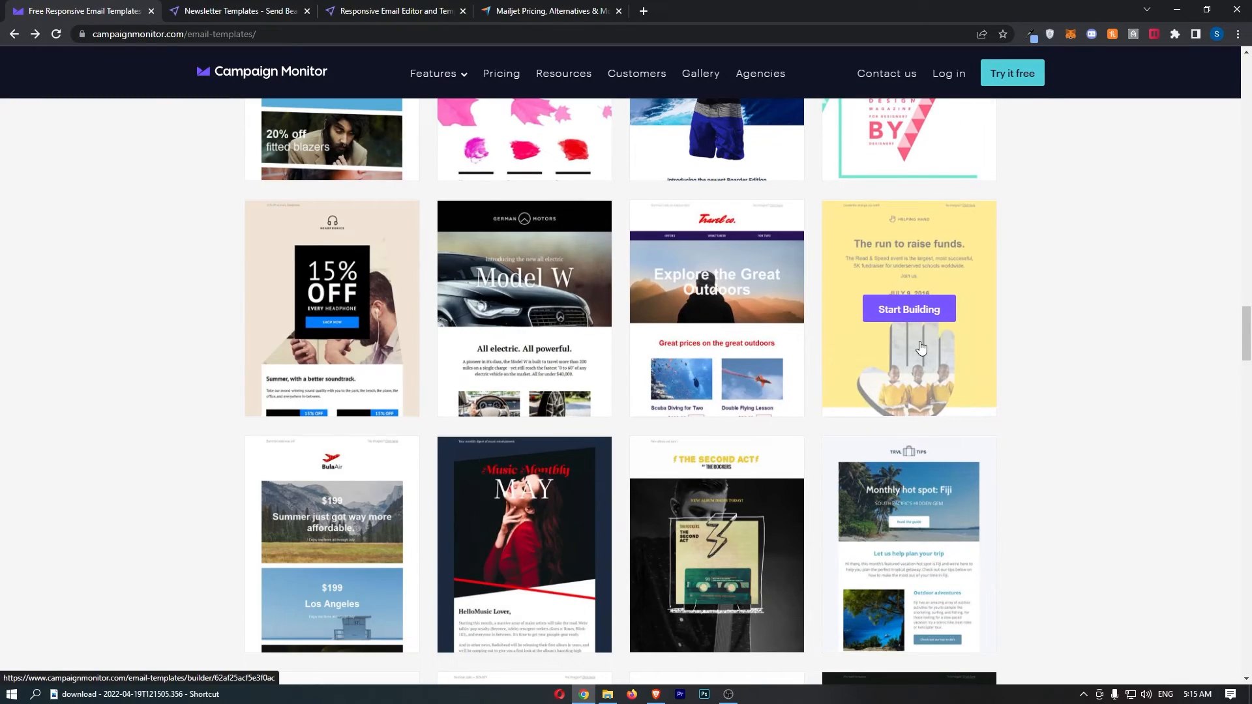
{"action": "scroll", "scroll_direction": "up", "scroll_amount": 3}
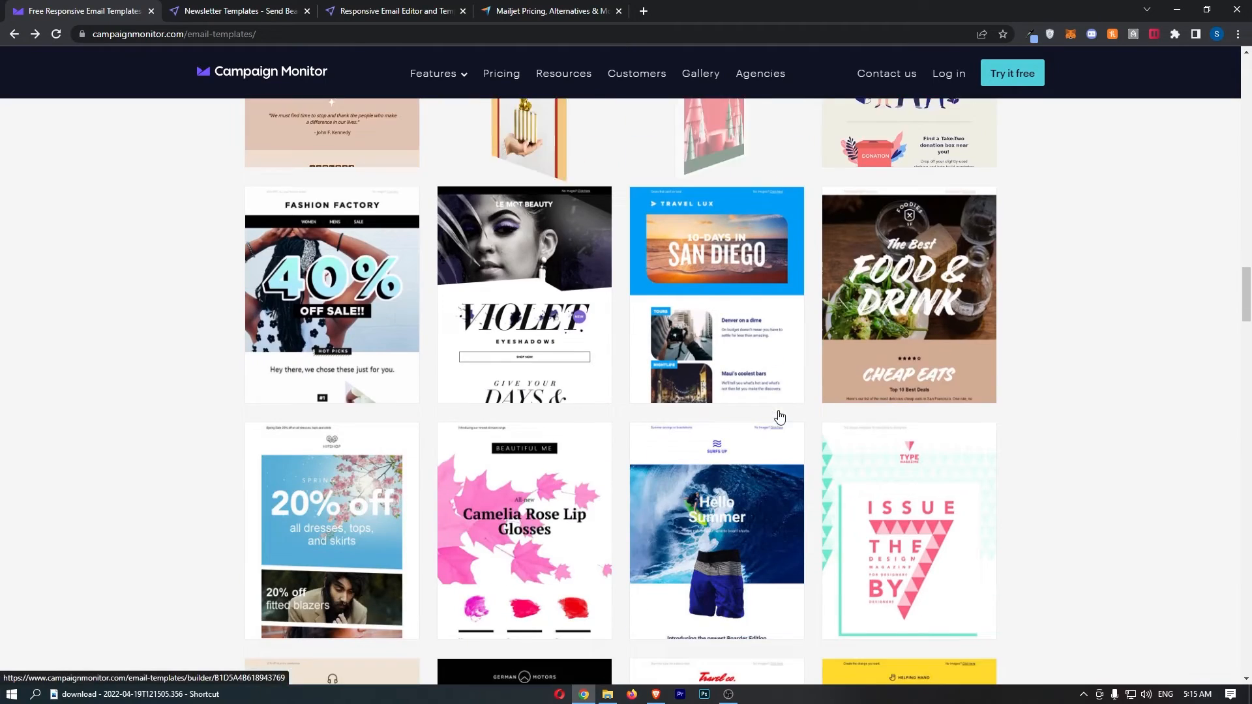
{"action": "scroll", "scroll_direction": "down", "scroll_amount": 3}
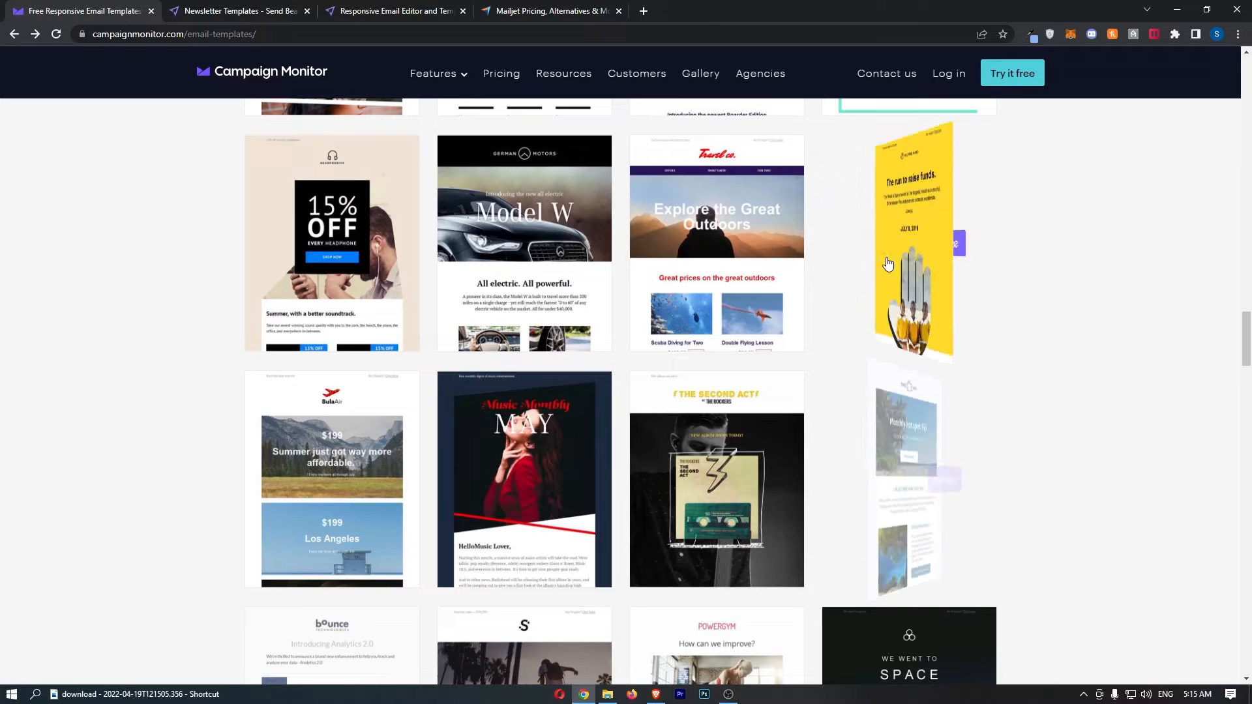
{"action": "scroll", "scroll_direction": "down", "scroll_amount": 3}
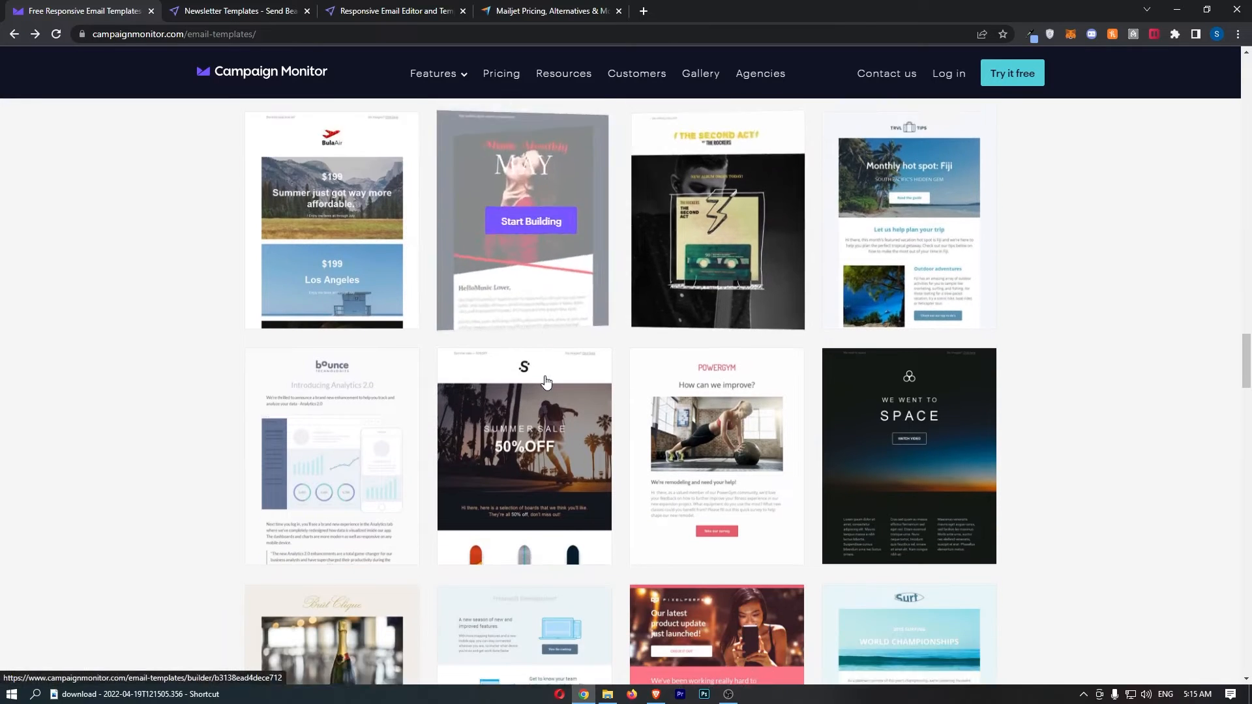
{"action": "scroll", "scroll_direction": "down", "scroll_amount": 3}
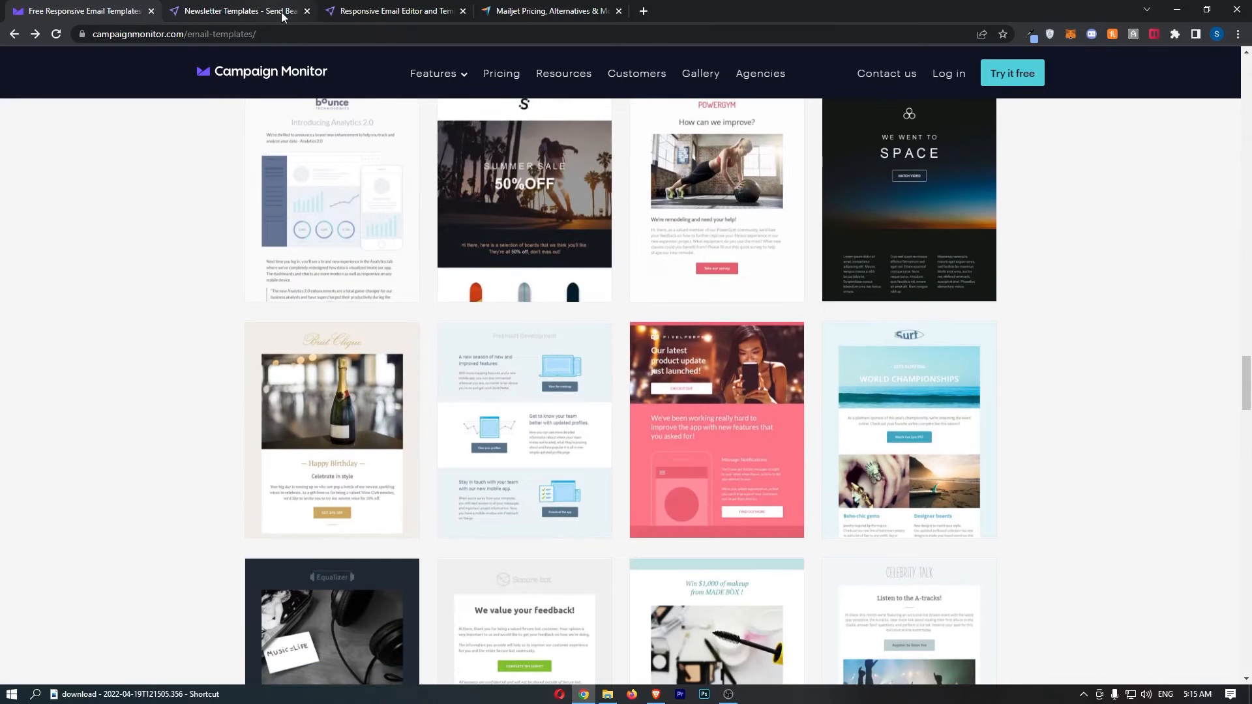
{"action": "mouse_move", "coordinate": [332, 196]}
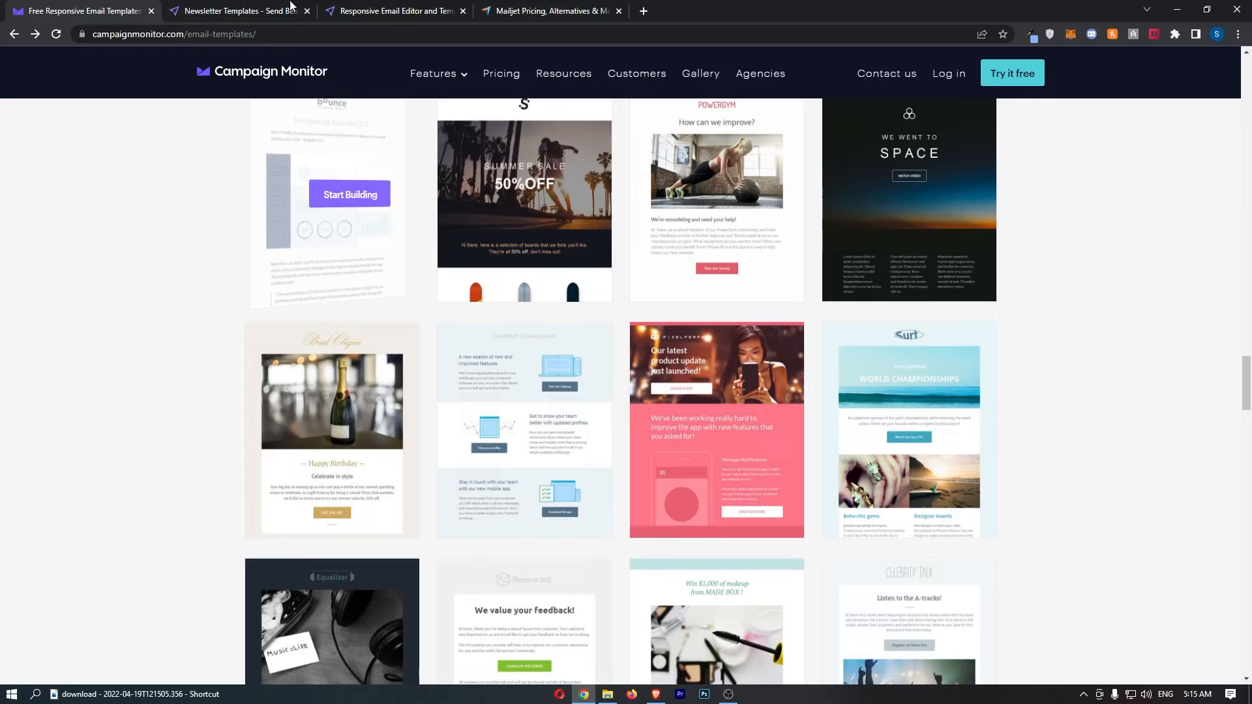
Step: Return Campaign Monitor to its homepage and bring Mailjet's homepage to the front
{"action": "left_click", "coordinate": [243, 11]}
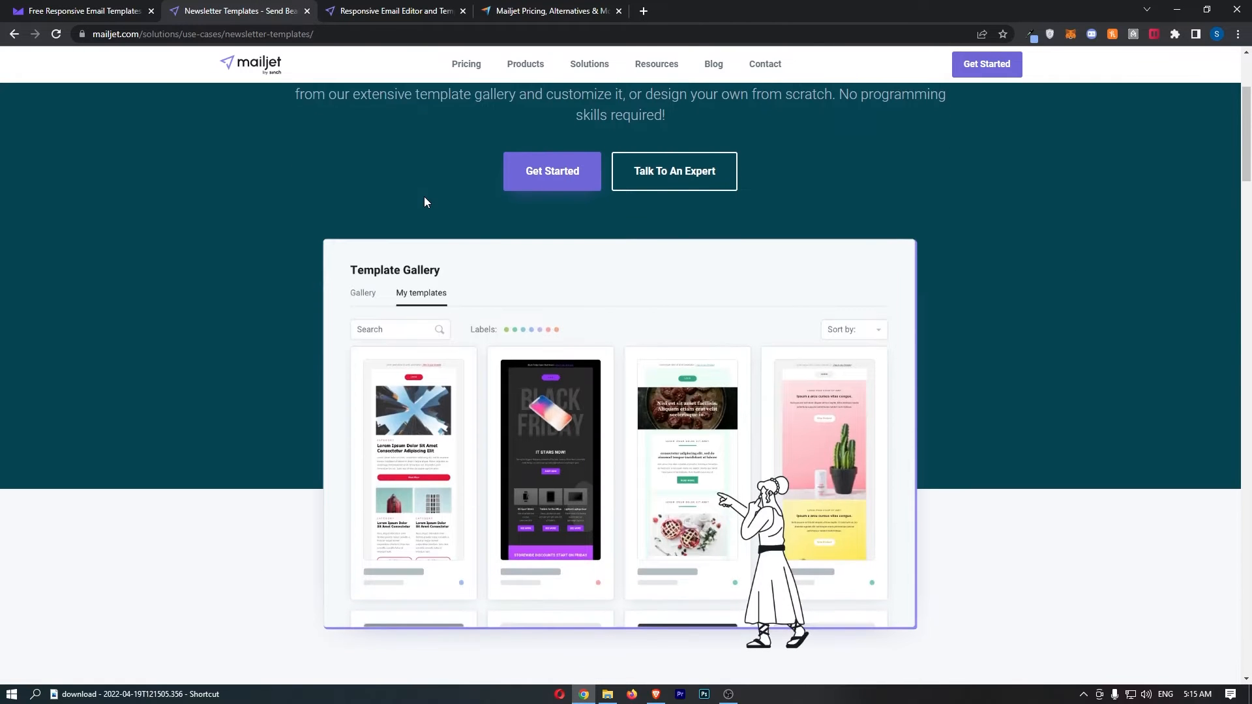
{"action": "scroll", "scroll_direction": "down", "scroll_amount": 3}
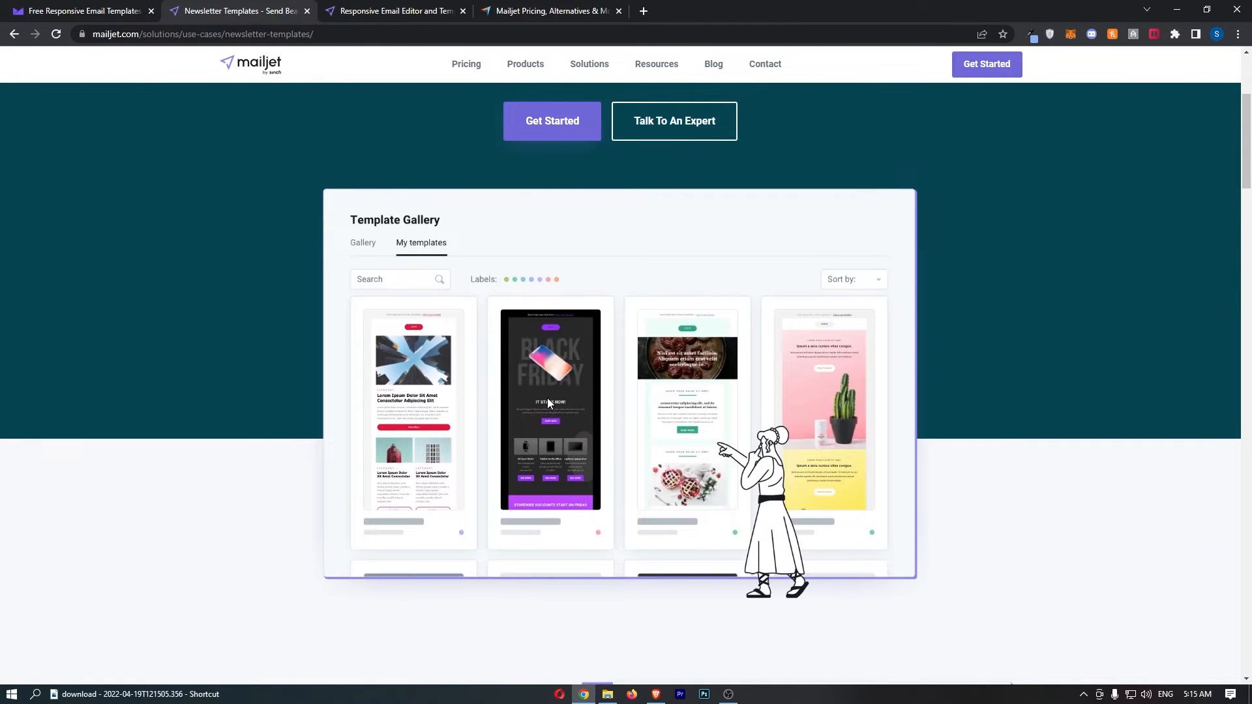
{"action": "mouse_move", "coordinate": [335, 114]}
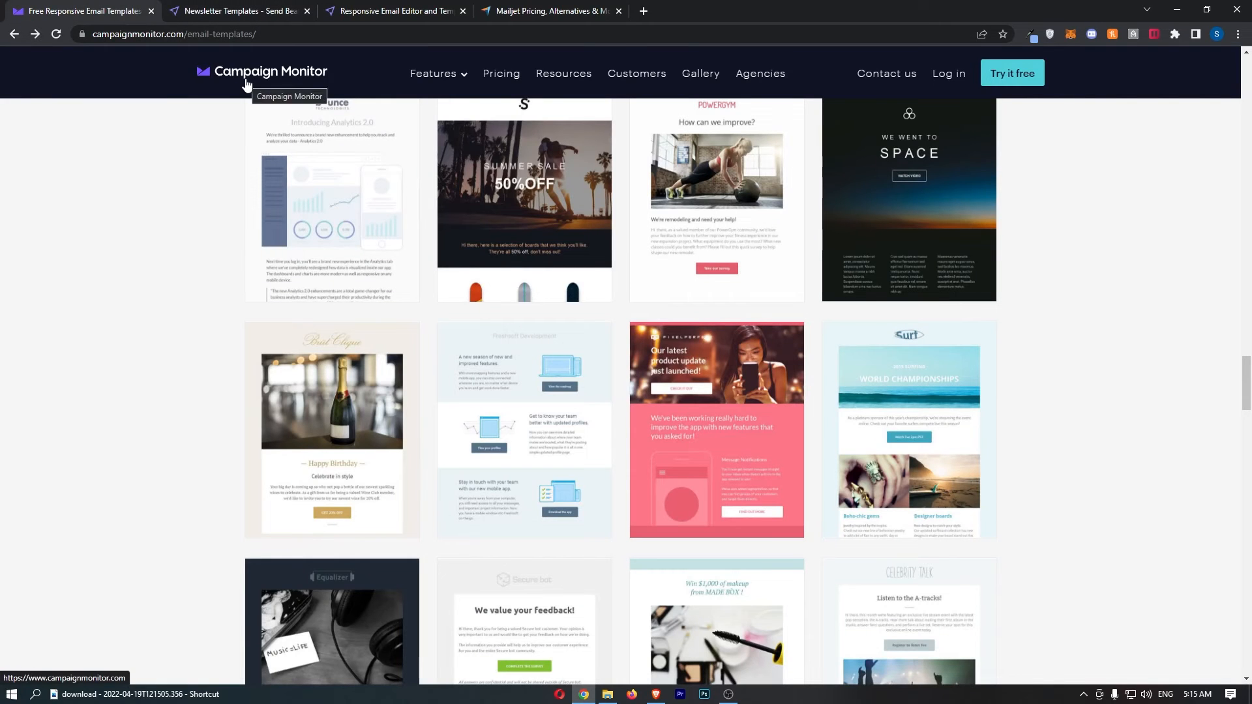
{"action": "left_click", "coordinate": [433, 73]}
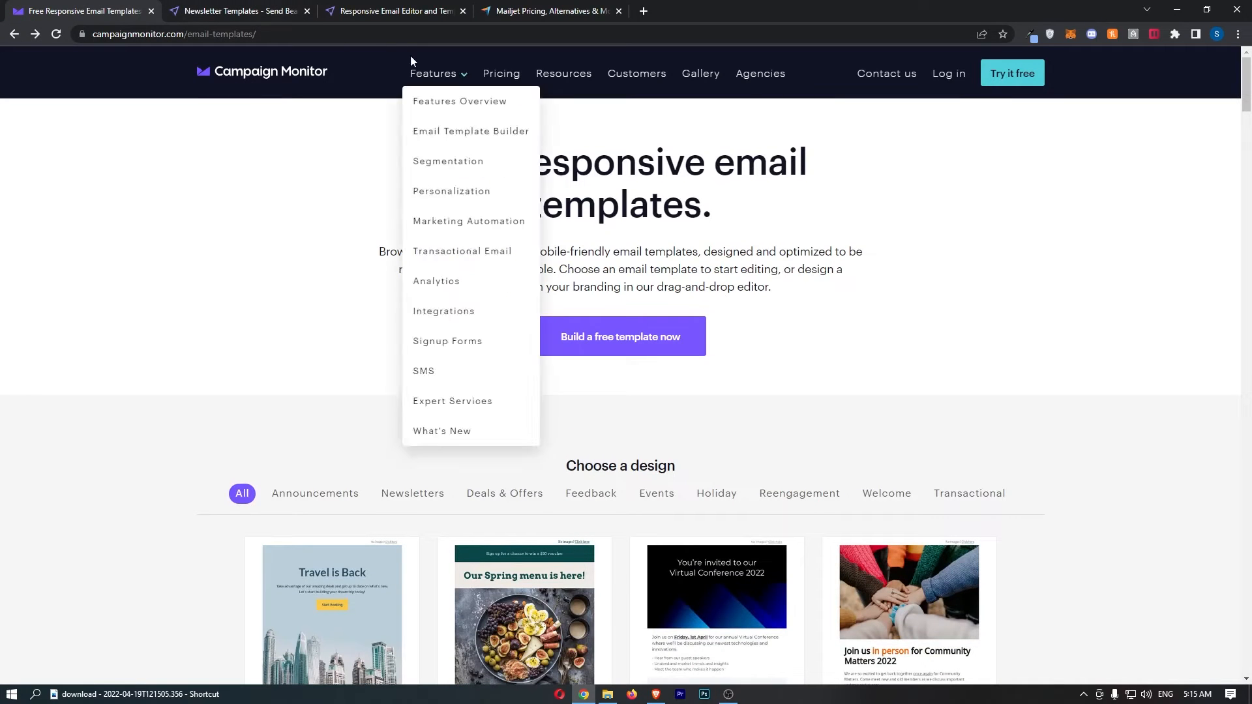
{"action": "left_click", "coordinate": [238, 10]}
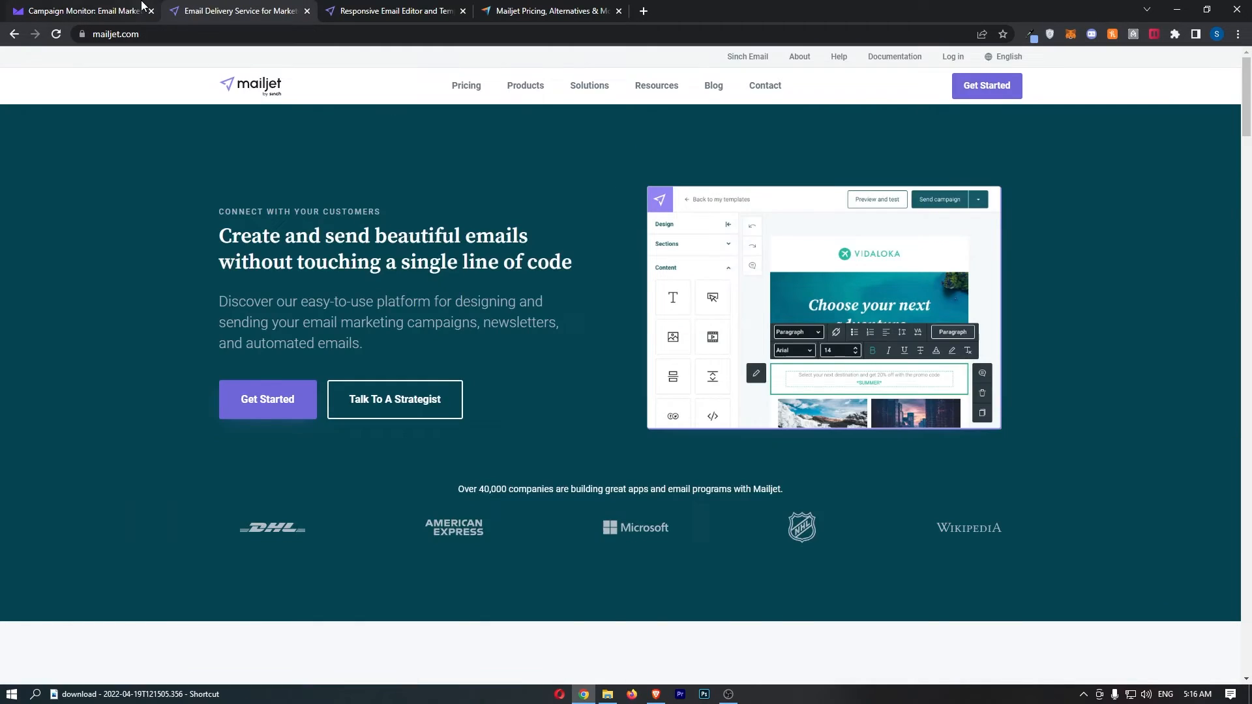
Step: Read through Mailjet's Email Editor product page, then show its Free, Essential, Premium and Custom pricing plans
{"action": "left_click", "coordinate": [78, 10]}
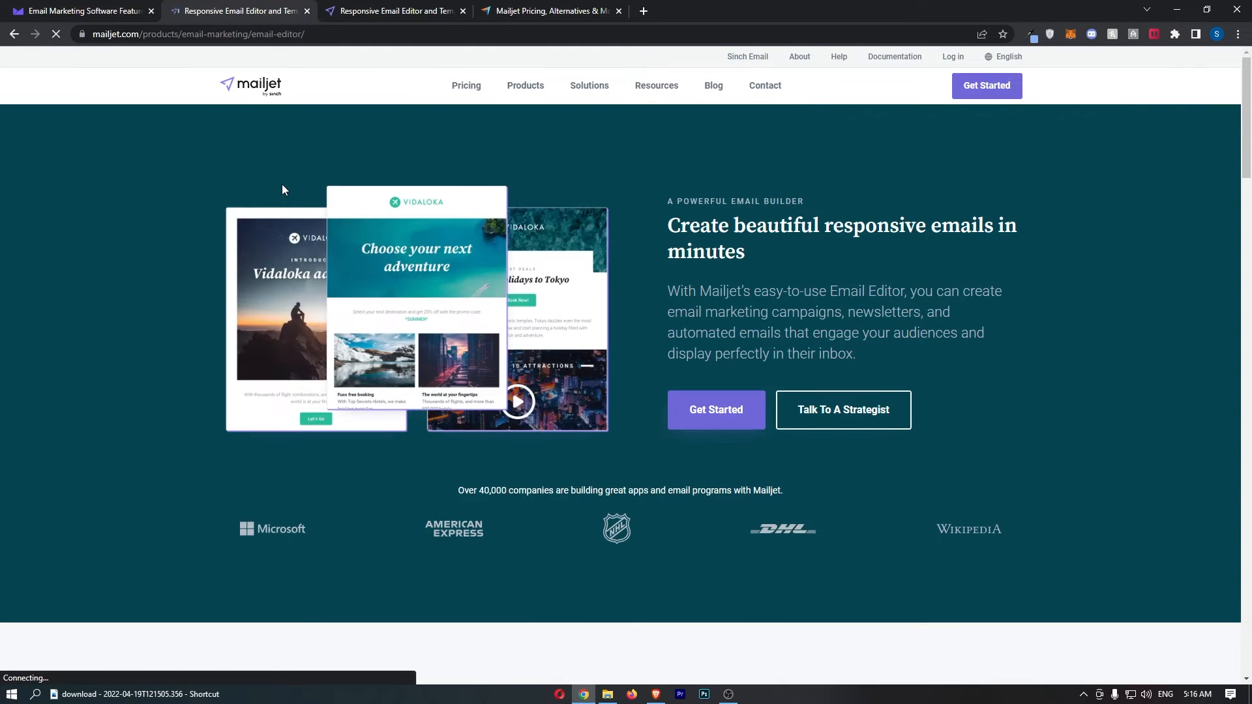
{"action": "scroll", "scroll_direction": "down", "scroll_amount": 3}
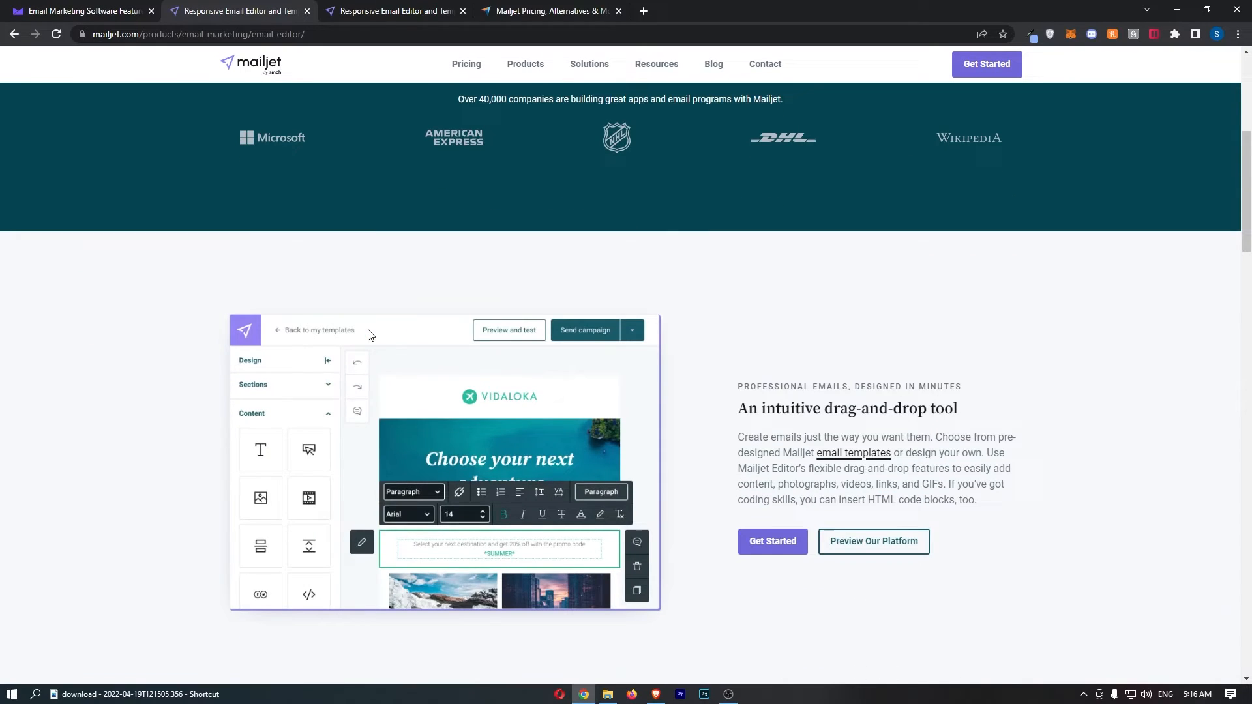
{"action": "scroll", "scroll_direction": "down", "scroll_amount": 3}
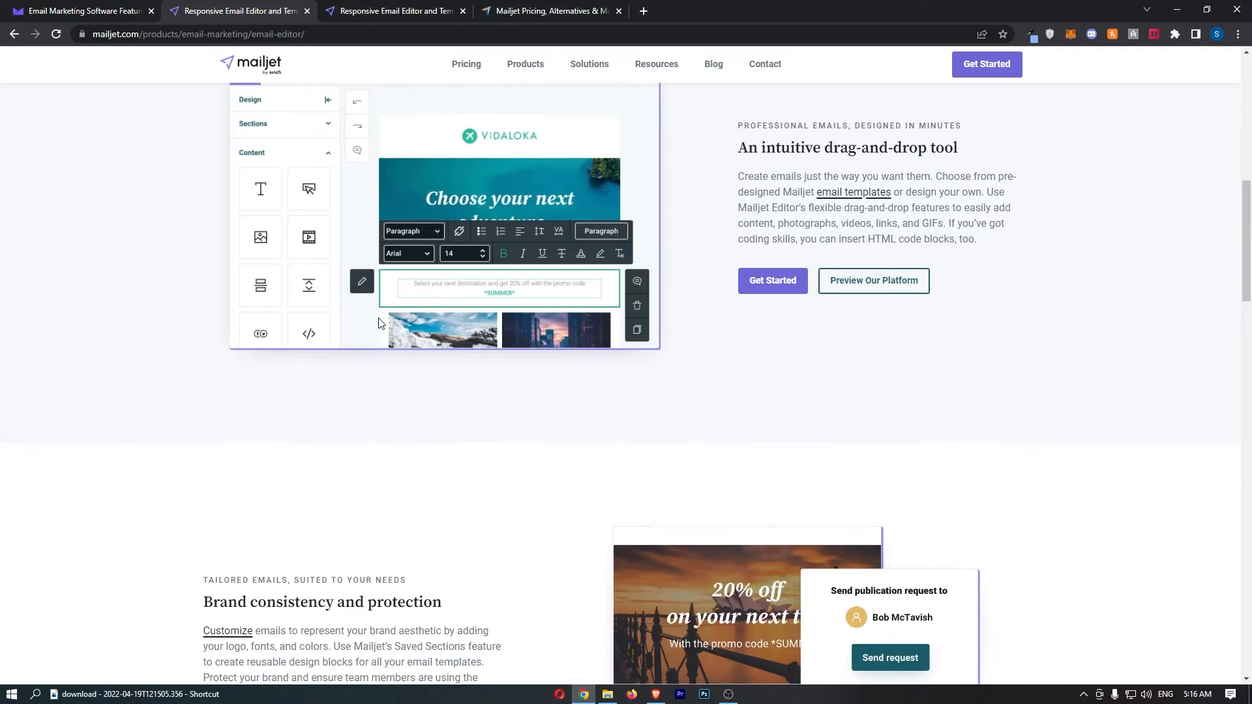
{"action": "scroll", "scroll_direction": "down", "scroll_amount": 3}
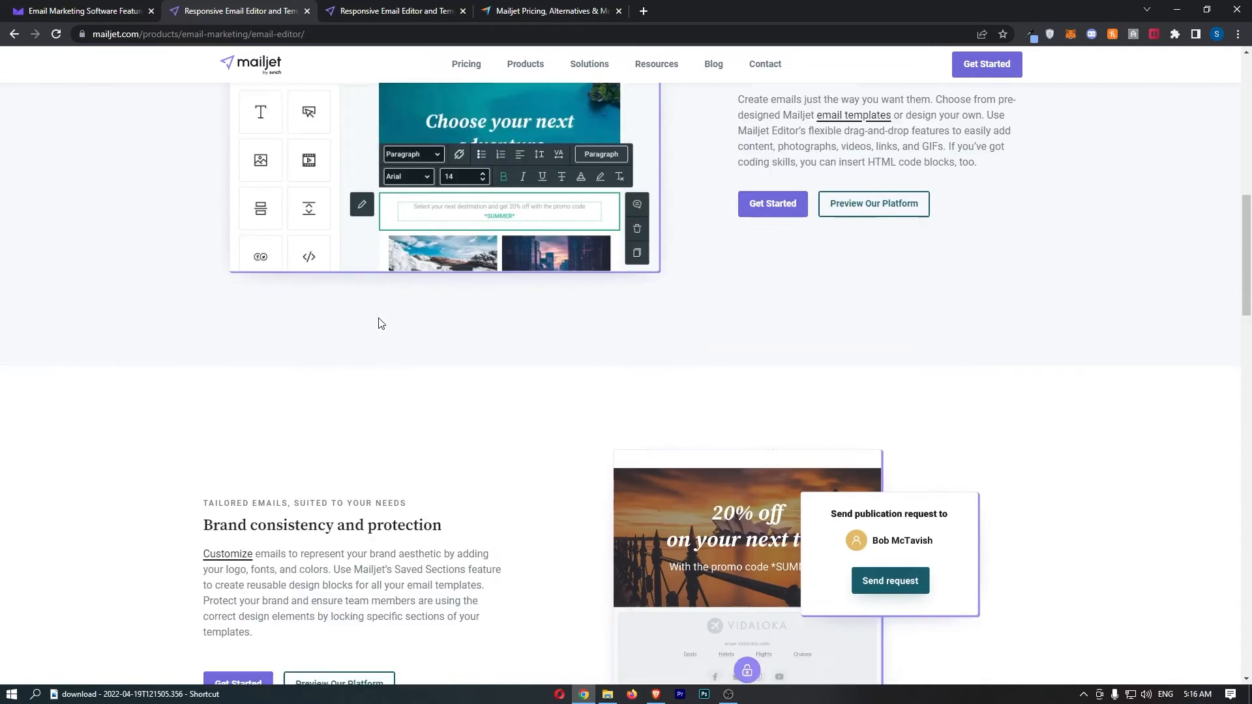
{"action": "scroll", "scroll_direction": "down", "scroll_amount": 3}
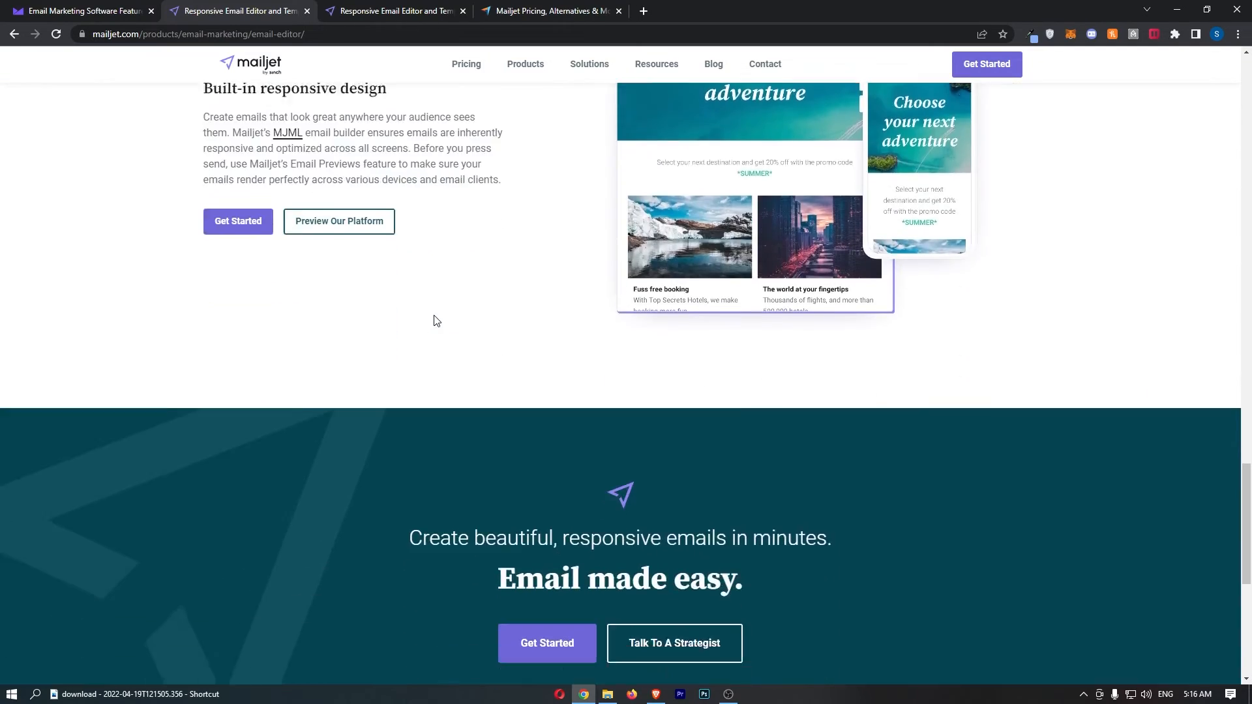
{"action": "scroll", "scroll_direction": "down", "scroll_amount": 3}
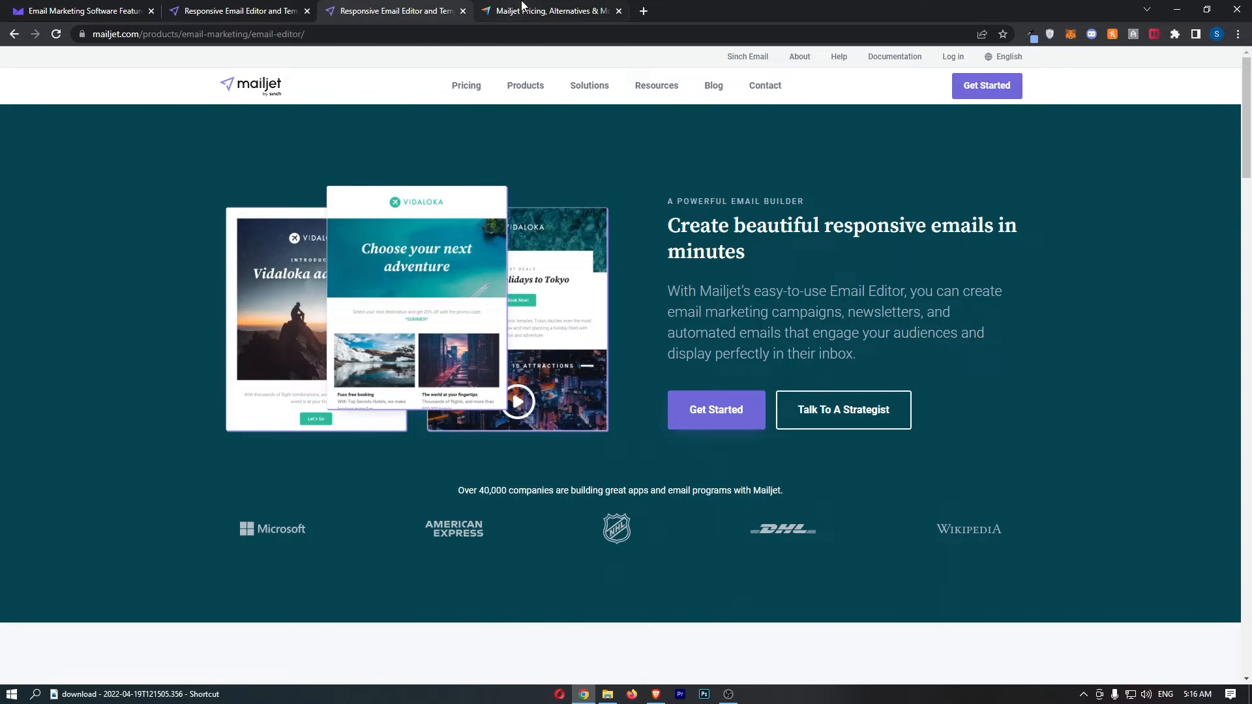
{"action": "left_click", "coordinate": [549, 10]}
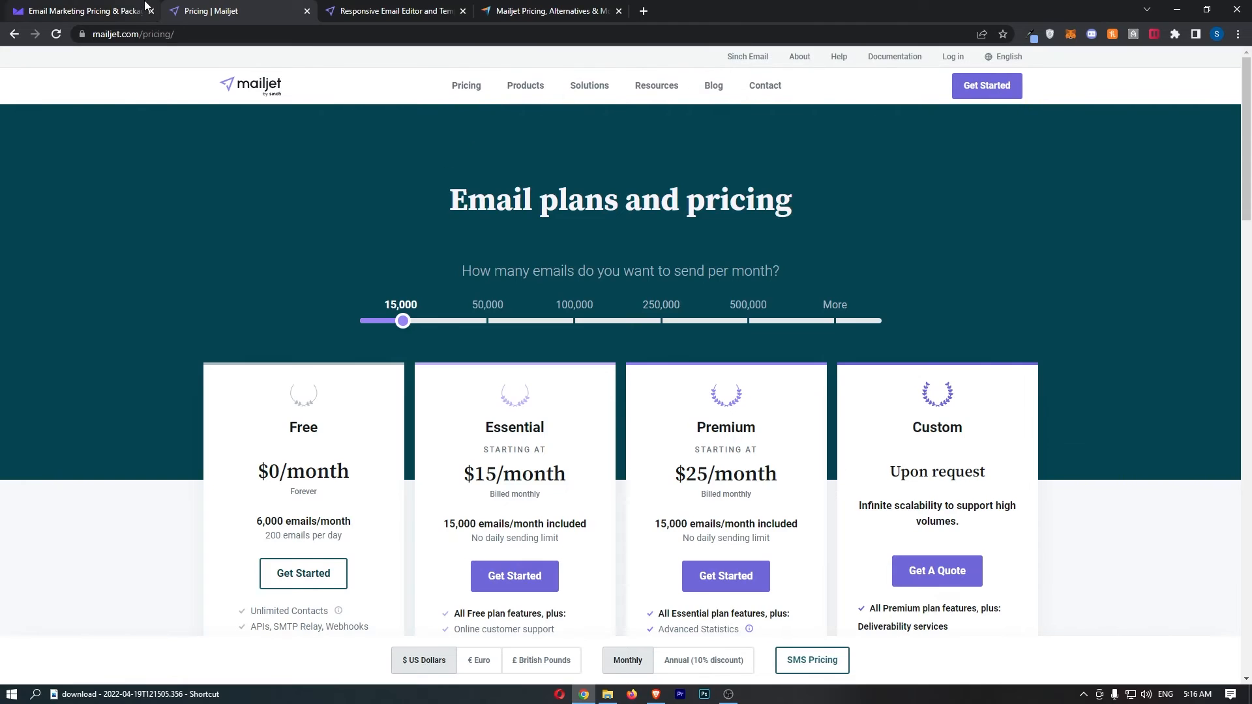
Step: Review Campaign Monitor's 5000-contact plans (Basic £49, Unlimited £89, Premier £139), then return to Mailjet's pricing
{"action": "scroll", "scroll_direction": "down", "scroll_amount": 3}
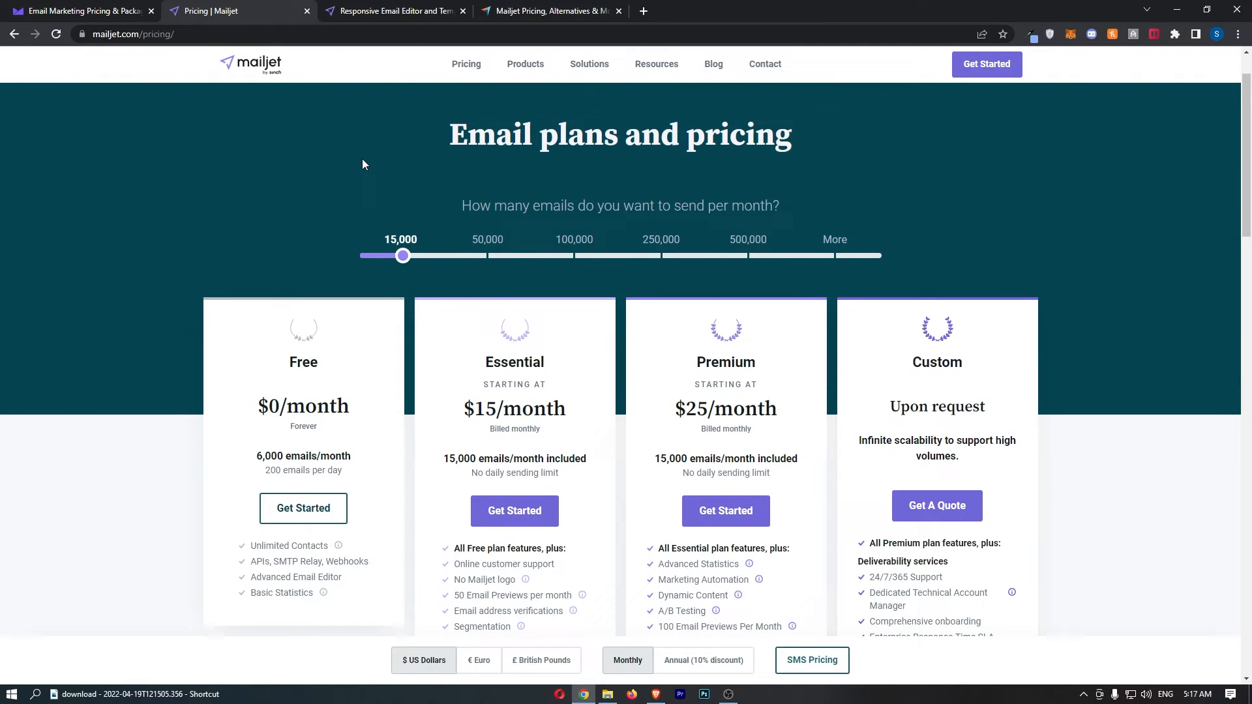
{"action": "left_click", "coordinate": [79, 11]}
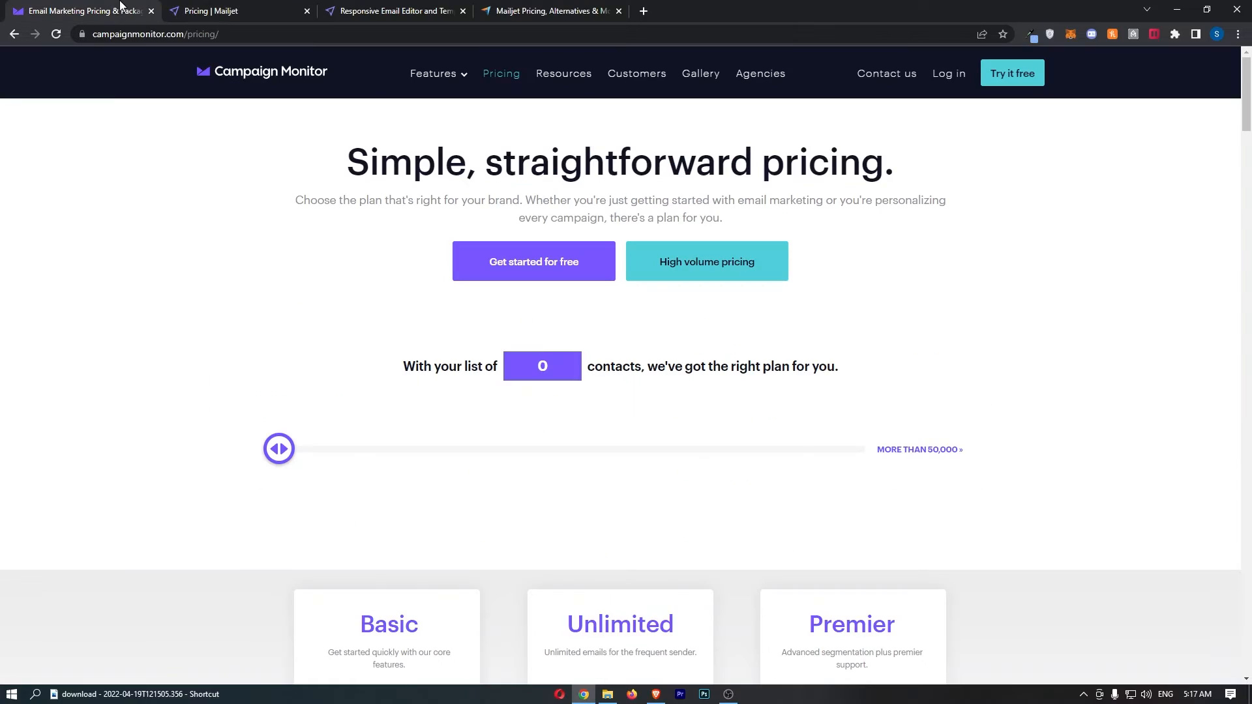
{"action": "scroll", "scroll_direction": "down", "scroll_amount": 3}
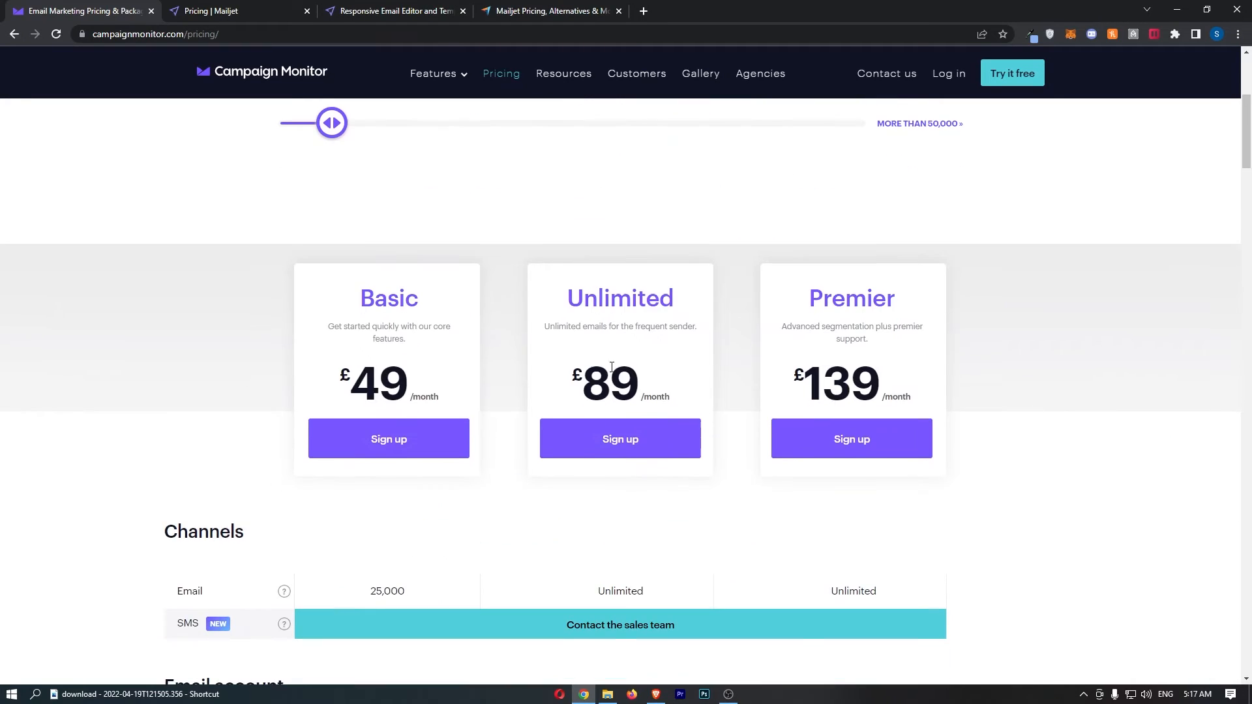
{"action": "double_click", "coordinate": [621, 298]}
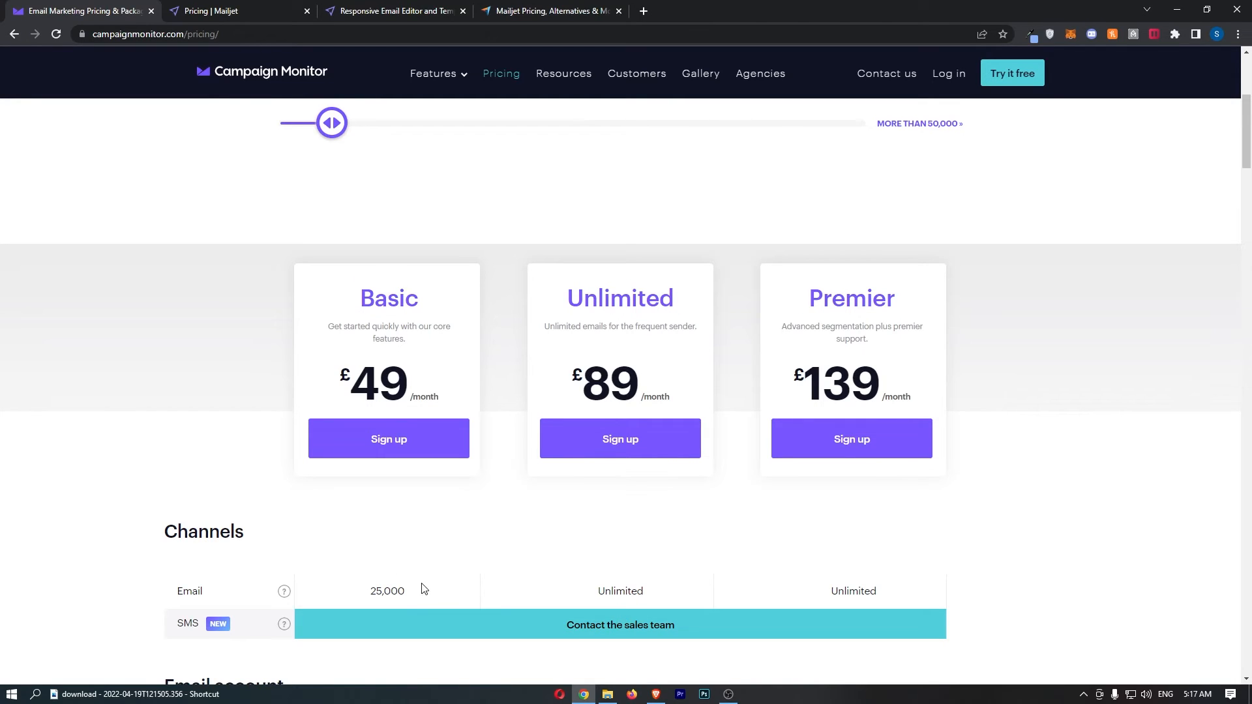
{"action": "mouse_move", "coordinate": [626, 450]}
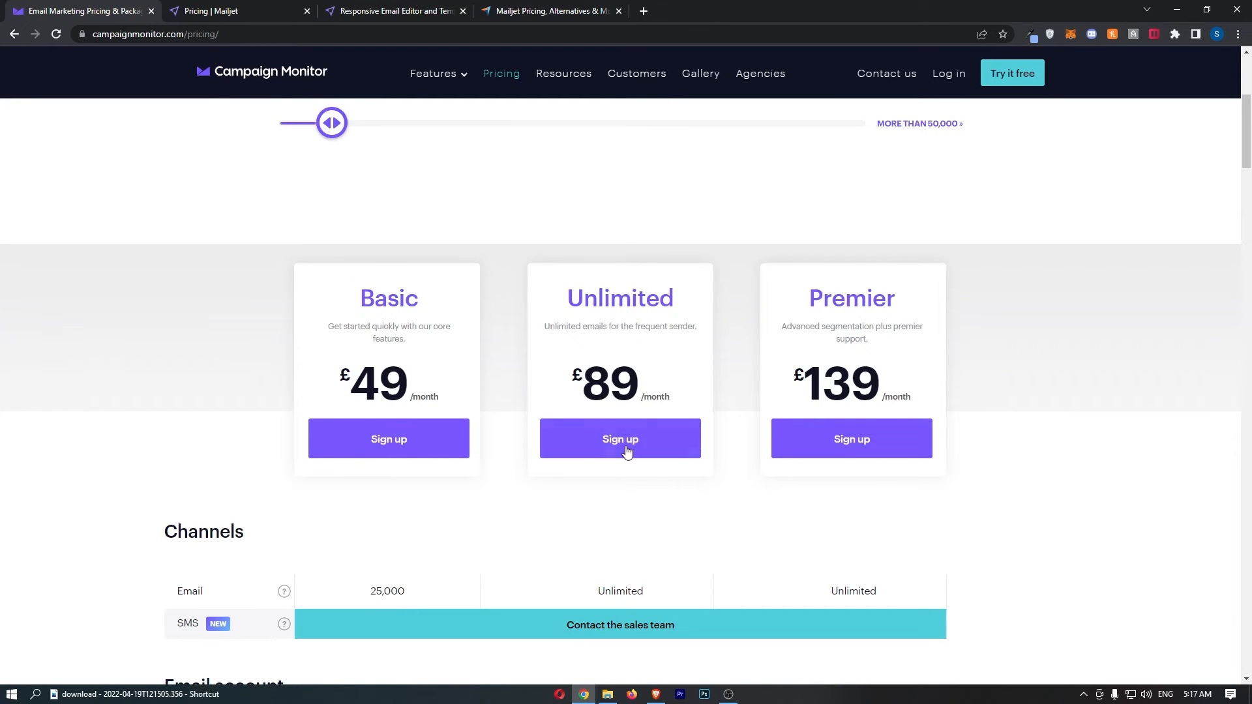
{"action": "mouse_move", "coordinate": [580, 605]}
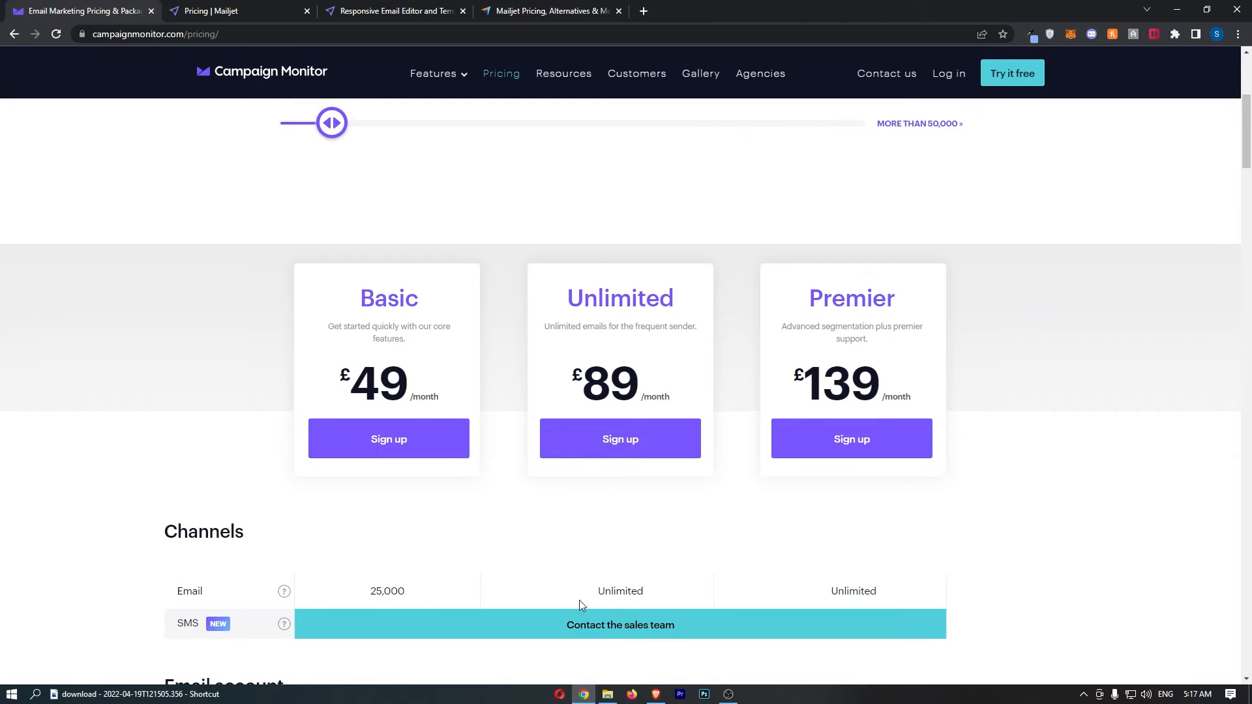
{"action": "scroll", "scroll_direction": "up", "scroll_amount": 3}
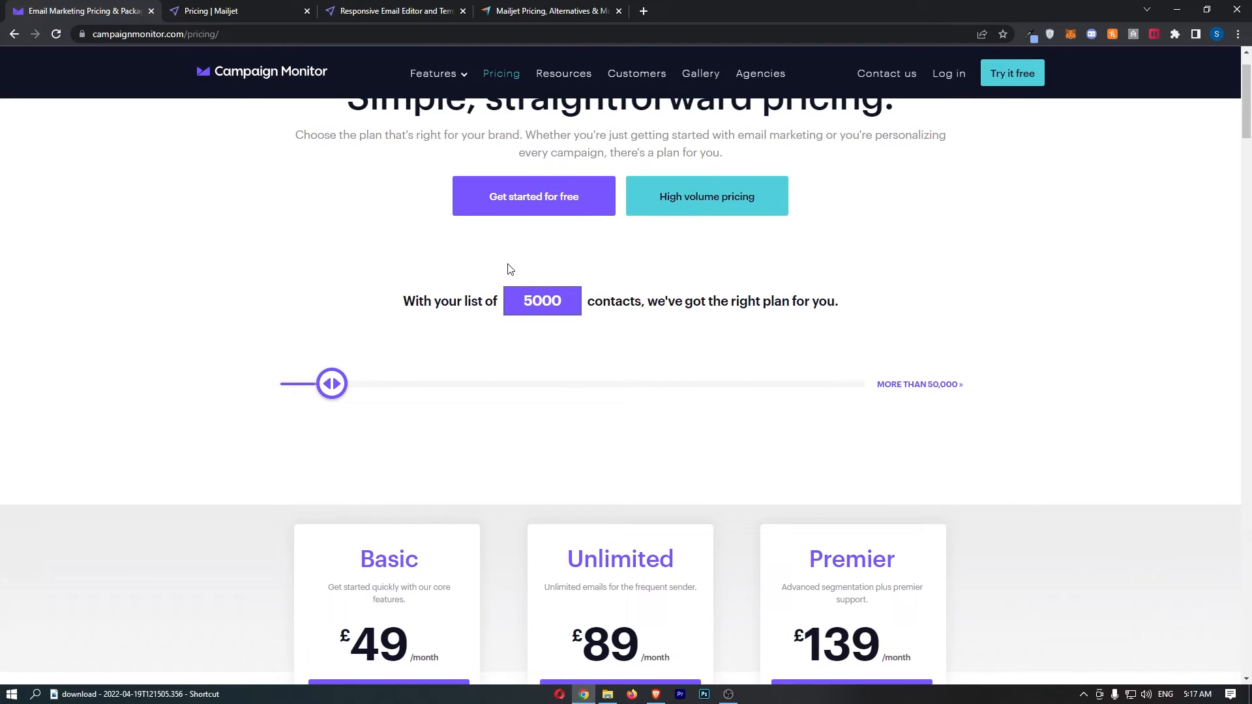
{"action": "left_click", "coordinate": [215, 11]}
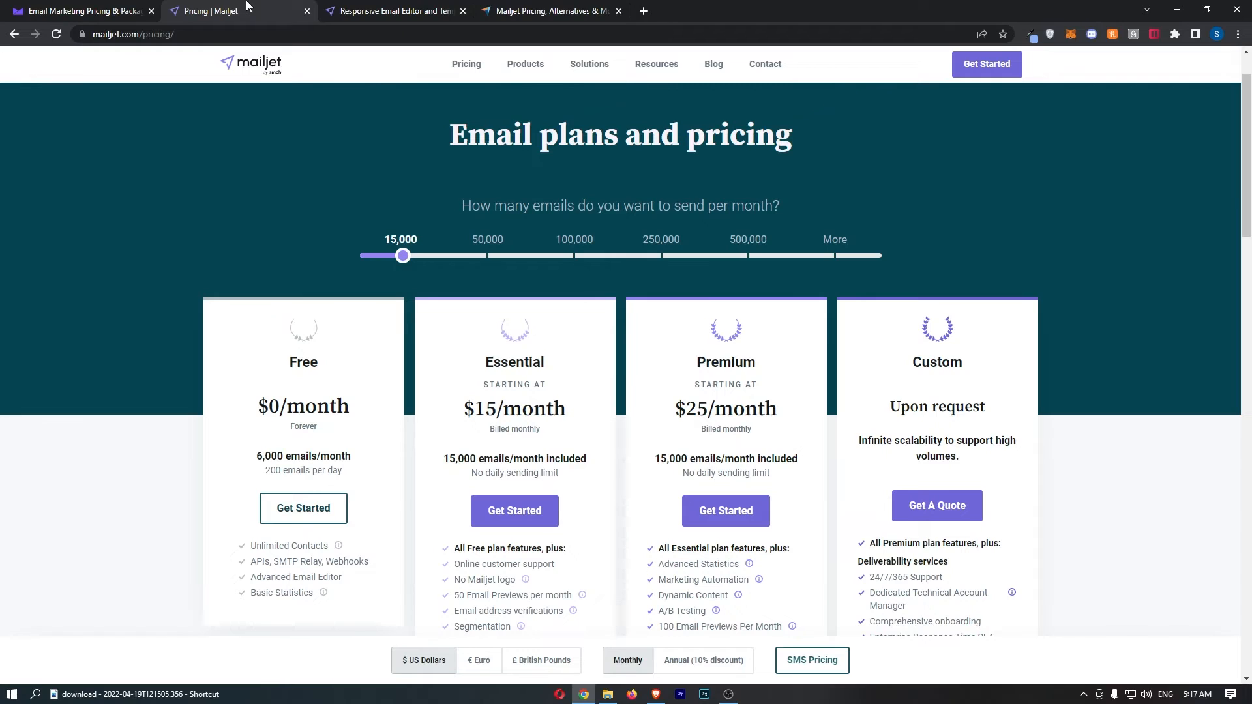
{"action": "mouse_move", "coordinate": [353, 157]}
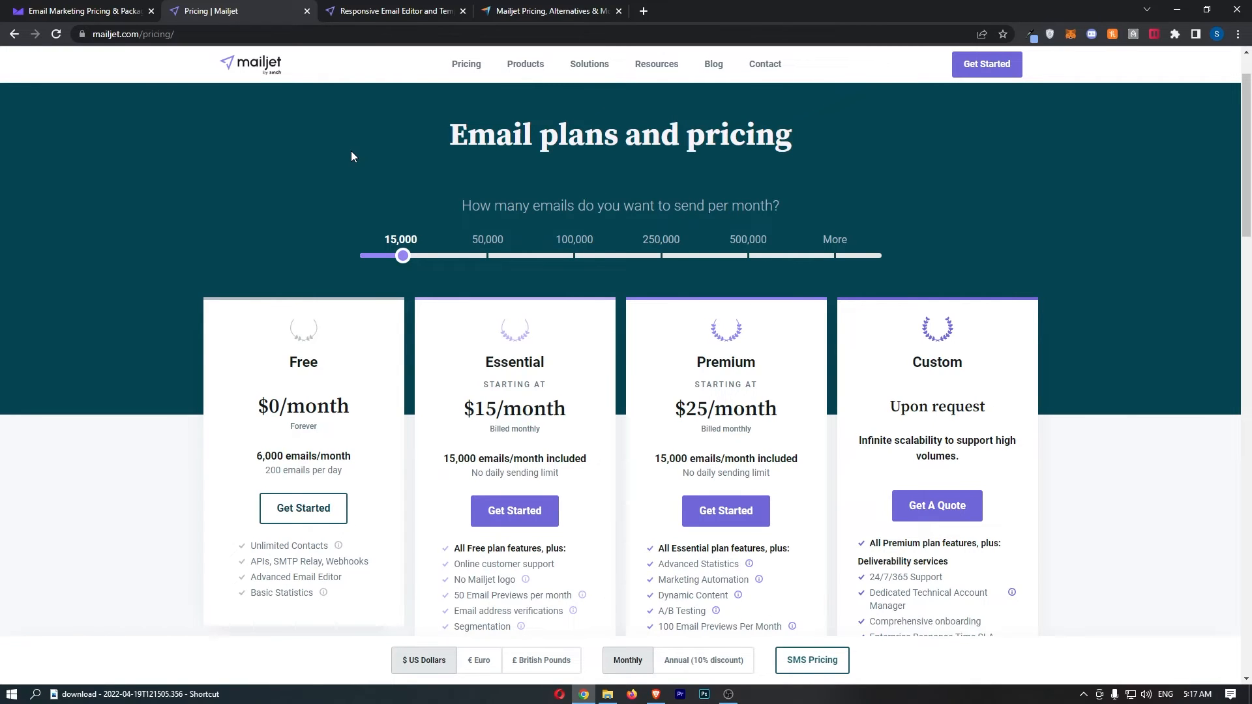
{"action": "scroll", "scroll_direction": "down", "scroll_amount": 3}
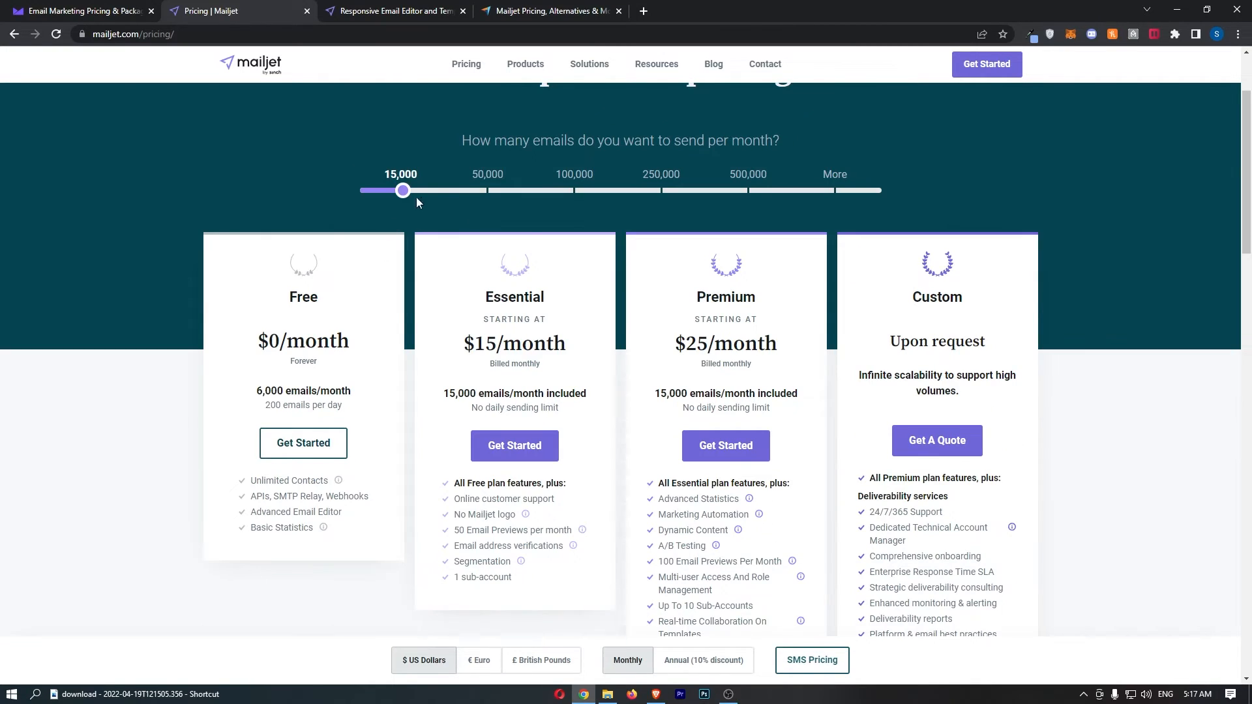
{"action": "left_click_drag", "start_coordinate": [403, 191], "coordinate": [489, 190]}
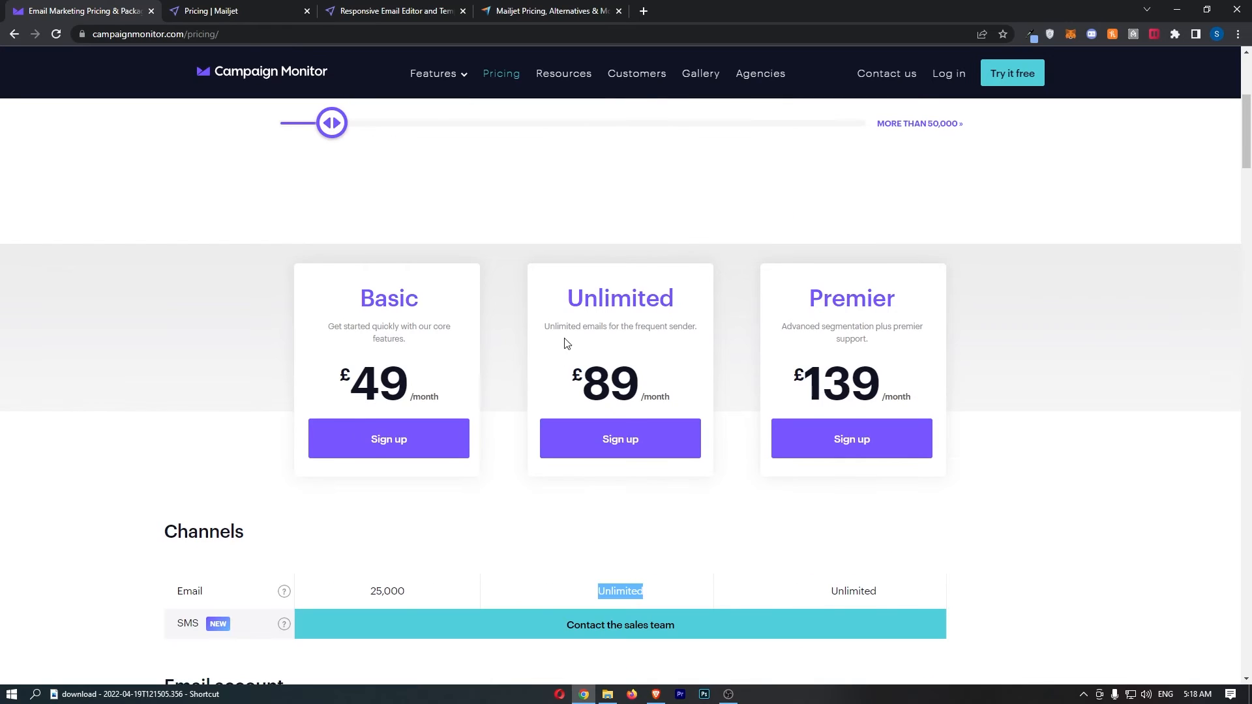
{"action": "mouse_move", "coordinate": [411, 592]}
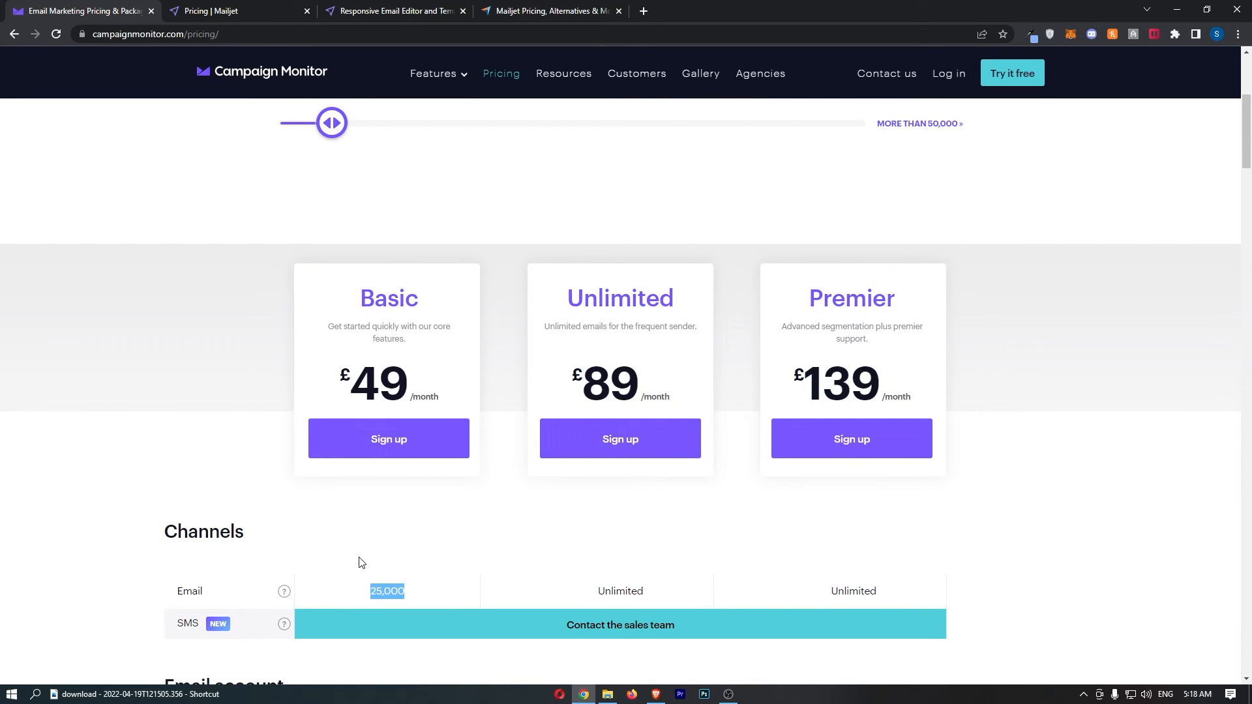
{"action": "mouse_move", "coordinate": [510, 231]}
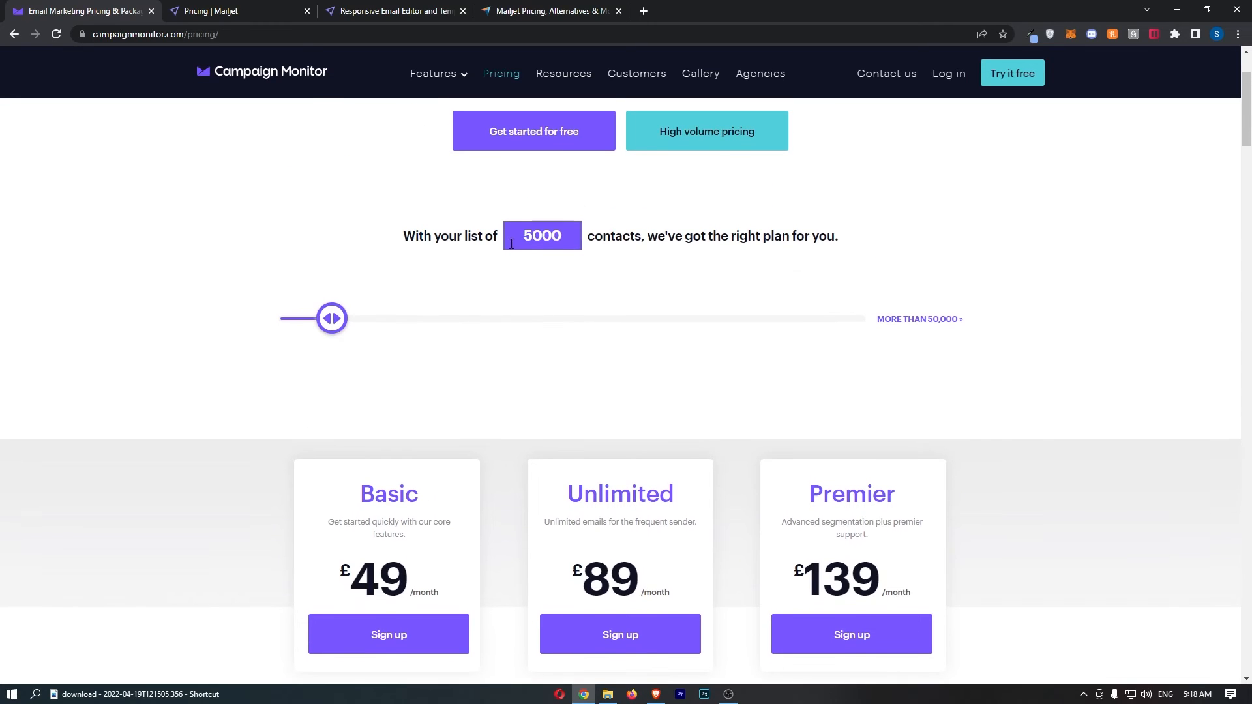
{"action": "scroll", "scroll_direction": "down", "scroll_amount": 3}
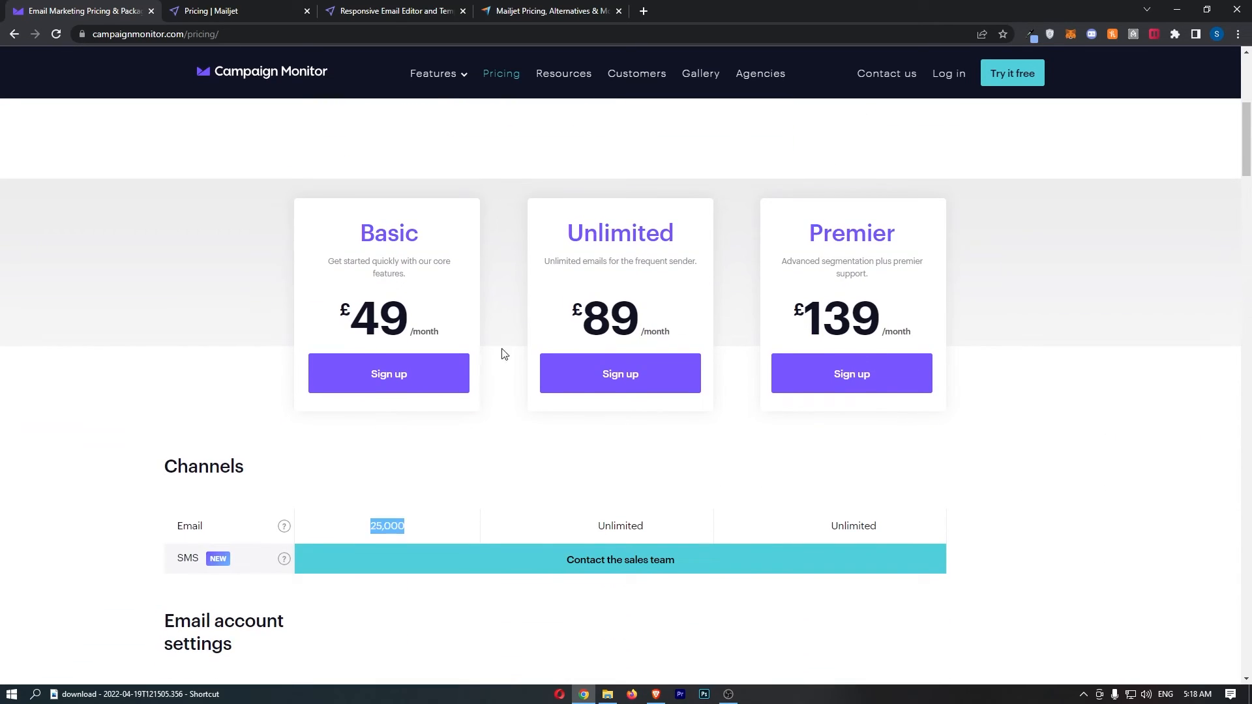
{"action": "mouse_move", "coordinate": [592, 488]}
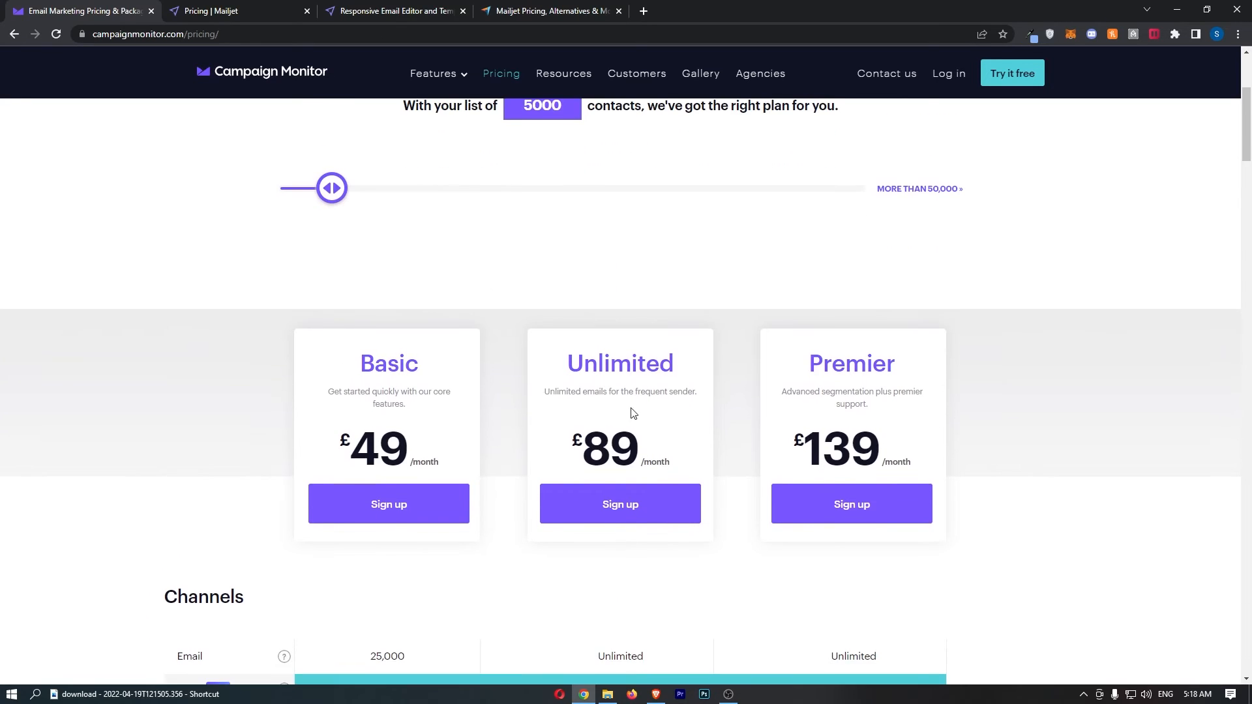
{"action": "left_click", "coordinate": [209, 11]}
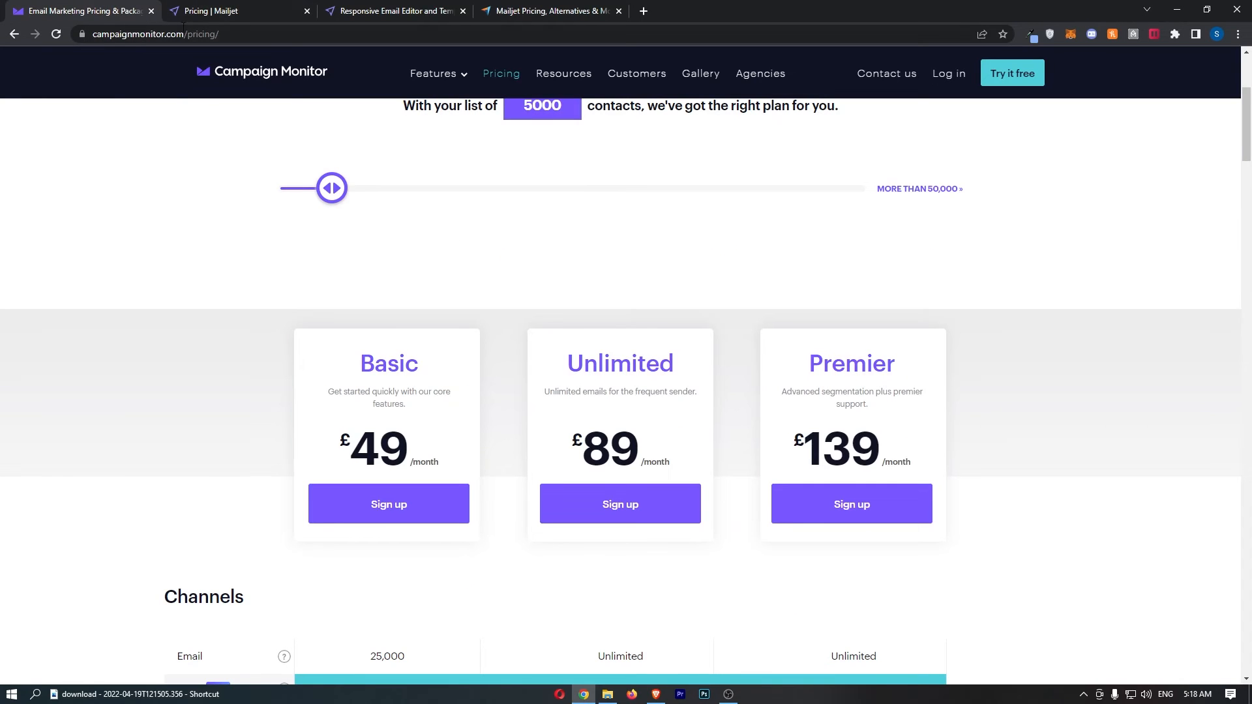
{"action": "left_click", "coordinate": [215, 12]}
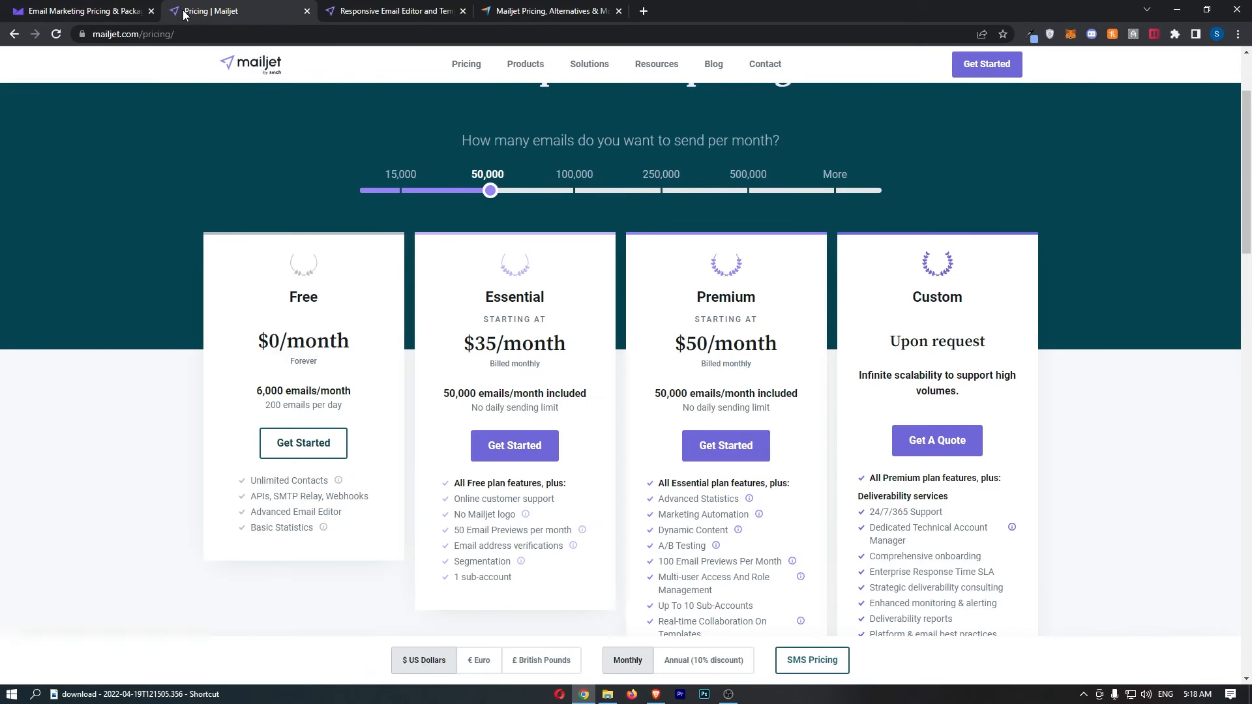
{"action": "mouse_move", "coordinate": [169, 131]}
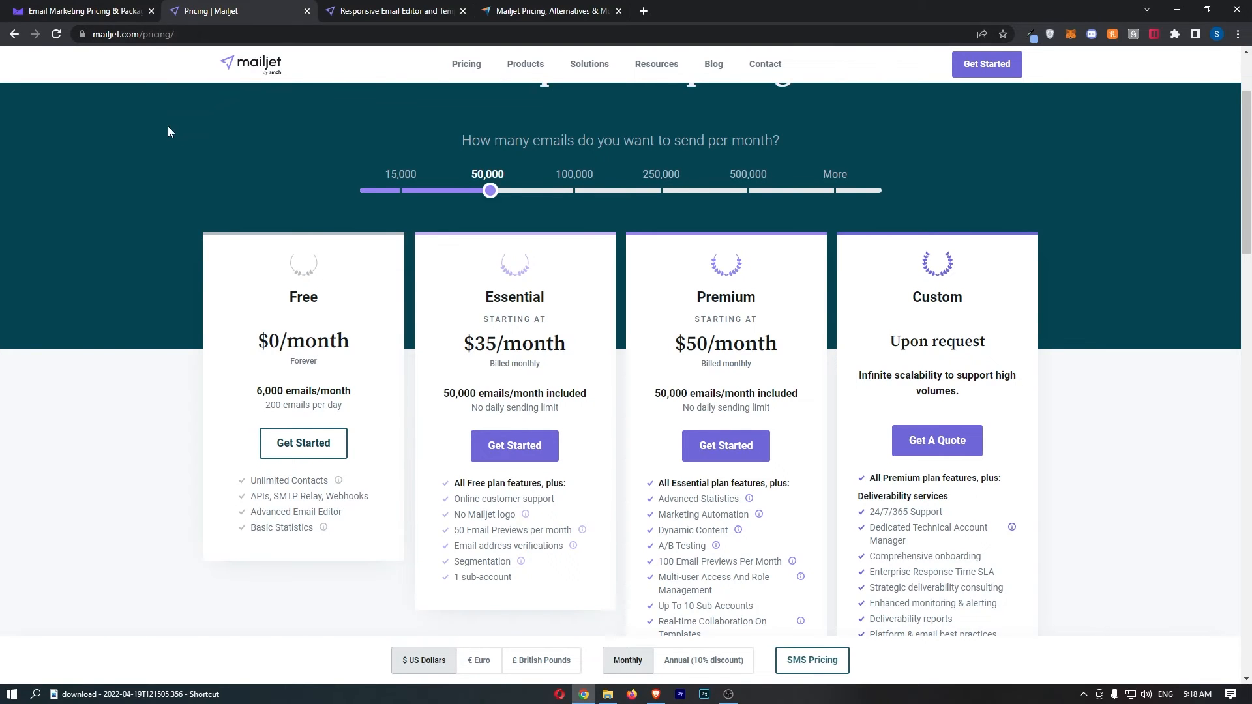
{"action": "mouse_move", "coordinate": [444, 231]}
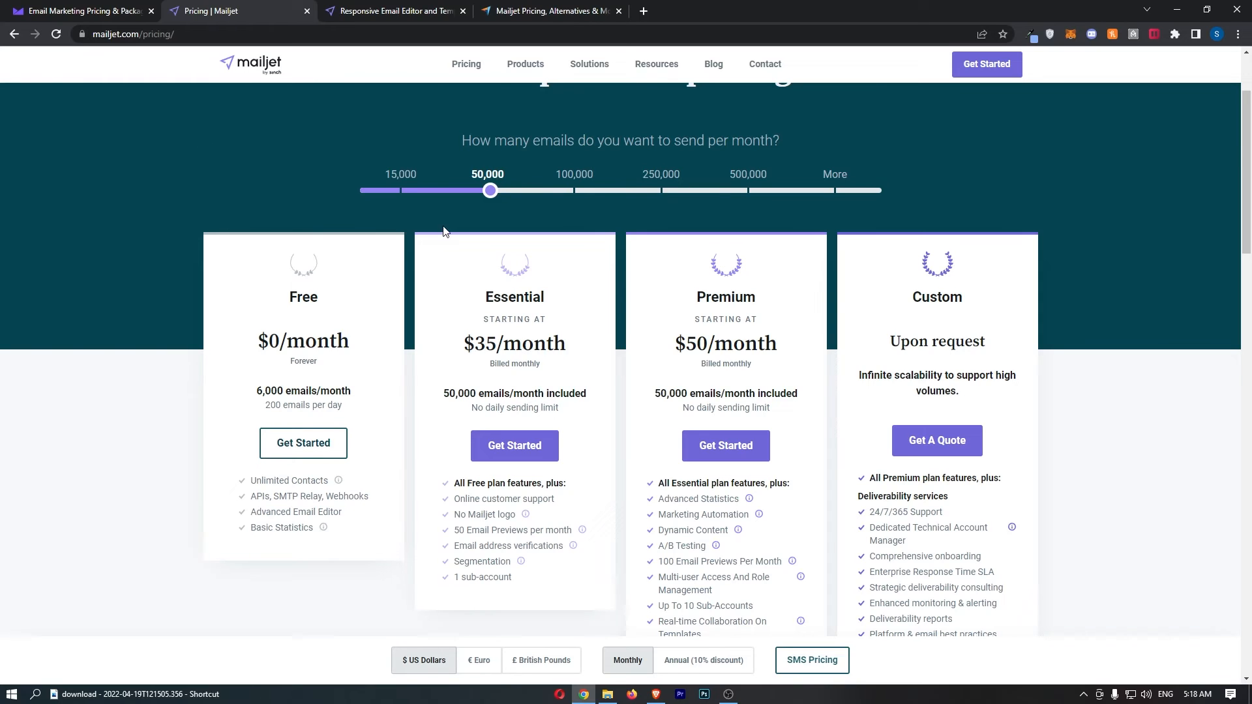
Step: Set Mailjet's volume to 100,000 emails (Premium $95), then show Campaign Monitor's pricing page
{"action": "left_click_drag", "start_coordinate": [491, 191], "coordinate": [576, 190]}
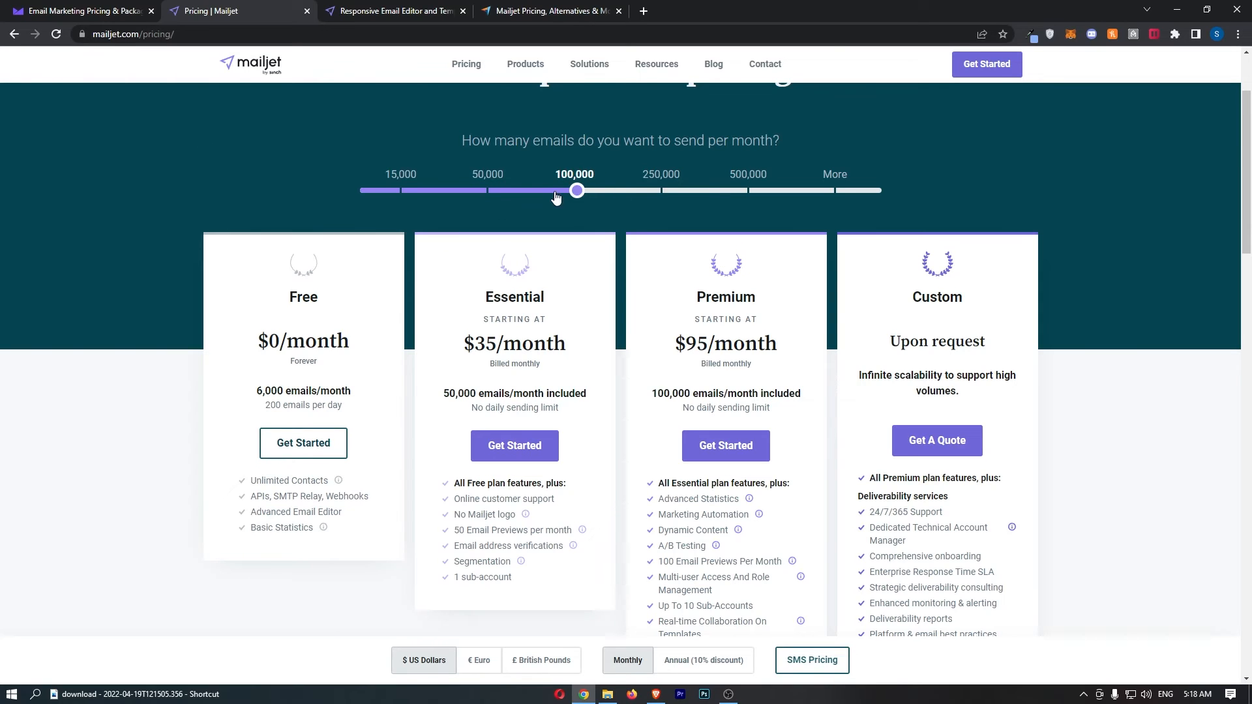
{"action": "left_click_drag", "start_coordinate": [576, 191], "coordinate": [490, 191]}
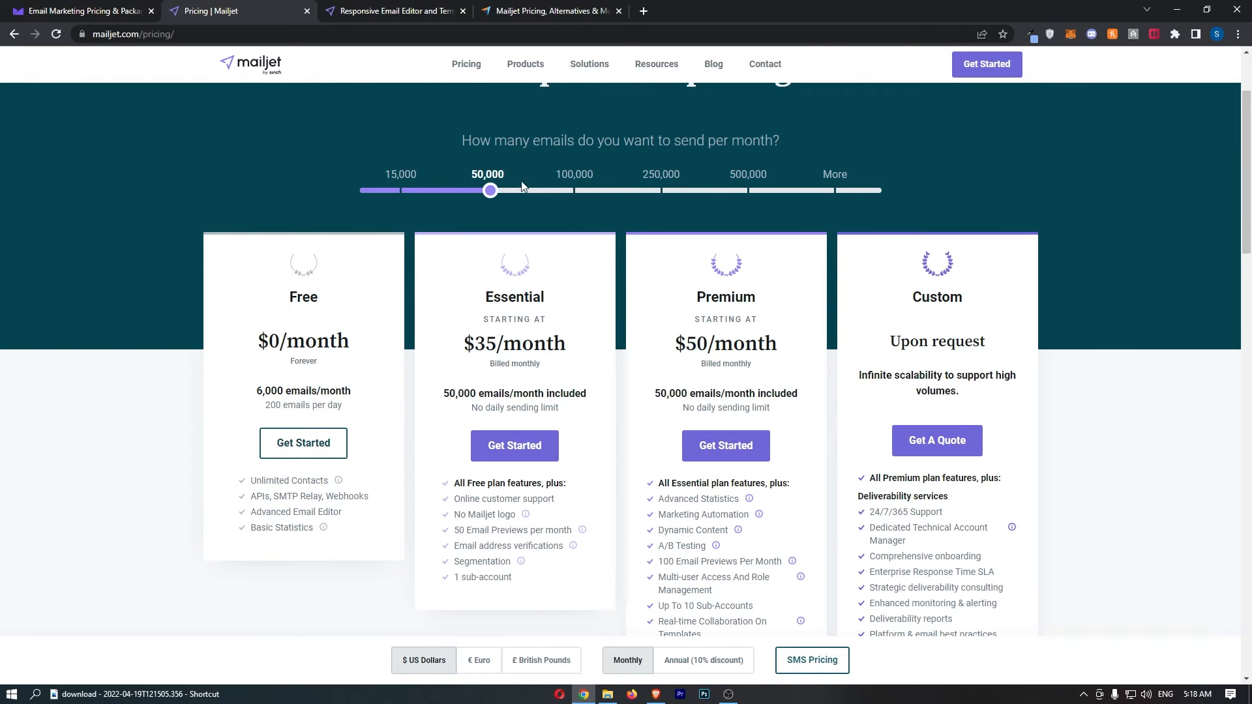
{"action": "left_click_drag", "start_coordinate": [491, 190], "coordinate": [574, 190]}
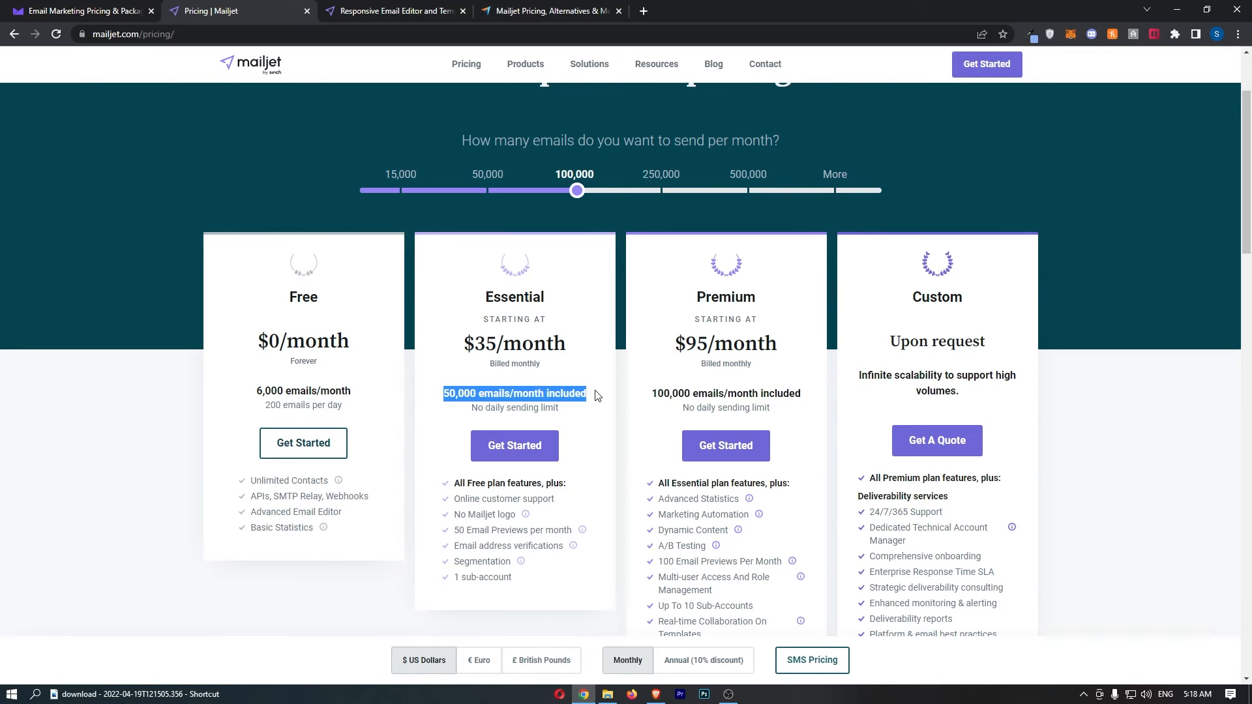
{"action": "mouse_move", "coordinate": [669, 346]}
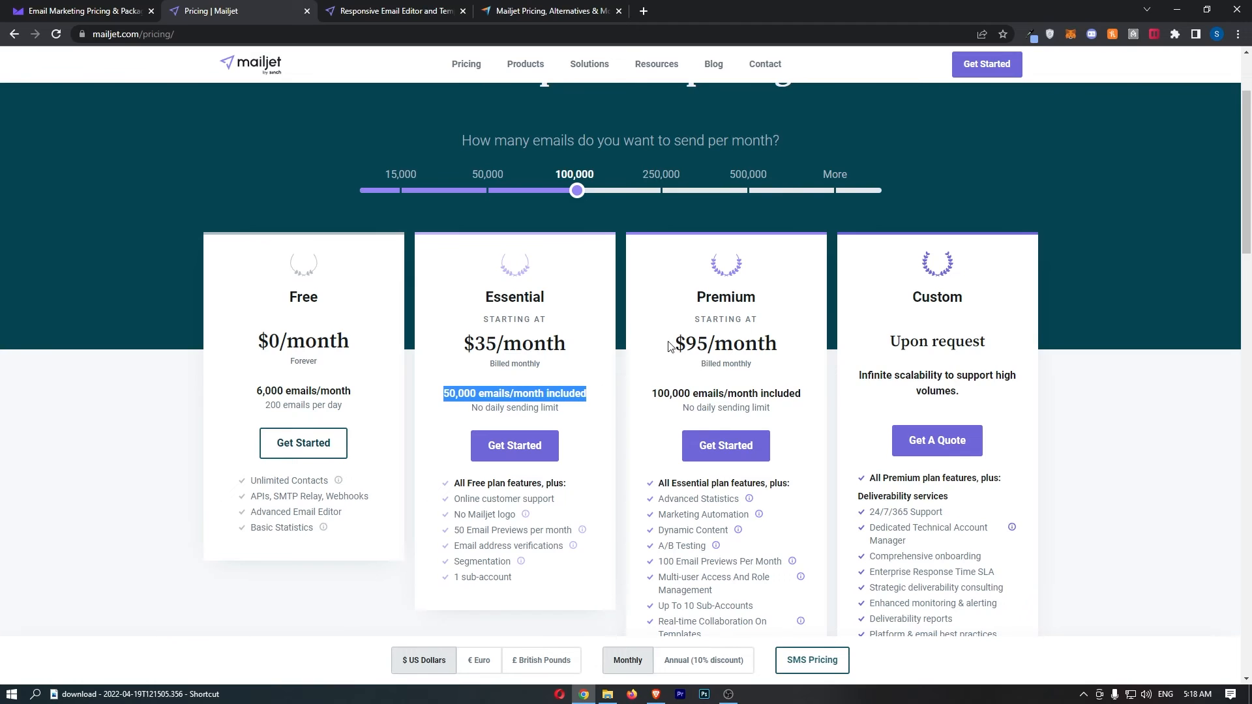
{"action": "left_click", "coordinate": [78, 11]}
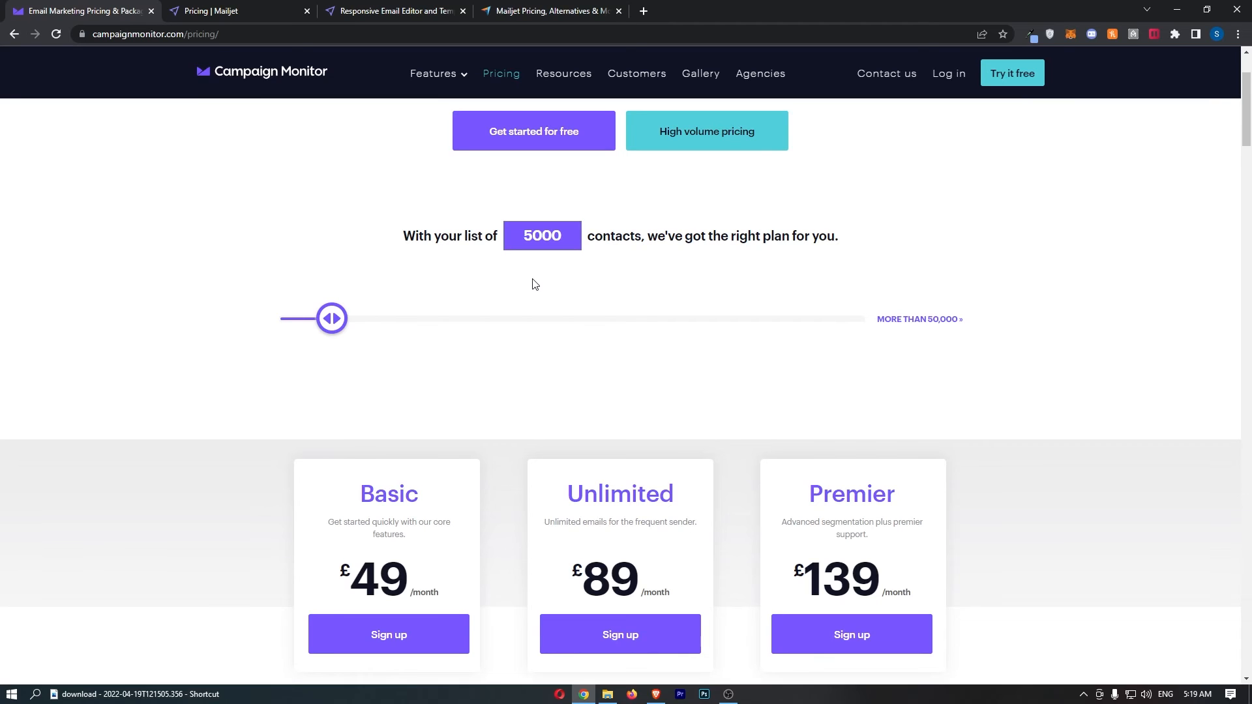
{"action": "mouse_move", "coordinate": [537, 286]}
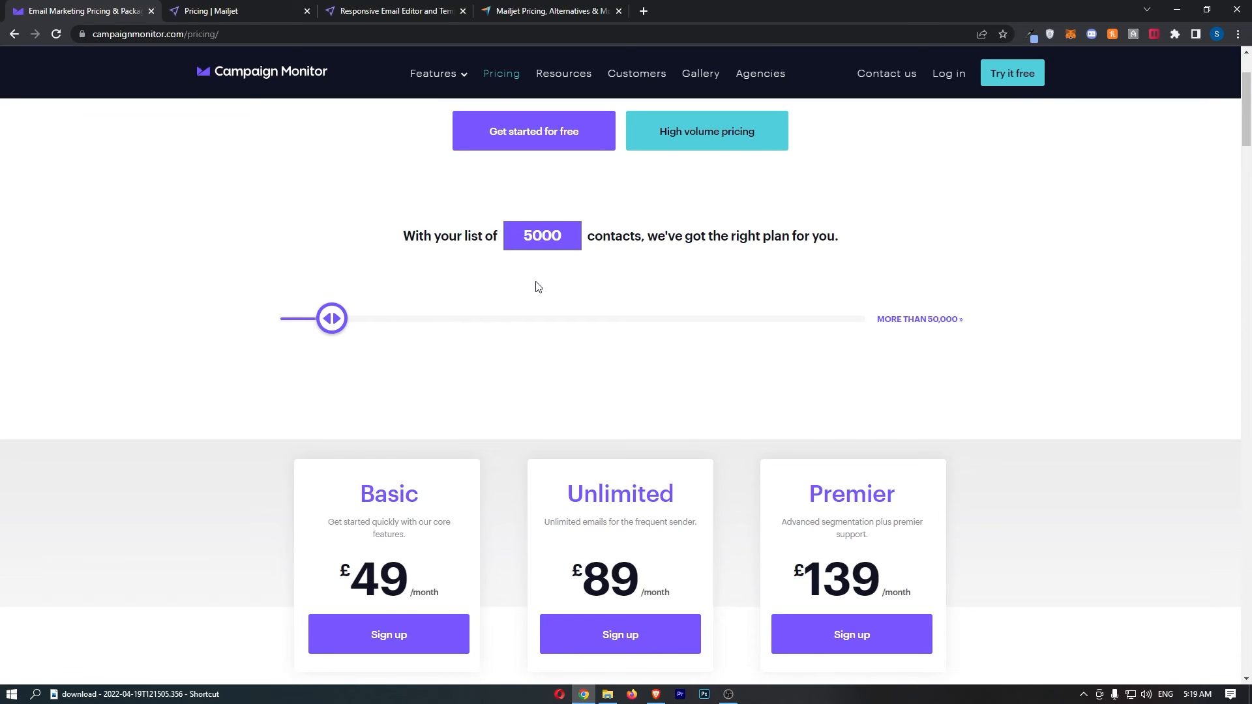
Step: Price Campaign Monitor at 15000 contacts (Basic £119) and Mailjet at 250,000 emails (Premium $225)
{"action": "scroll", "scroll_direction": "down", "scroll_amount": 3}
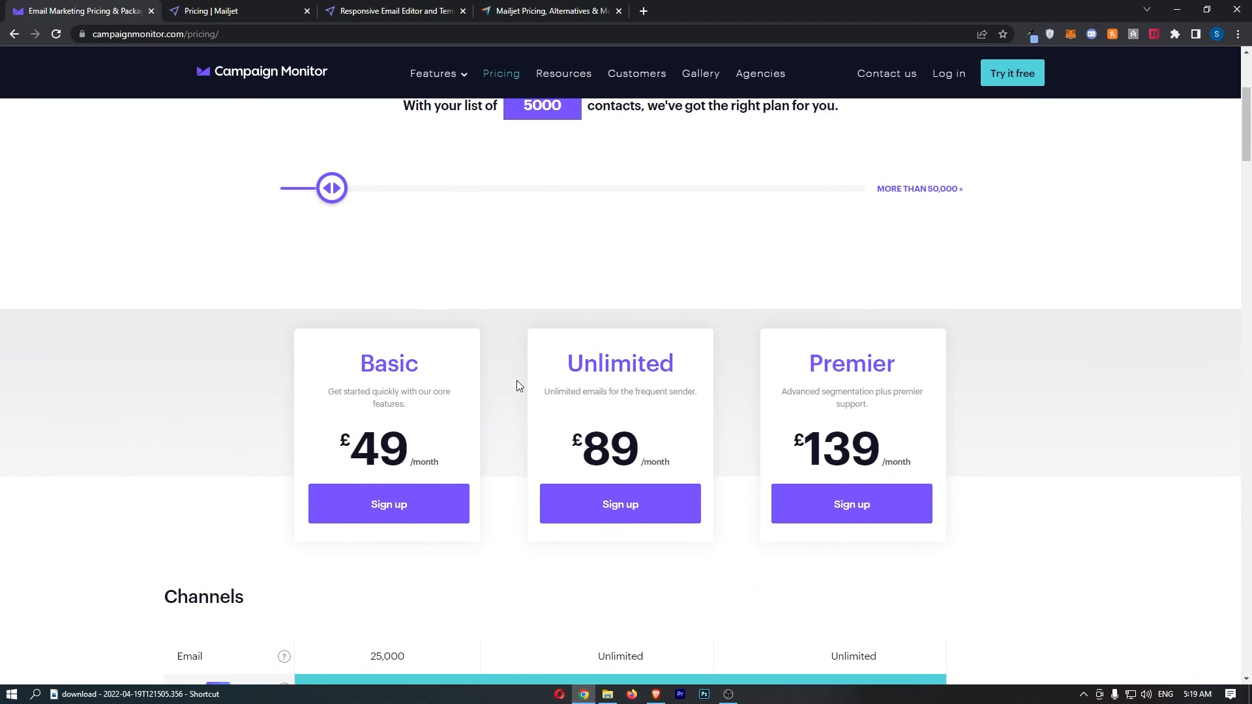
{"action": "left_click", "coordinate": [208, 10]}
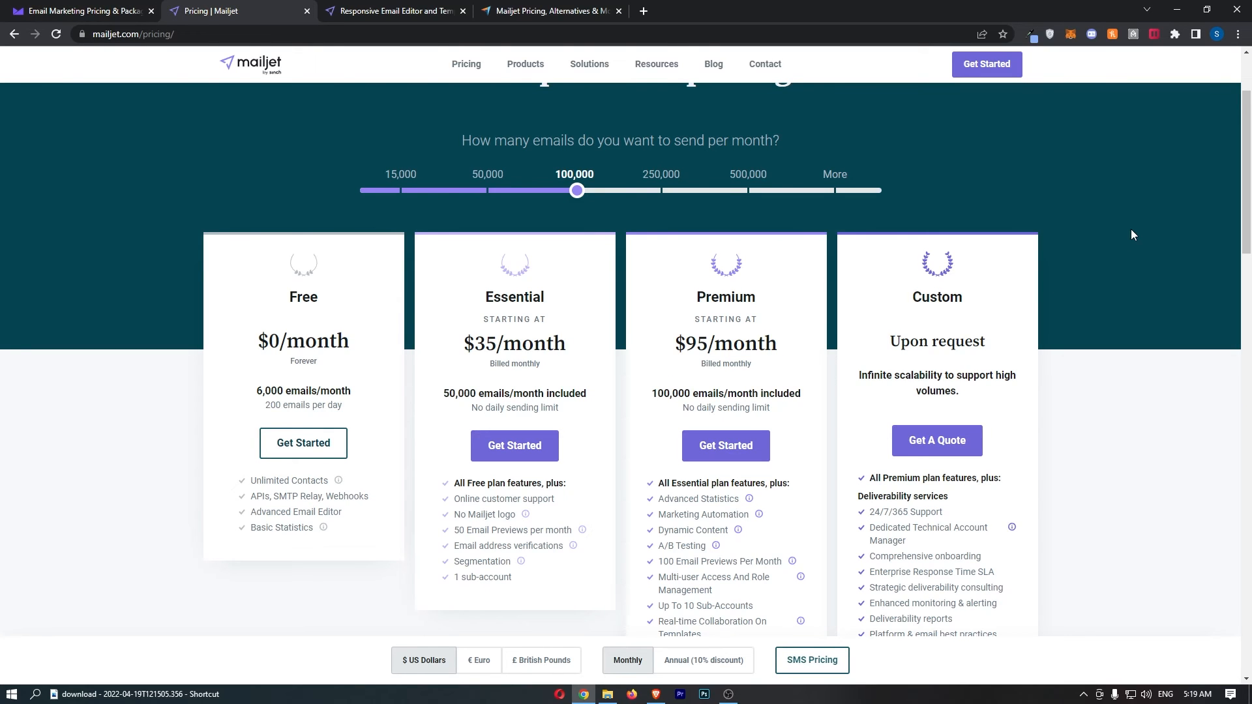
{"action": "mouse_move", "coordinate": [1117, 228]}
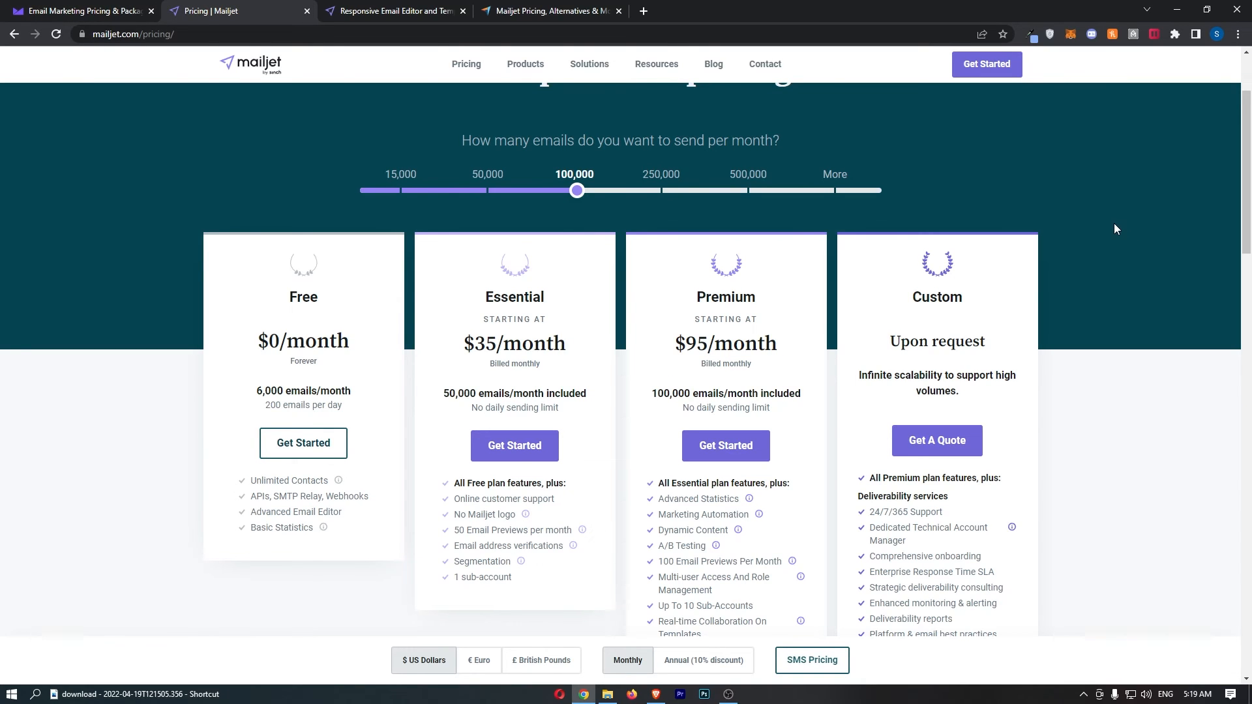
{"action": "left_click_drag", "start_coordinate": [577, 190], "coordinate": [658, 190]}
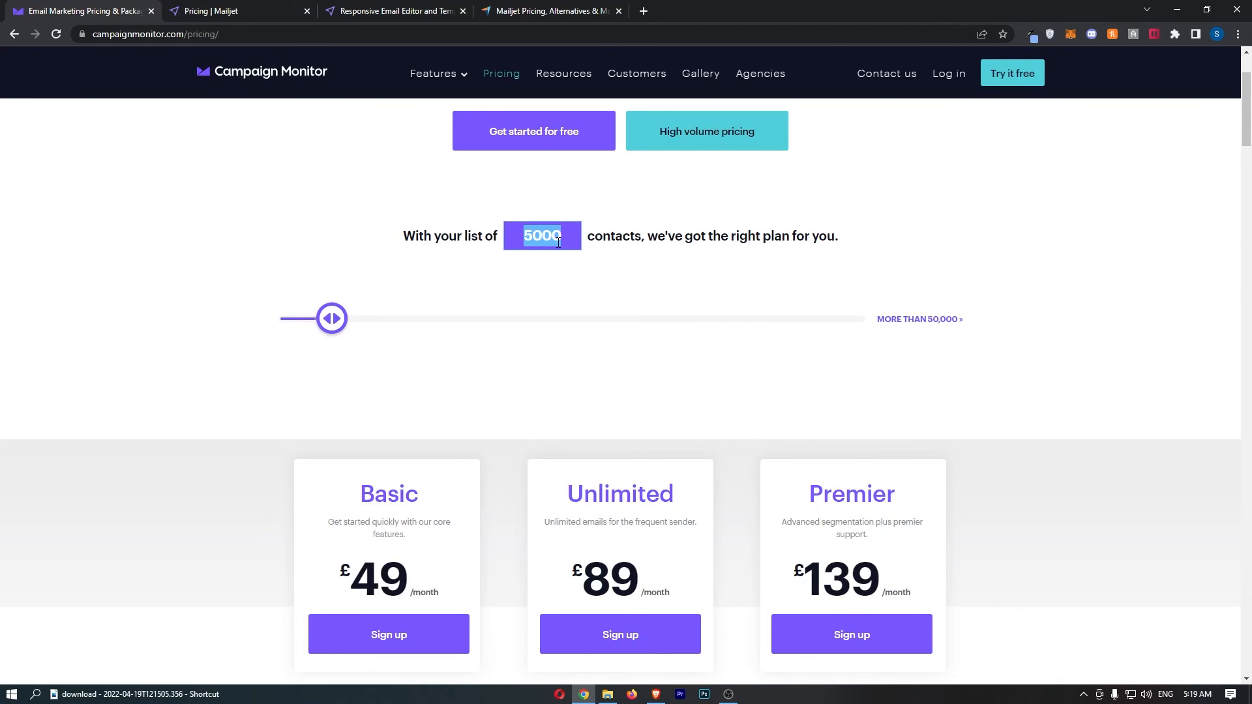
{"action": "left_click", "coordinate": [221, 10]}
{"action": "type", "text": "15000"}
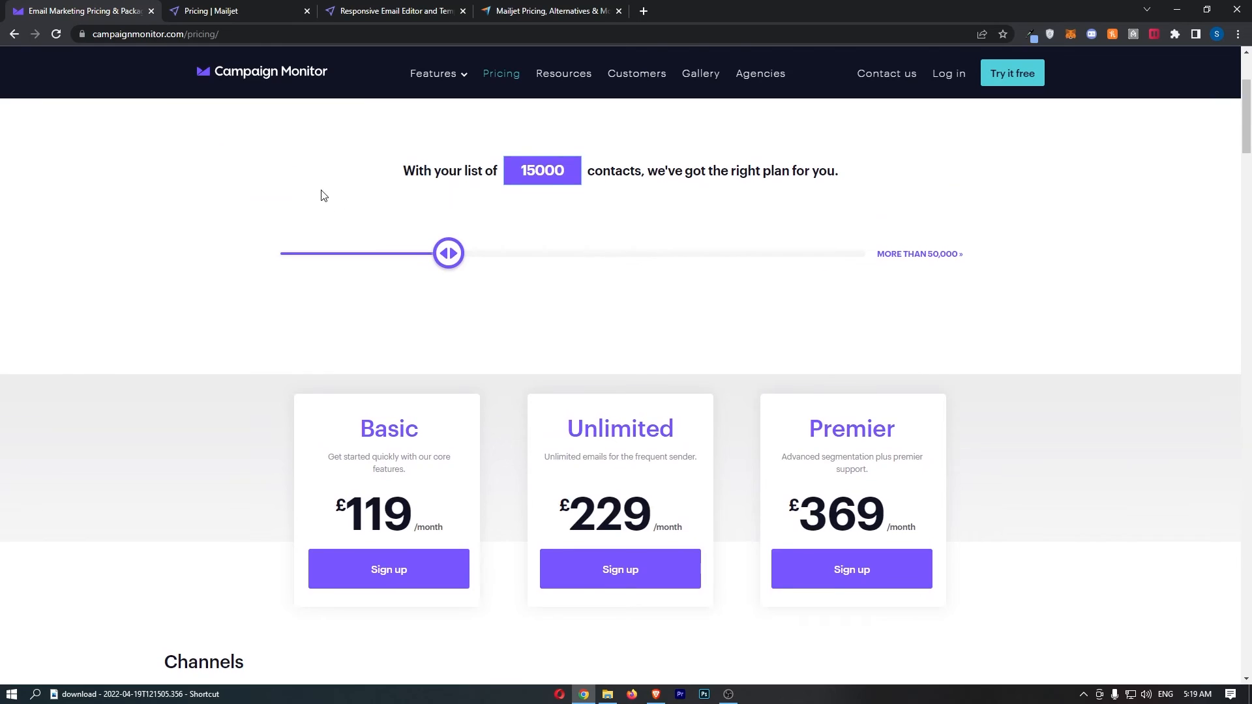
{"action": "left_click", "coordinate": [215, 11]}
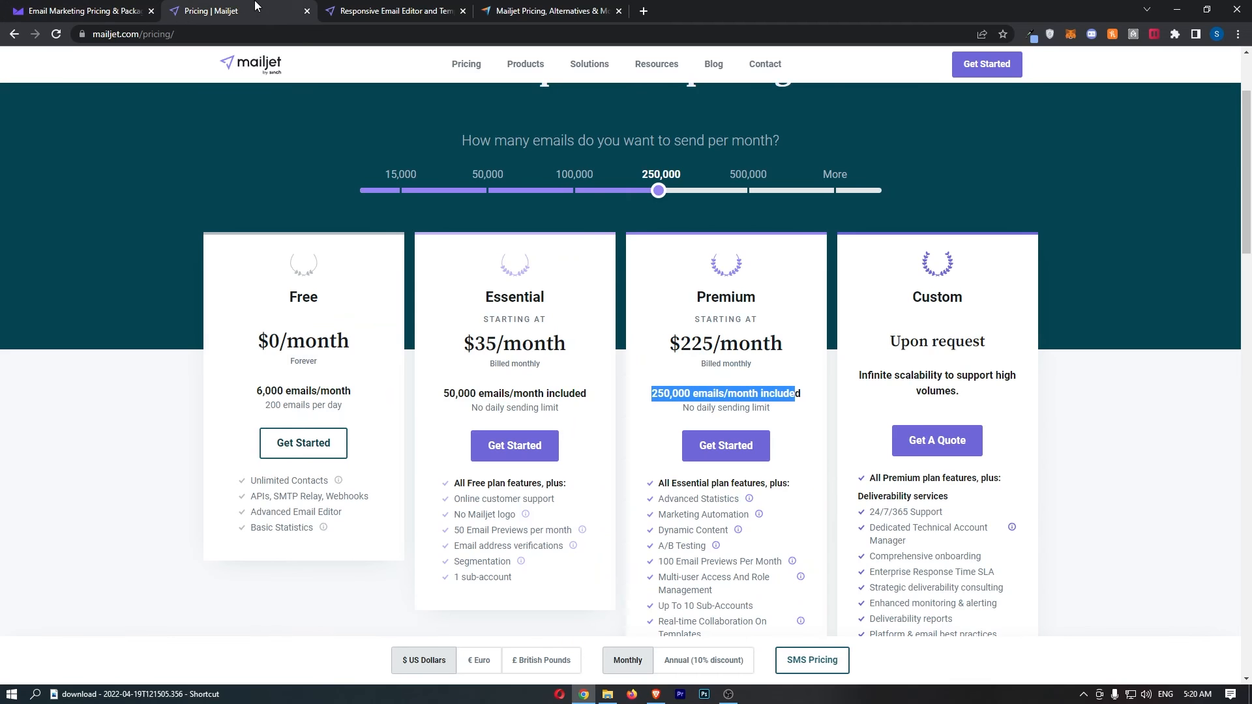
{"action": "mouse_move", "coordinate": [202, 144]}
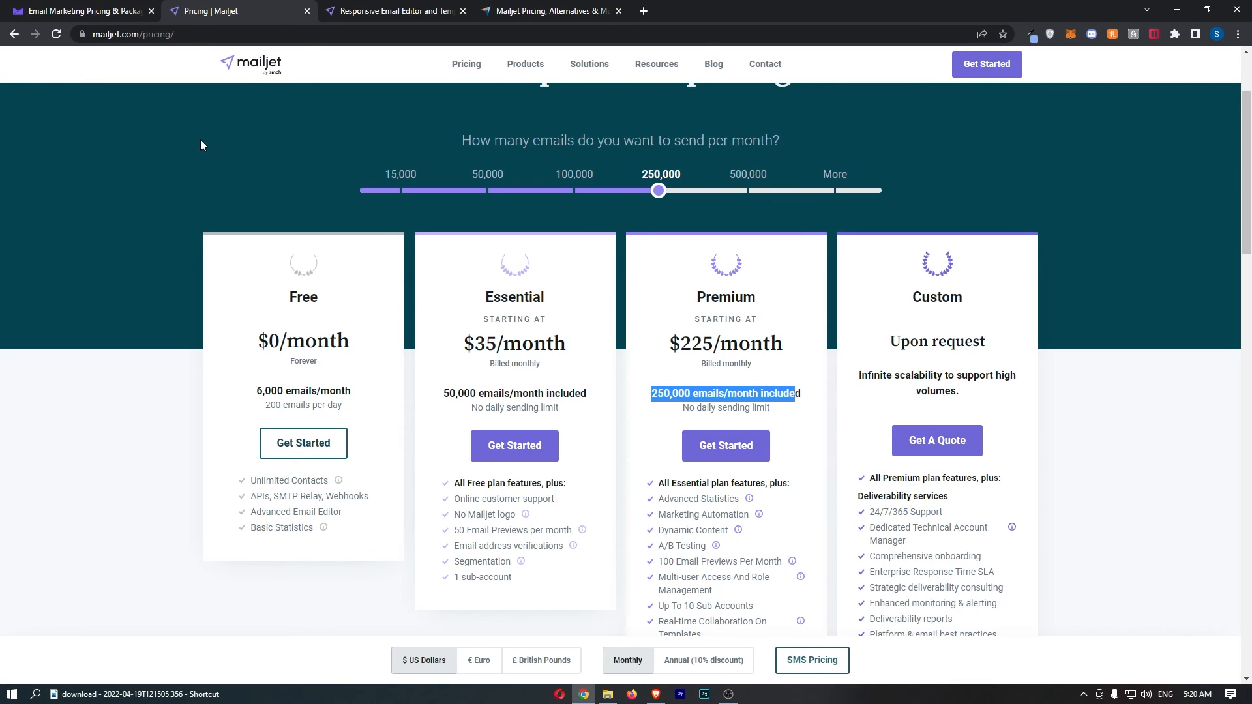
{"action": "mouse_move", "coordinate": [379, 158]}
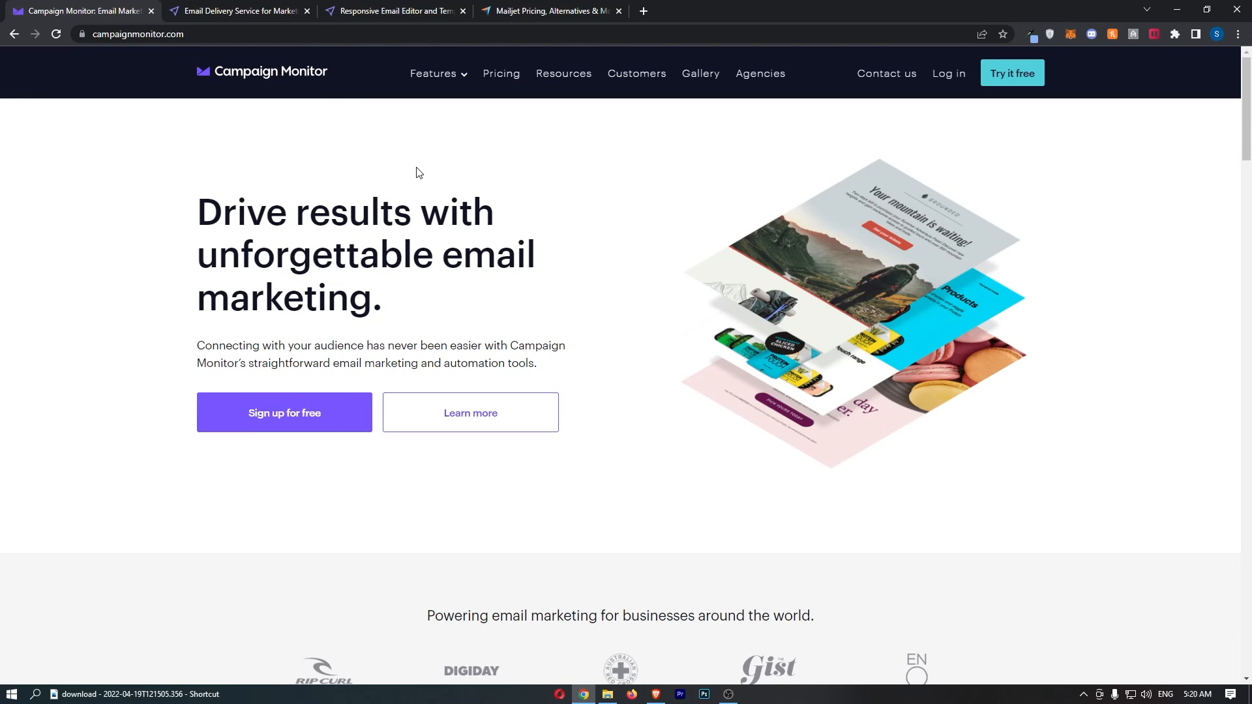
{"action": "mouse_move", "coordinate": [274, 97]}
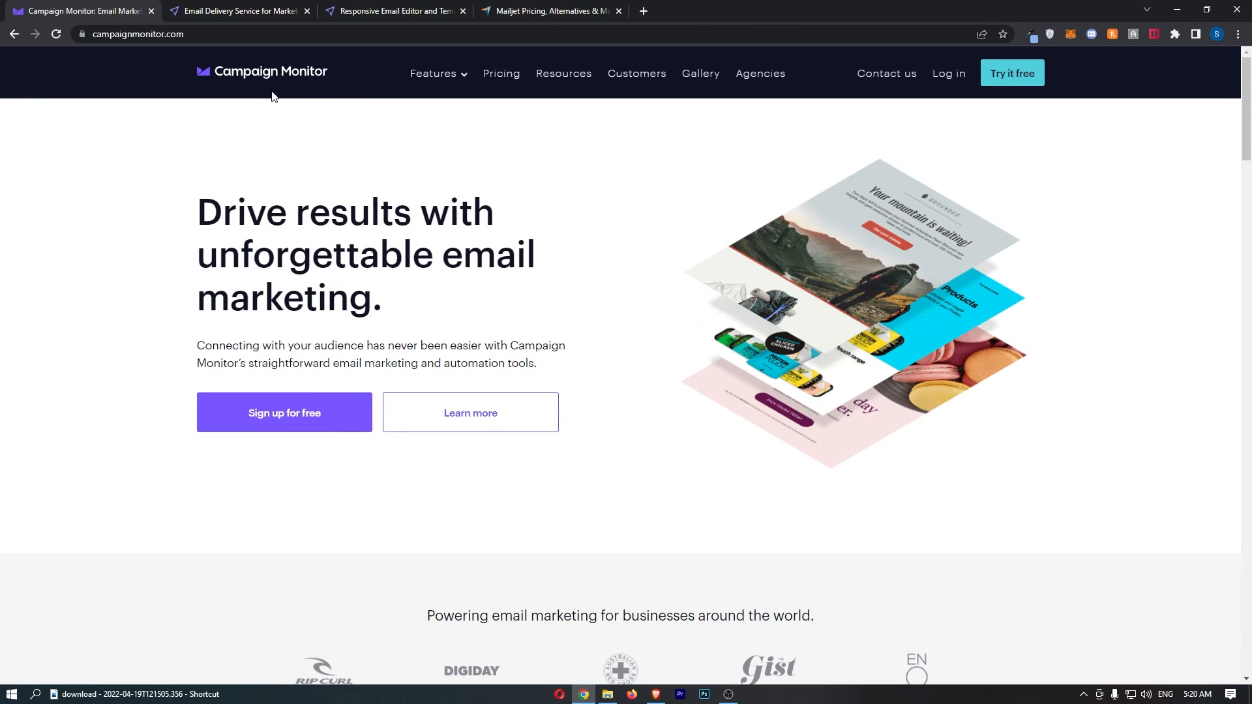
{"action": "mouse_move", "coordinate": [265, 88]}
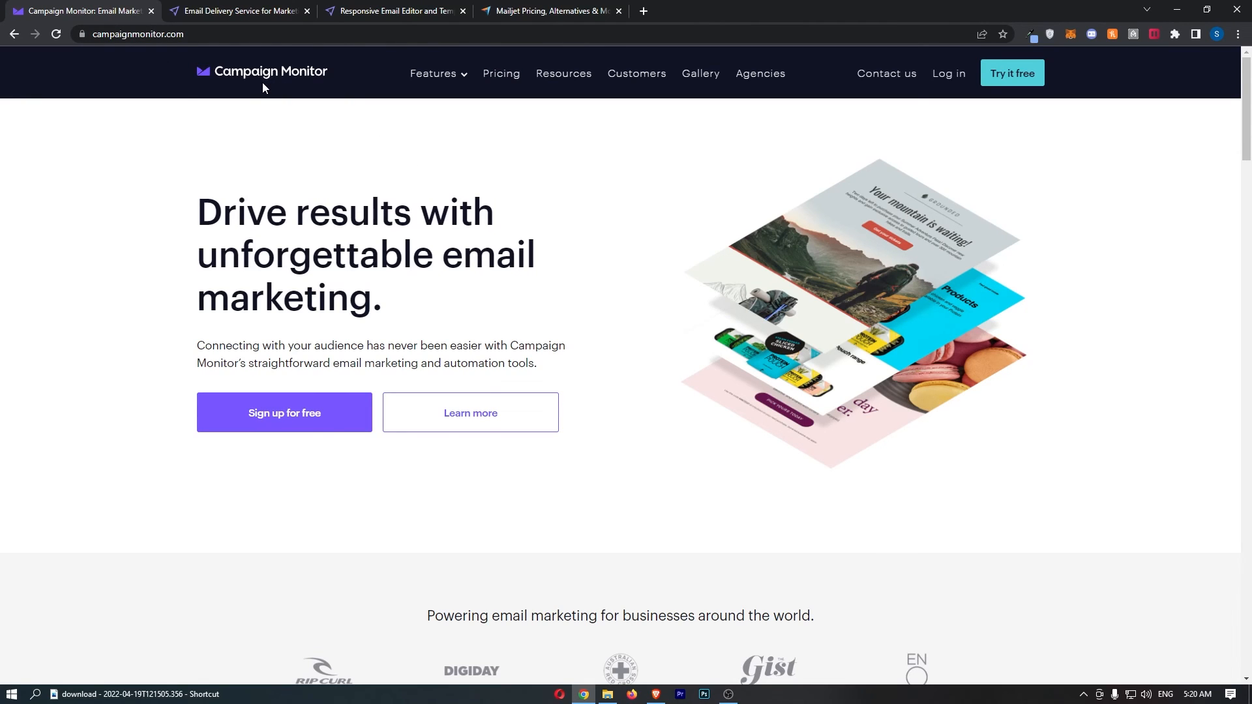
Step: Flip between the Mailjet and Campaign Monitor home page tabs, ending on Mailjet's 'Create and send beautiful emails' page
{"action": "left_click", "coordinate": [235, 10]}
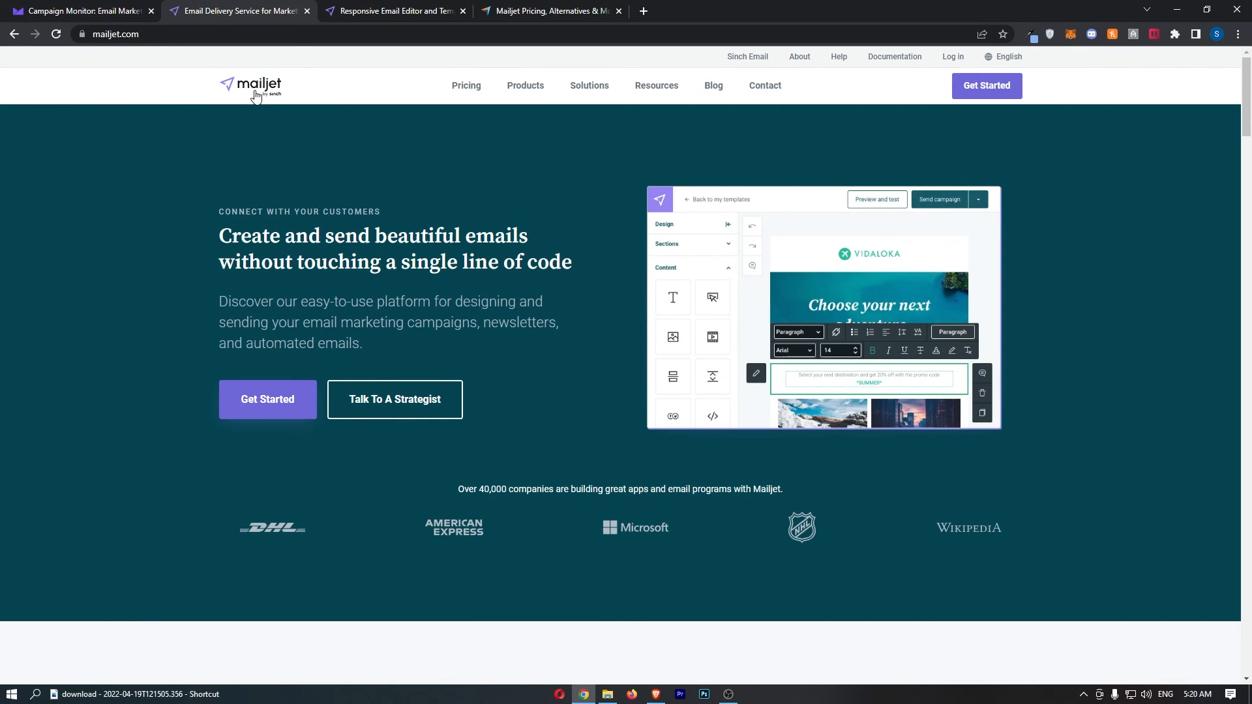
{"action": "mouse_move", "coordinate": [268, 105]}
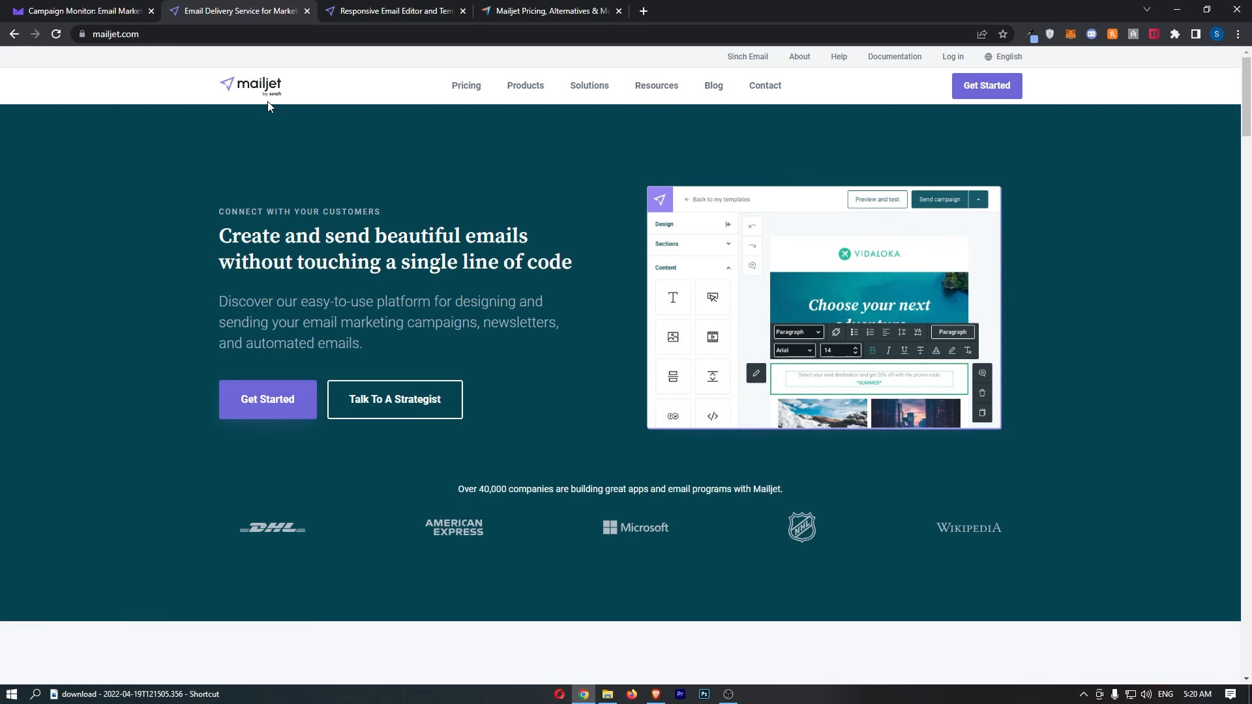
{"action": "mouse_move", "coordinate": [267, 105]}
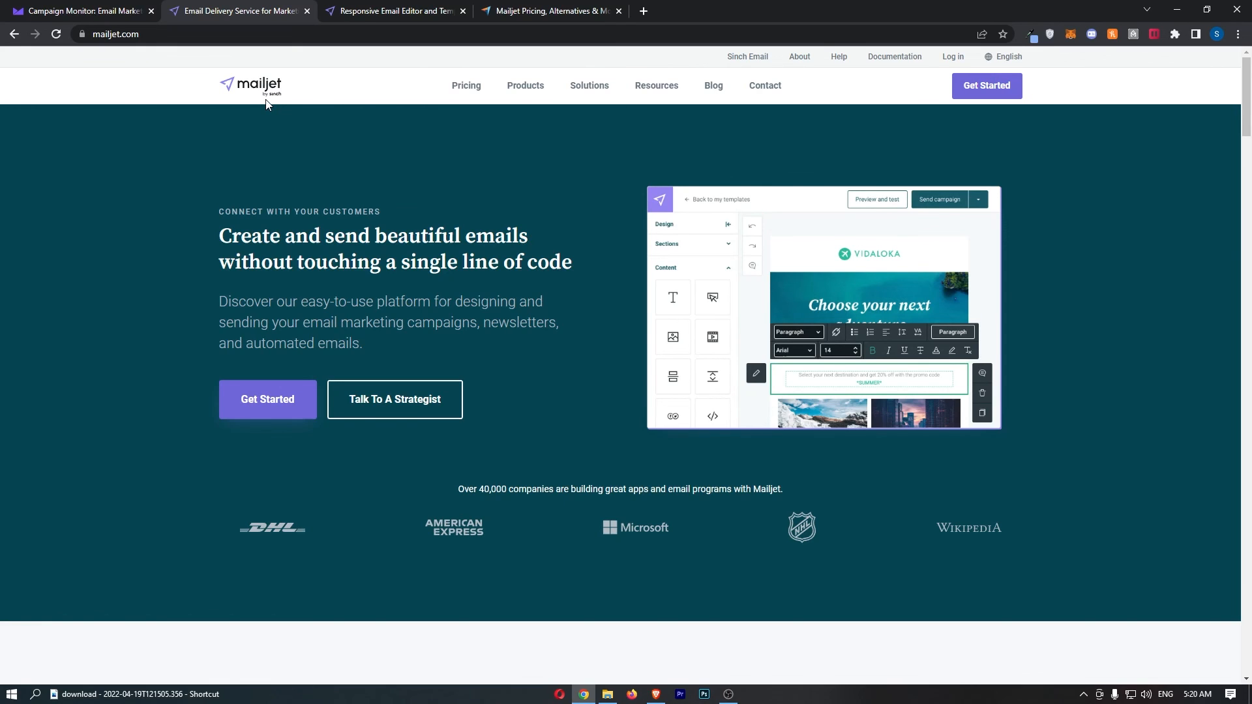
{"action": "mouse_move", "coordinate": [305, 121]}
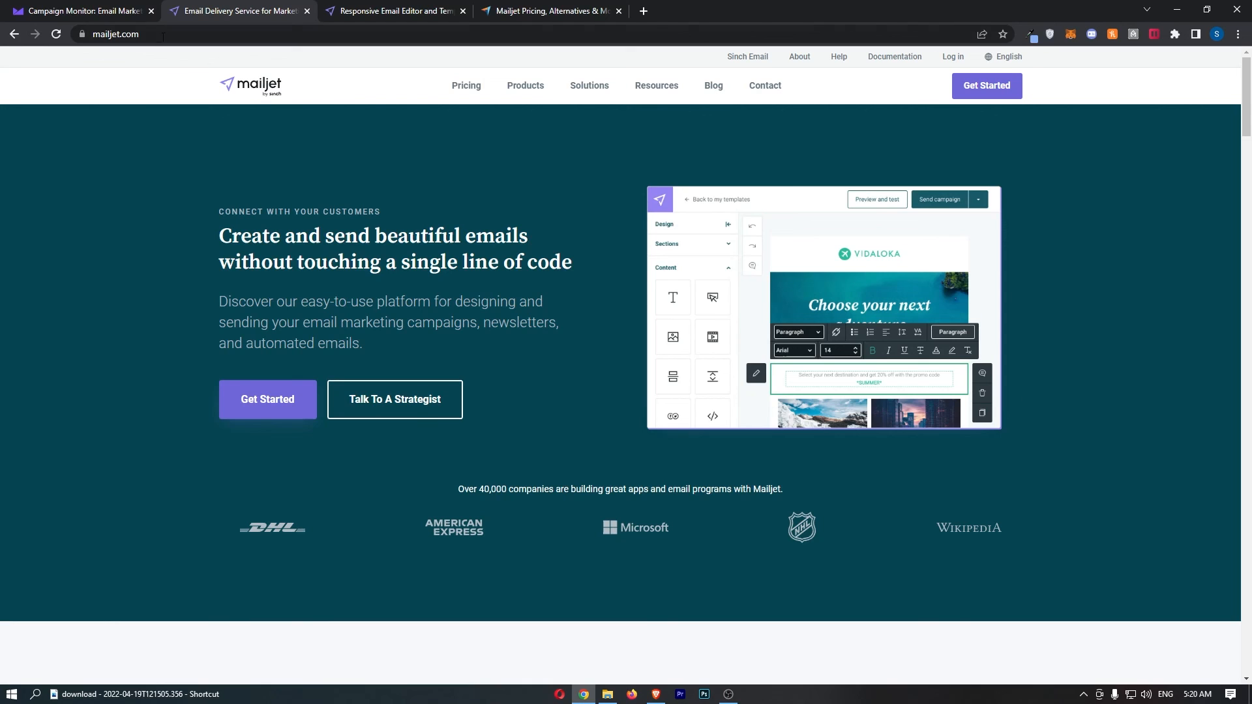
{"action": "mouse_move", "coordinate": [117, 5]}
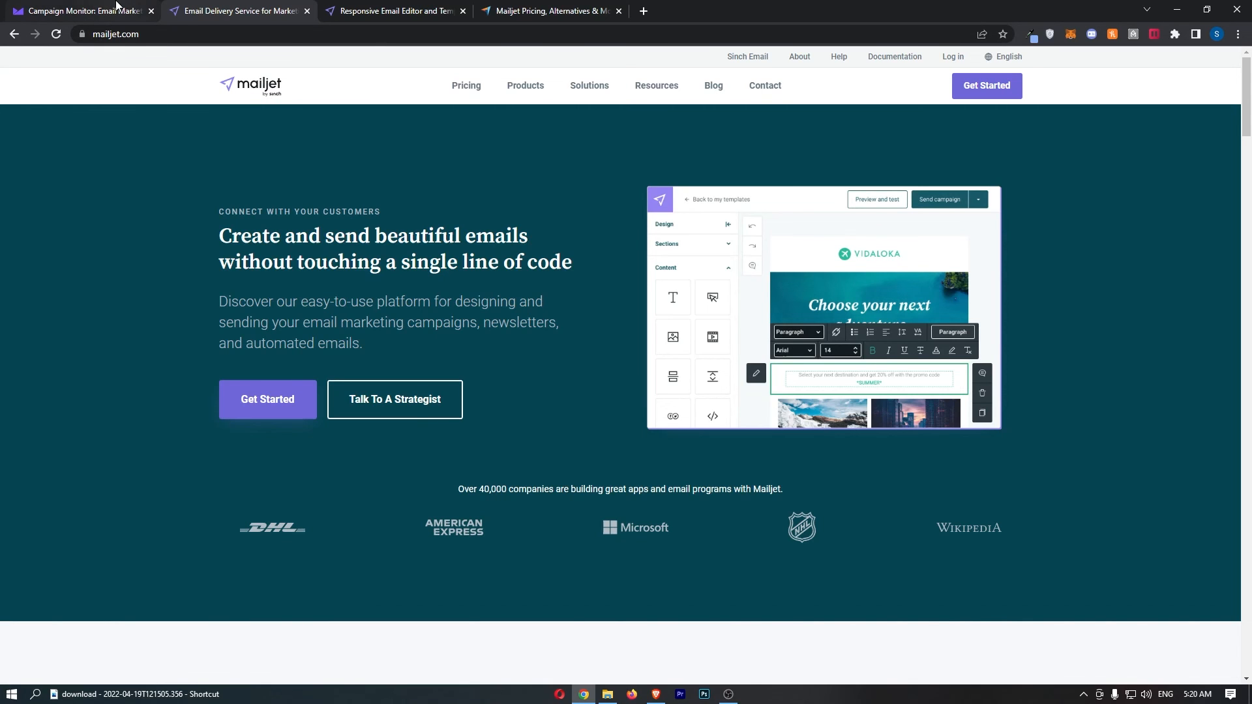
{"action": "left_click", "coordinate": [79, 10]}
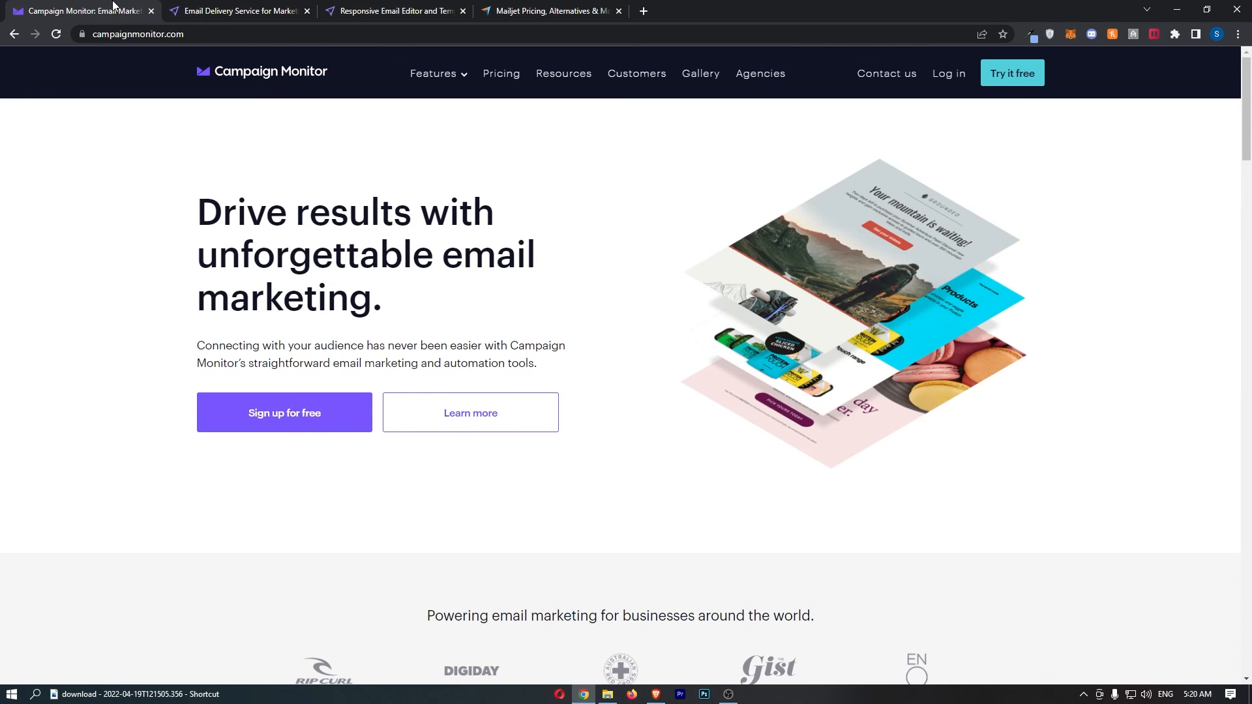
{"action": "left_click", "coordinate": [235, 10]}
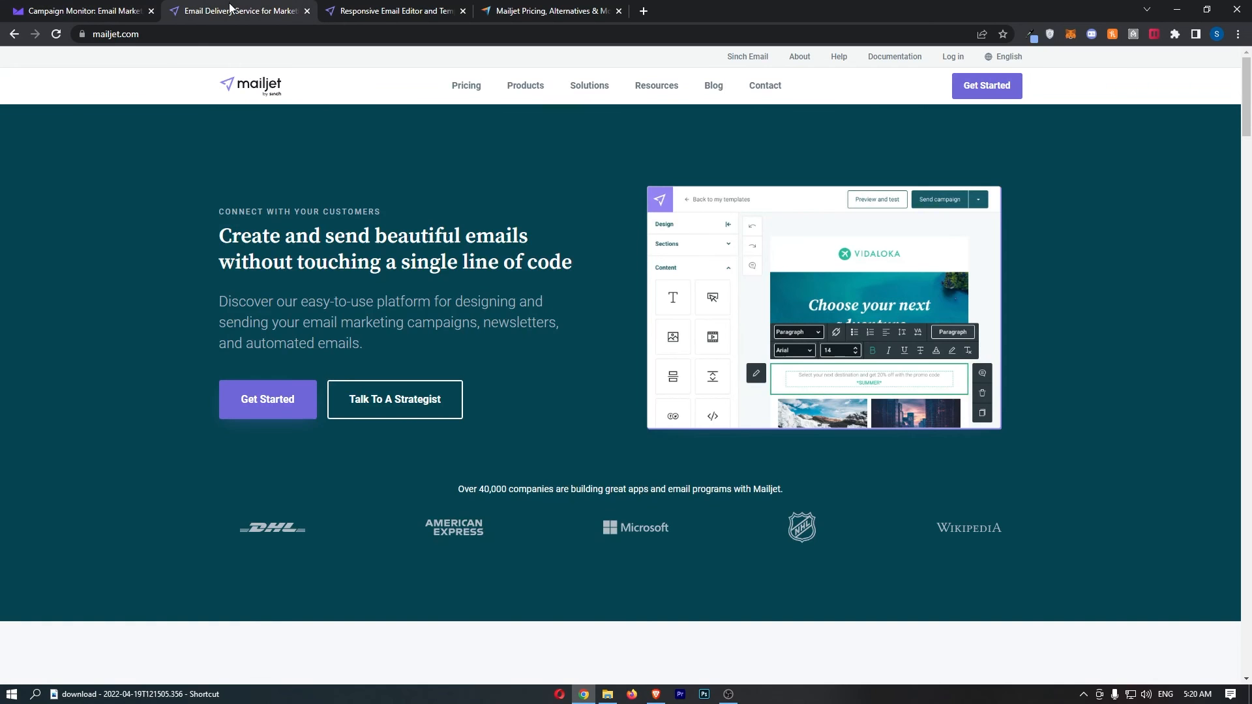